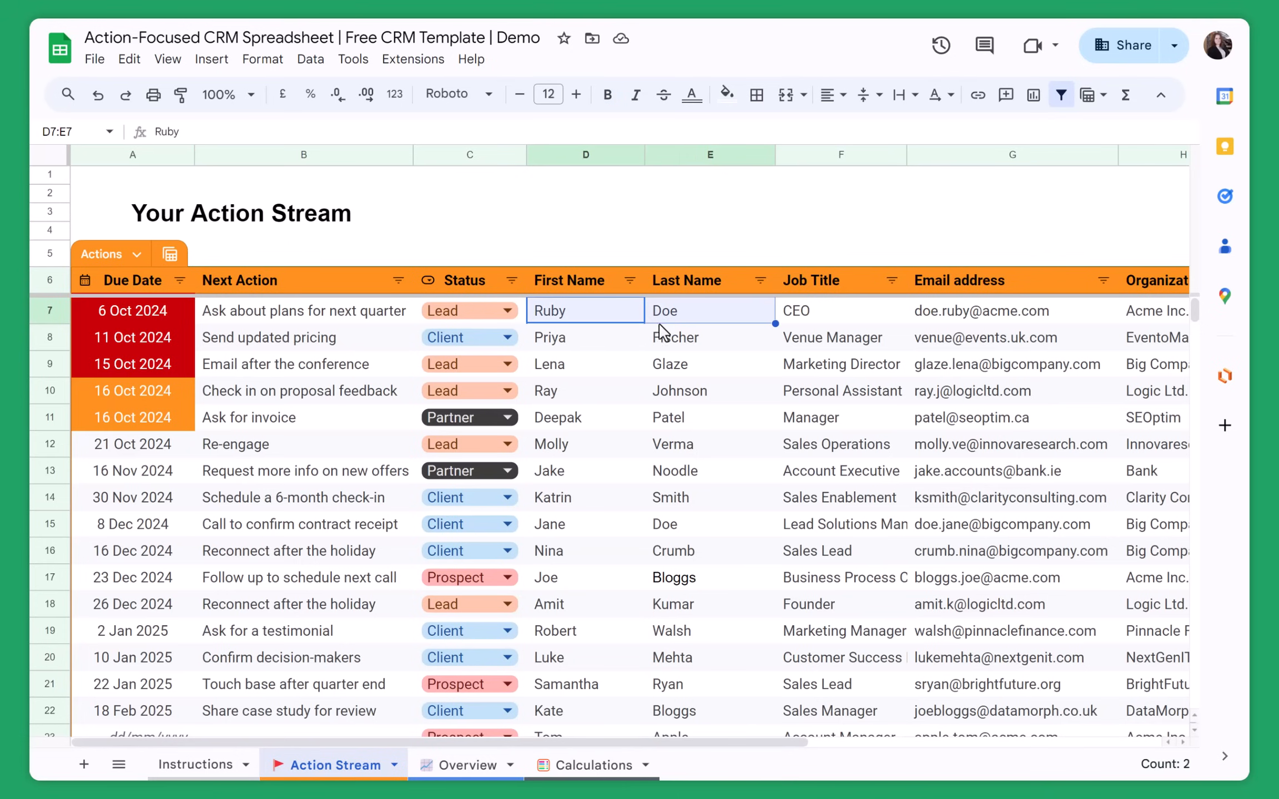
Inspect the formulas behind existing due dates, including a 16 Oct date.
click(585, 578)
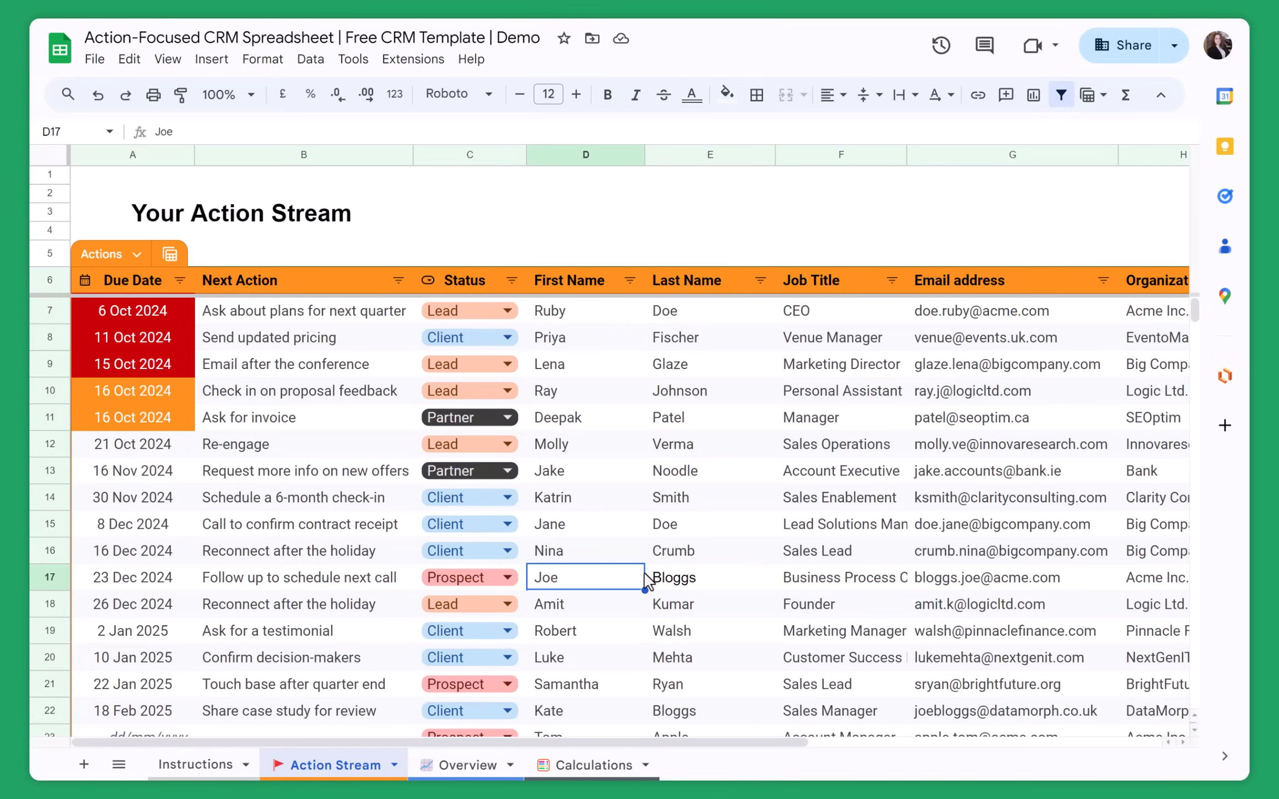
mouse_move(122, 320)
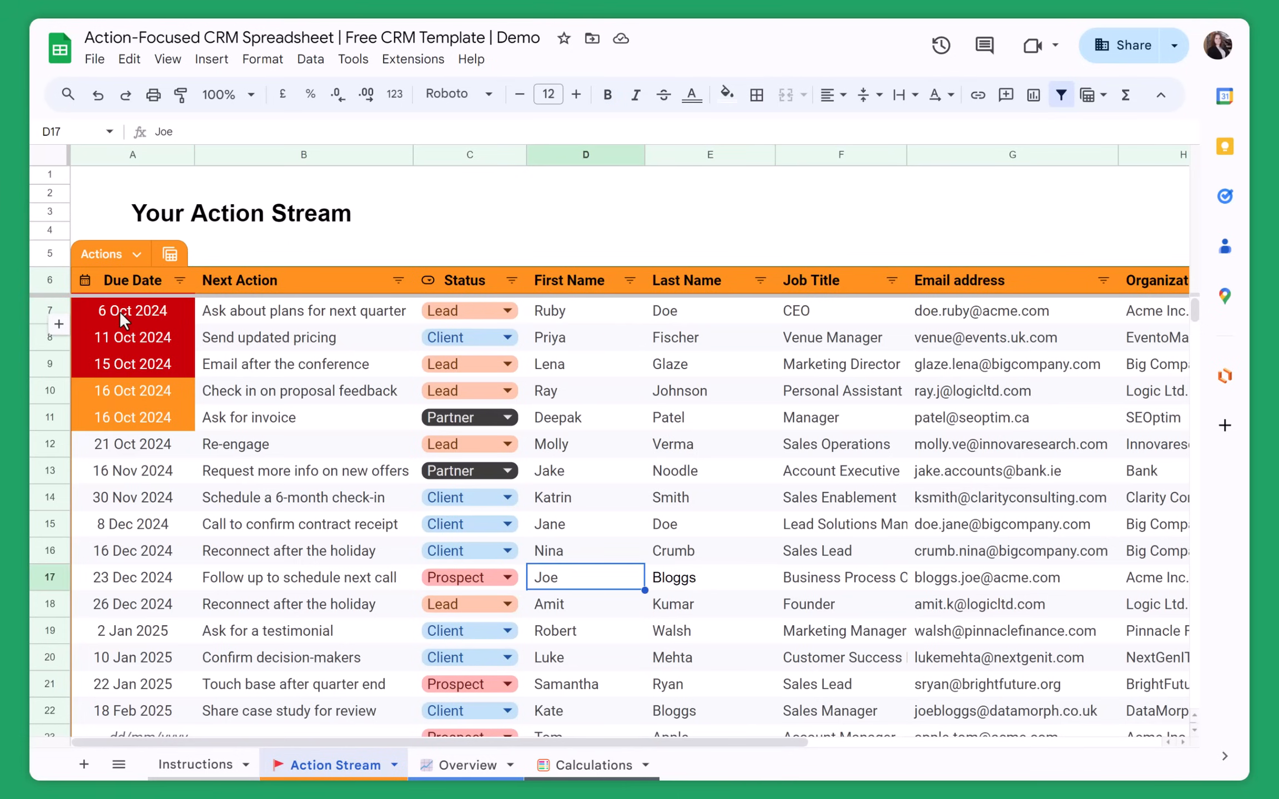
mouse_move(151, 553)
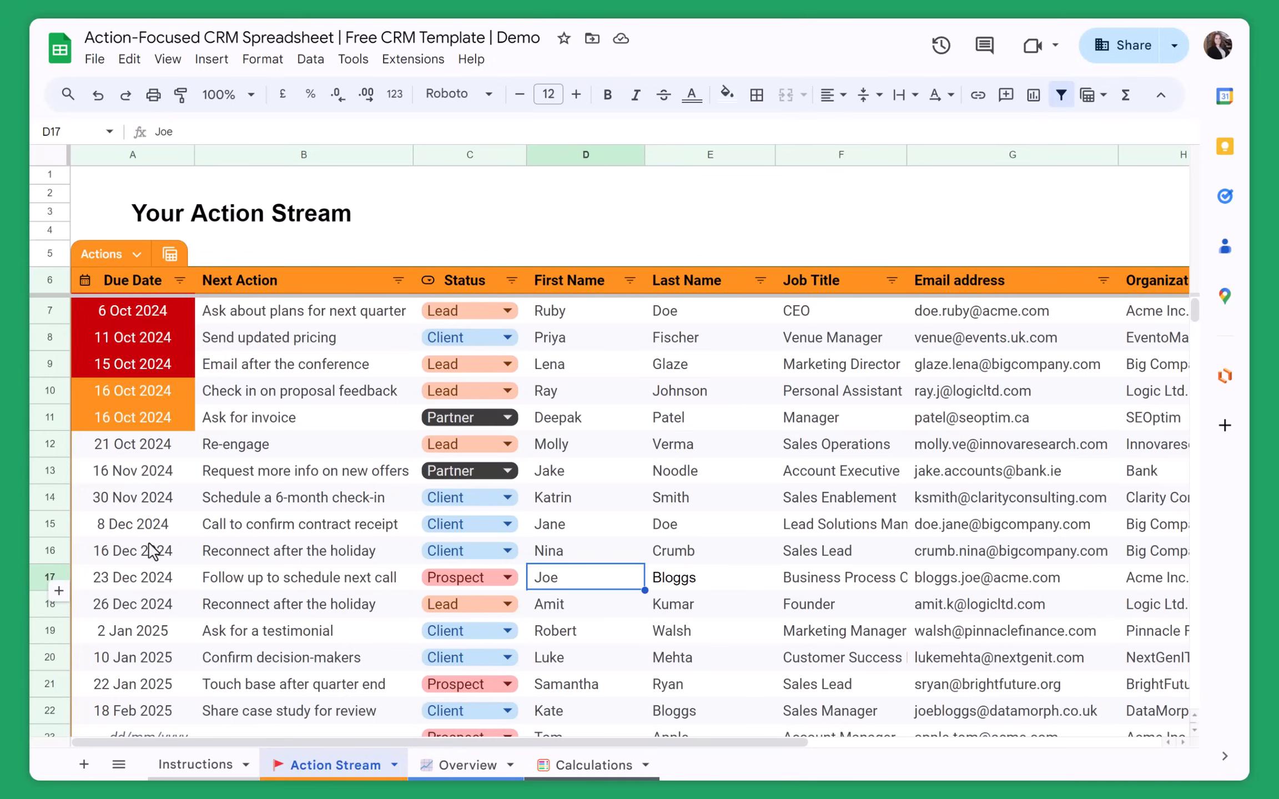
mouse_move(156, 590)
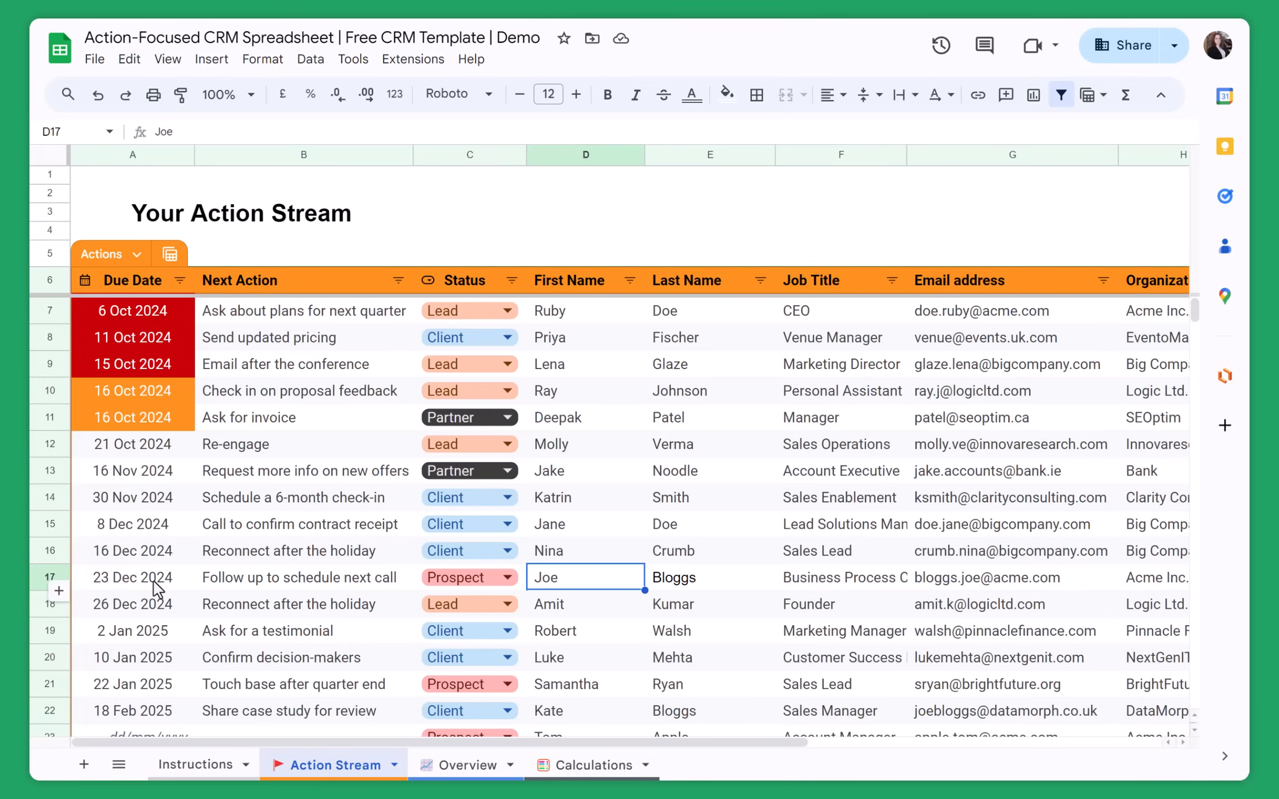
click(132, 471)
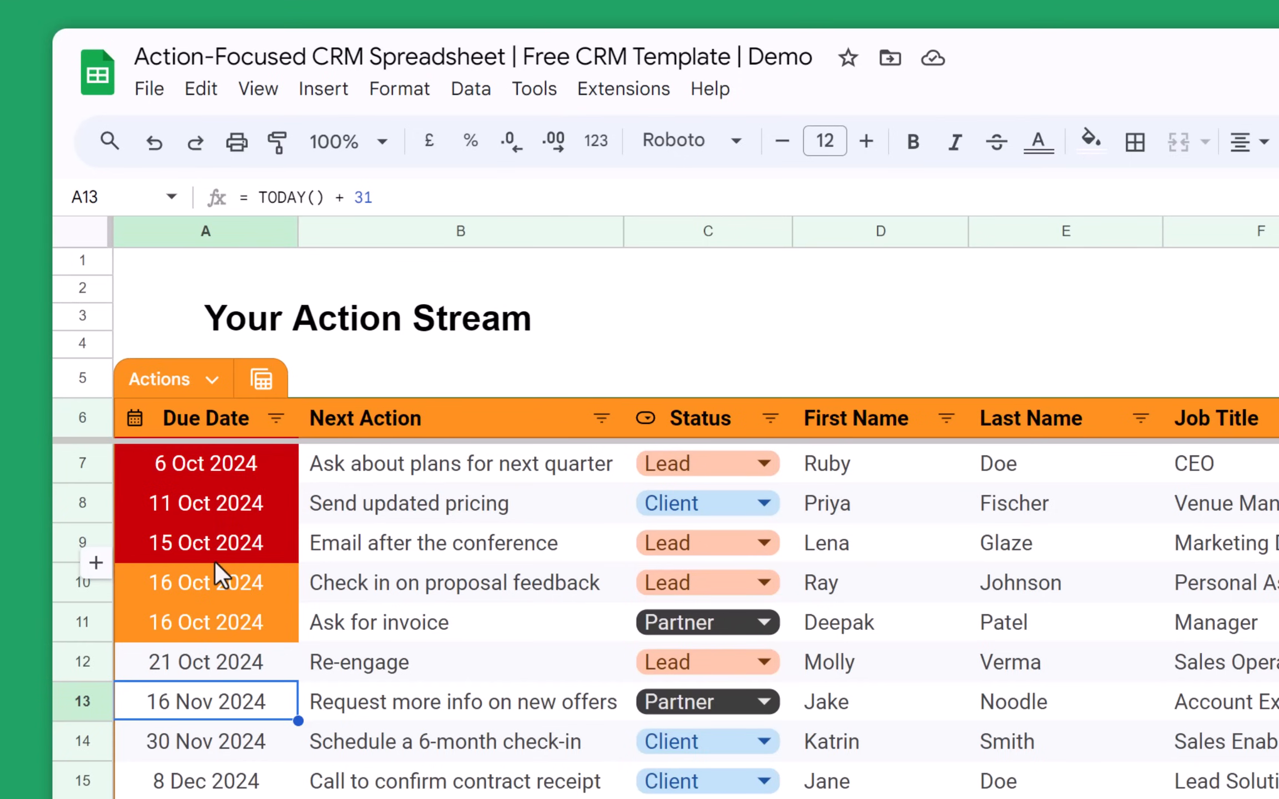
click(205, 583)
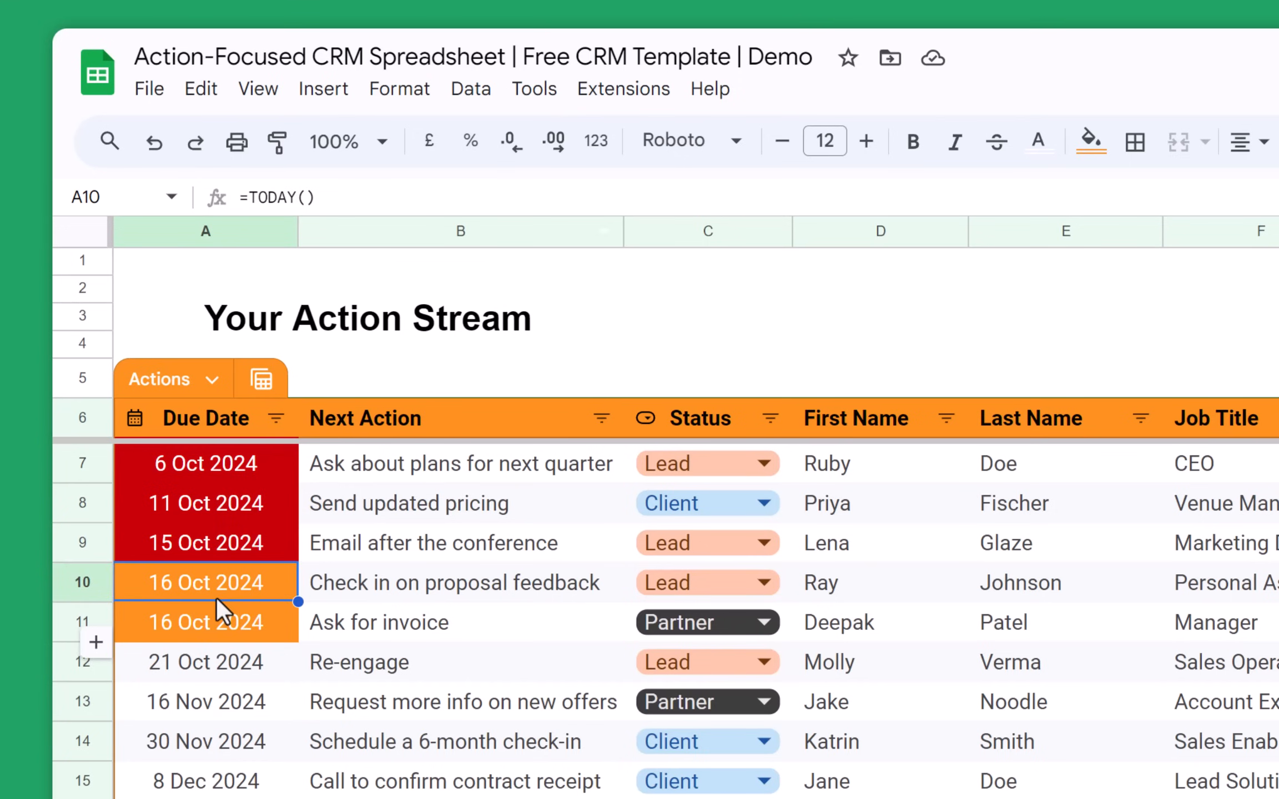
Set the 6-month check-in's due date to 16 Oct 2024, dismissing the protected-range warning.
click(205, 741)
text(16 Oct 2)
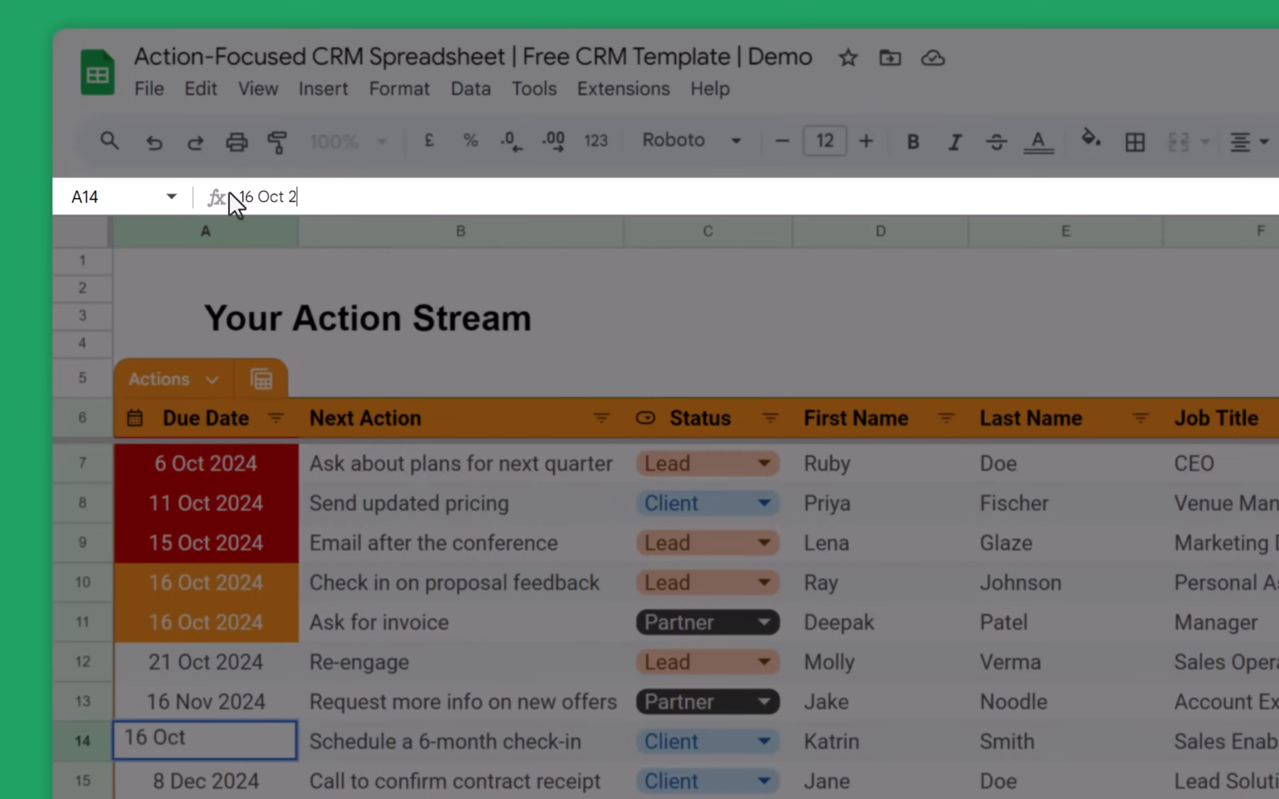
key(enter)
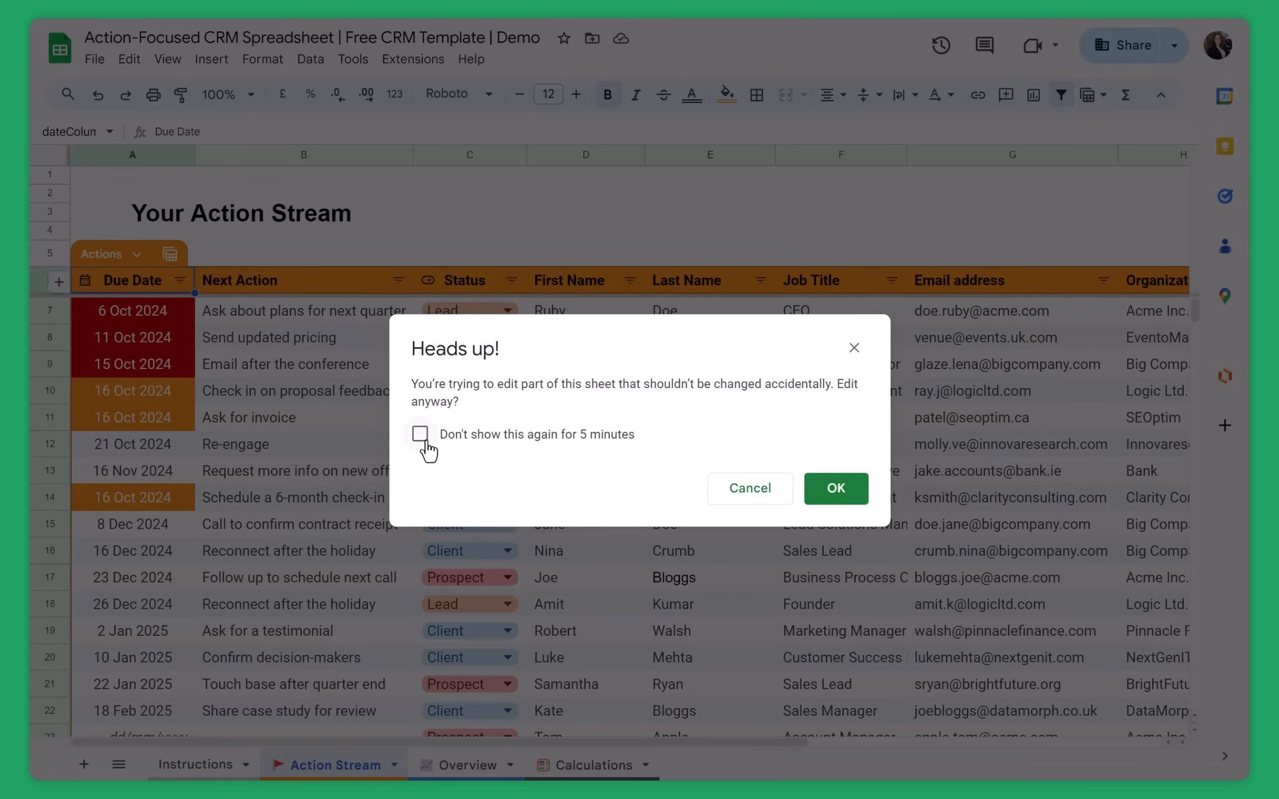
click(420, 434)
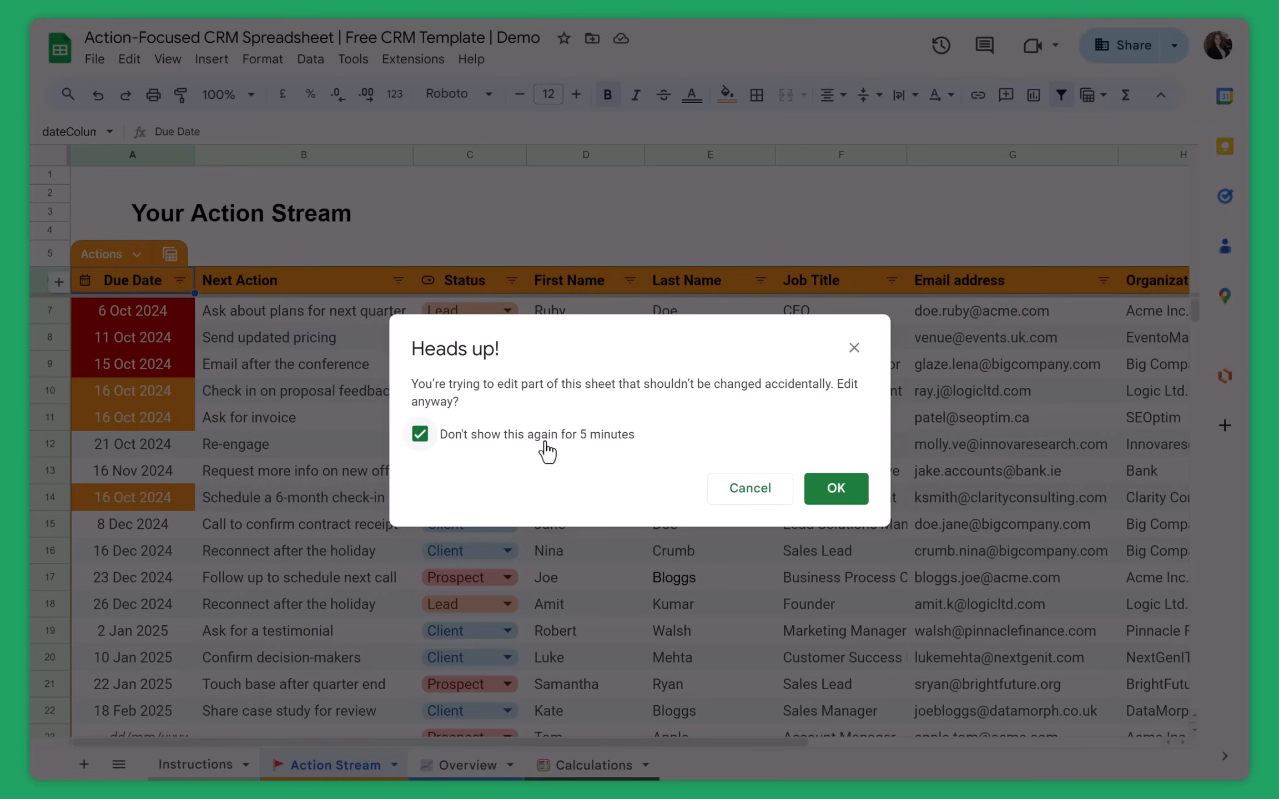
click(834, 488)
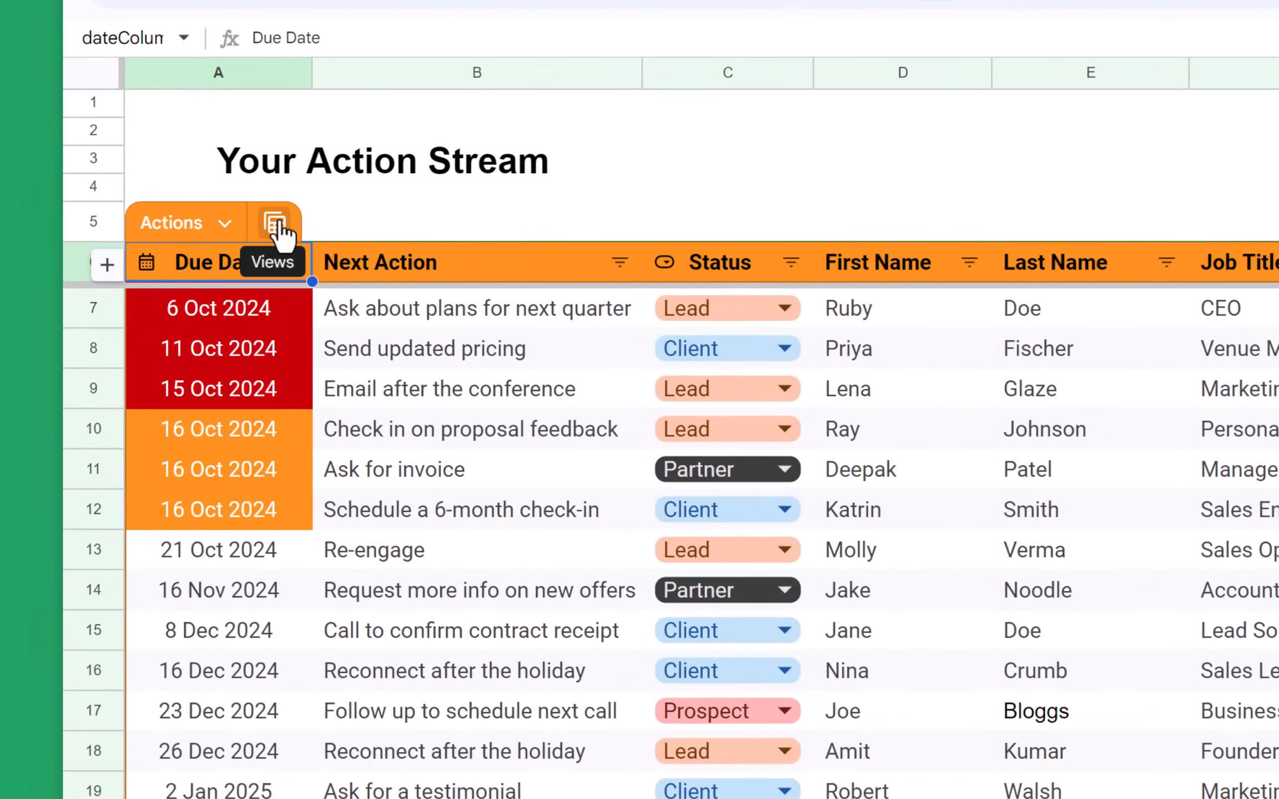
Switch the table to the Contacts without Actions view.
click(276, 222)
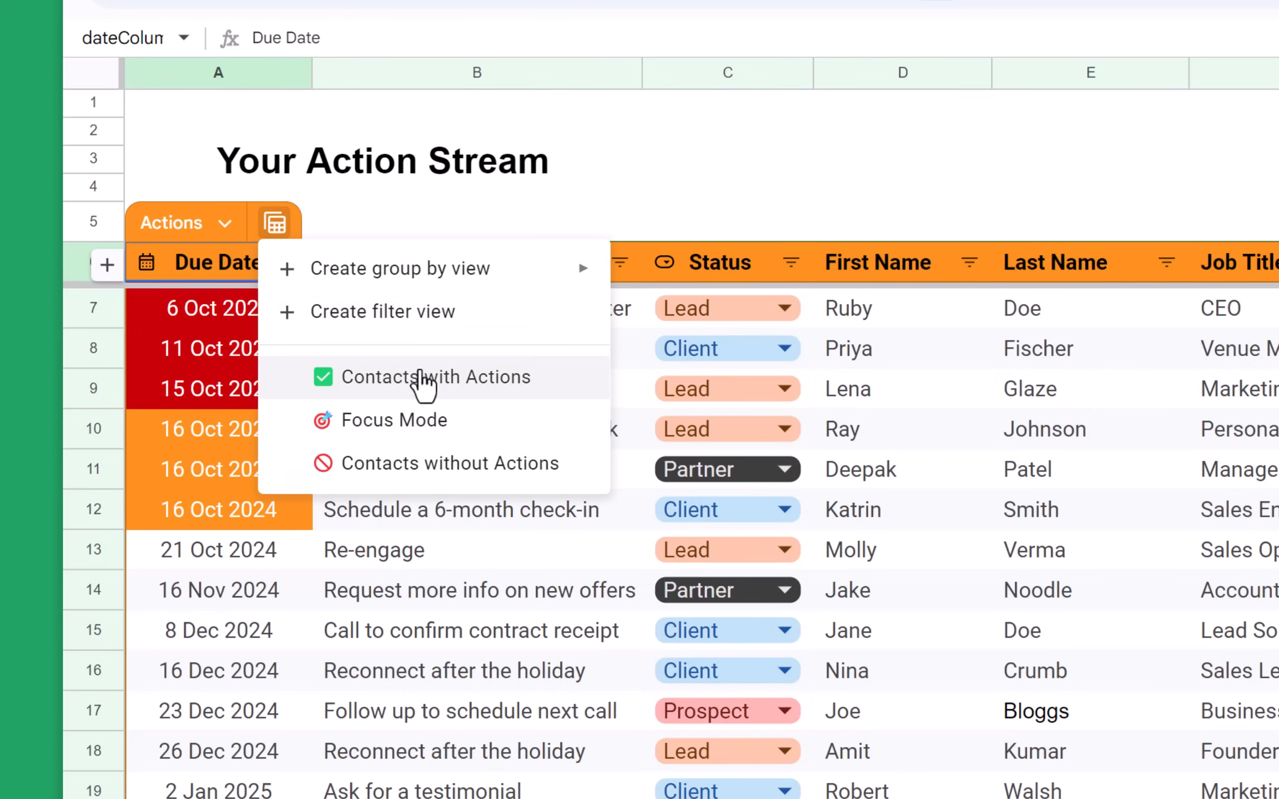
mouse_move(506, 394)
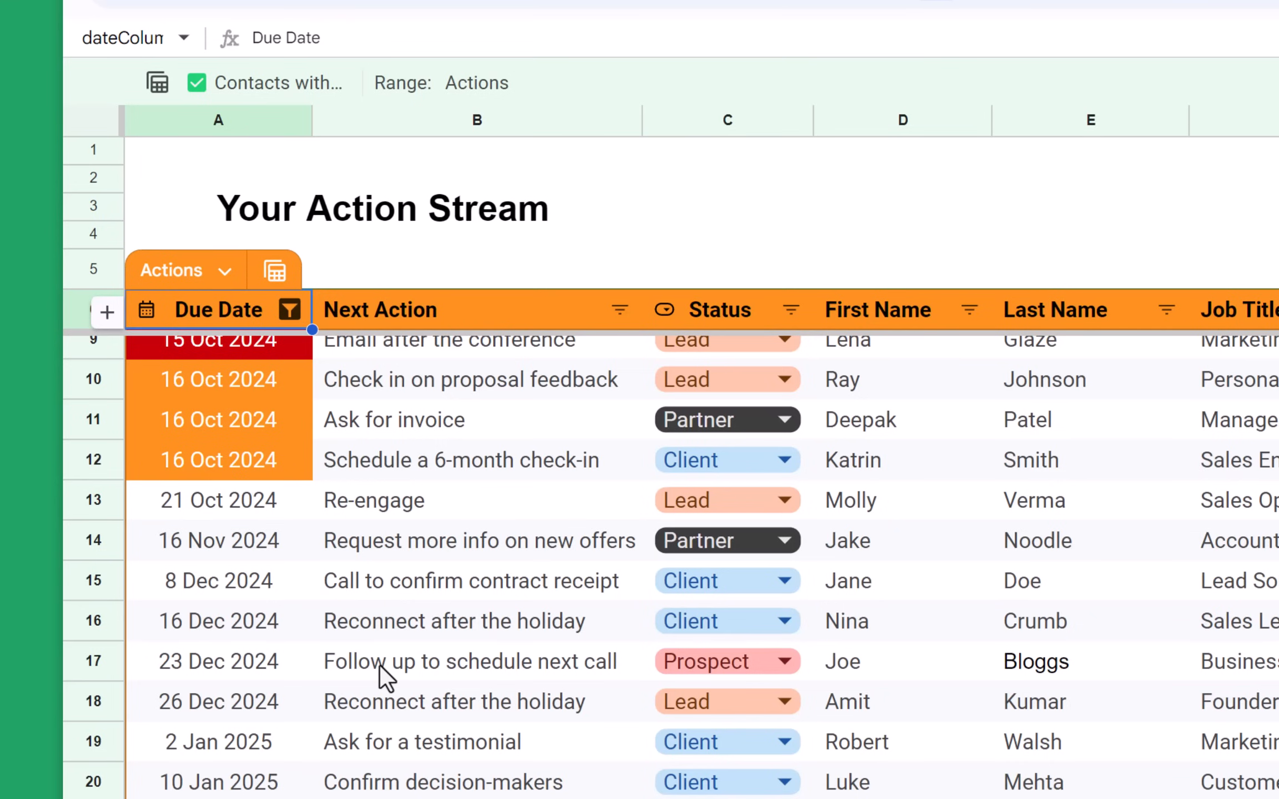
click(276, 270)
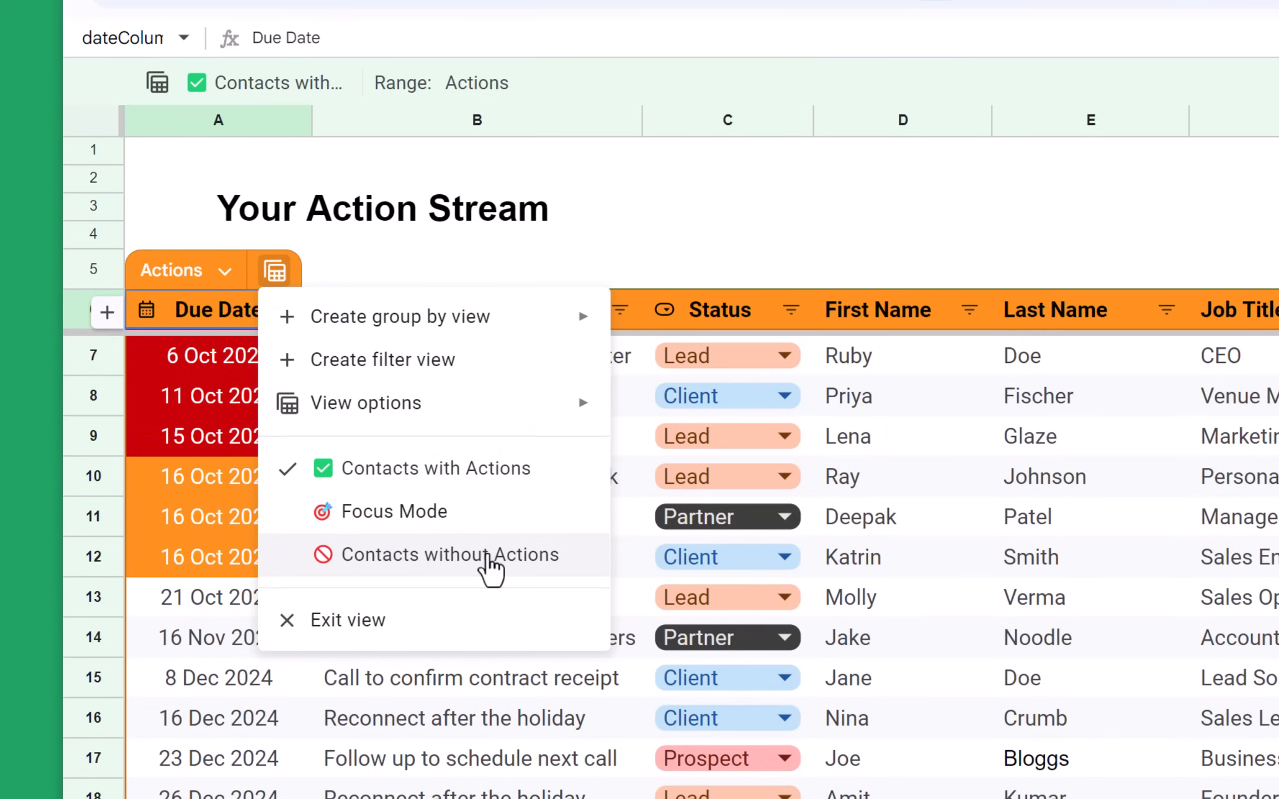
click(450, 554)
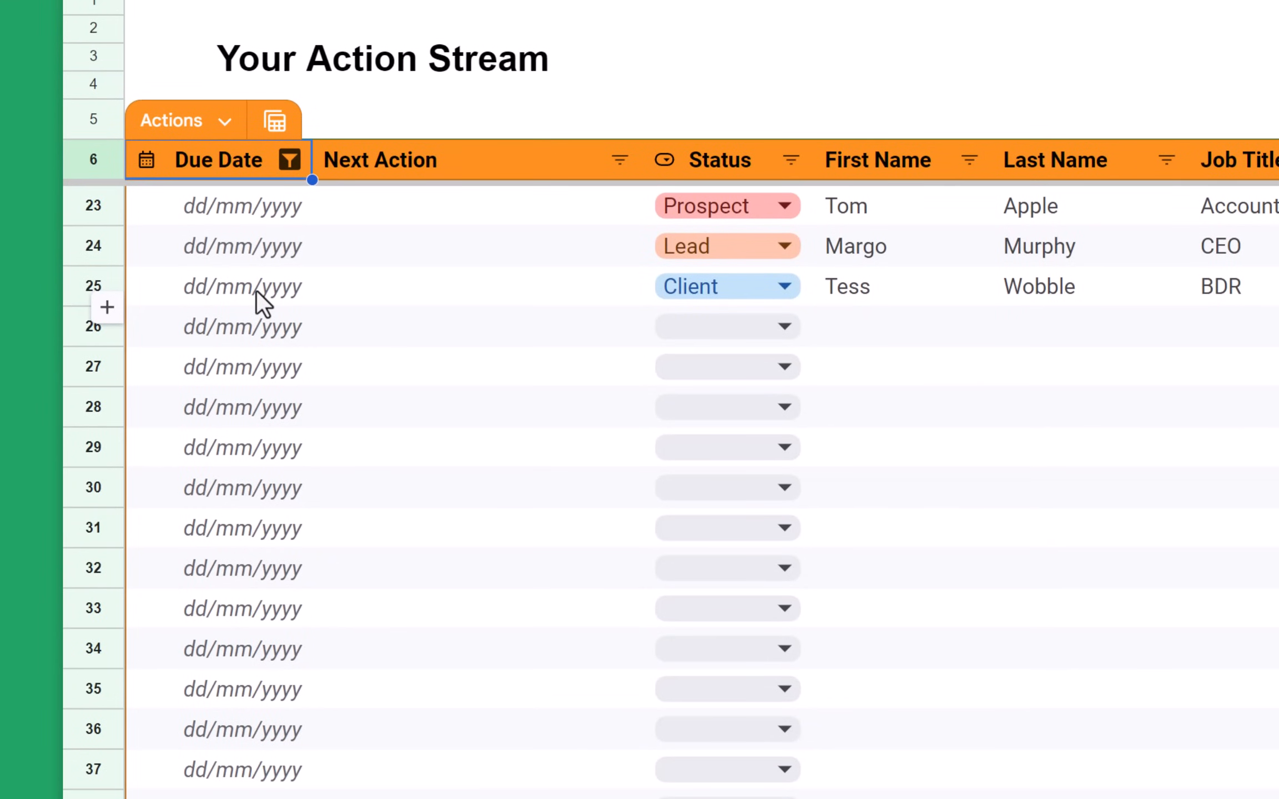
Give Tess Wobble a 'Check in with Tess' next action due 1 Dec 2024.
click(217, 286)
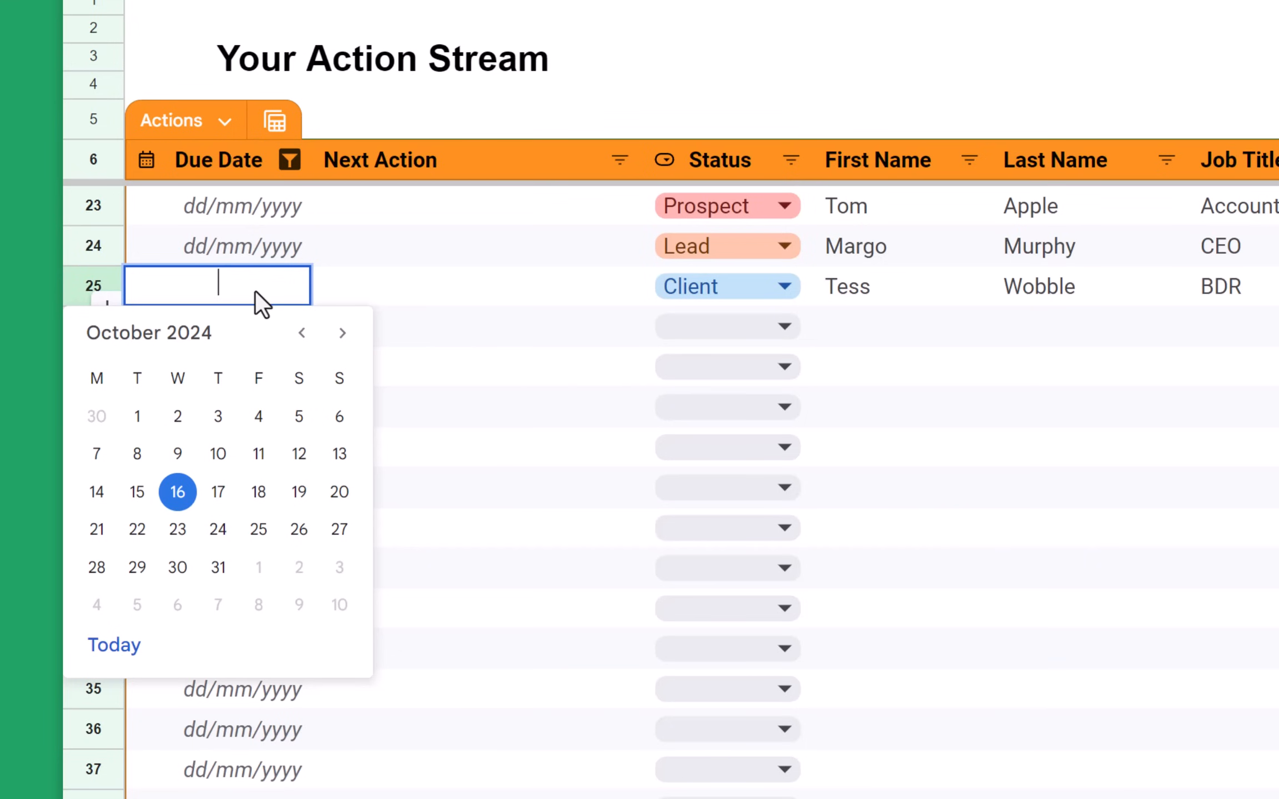
text(1 Dec 2024)
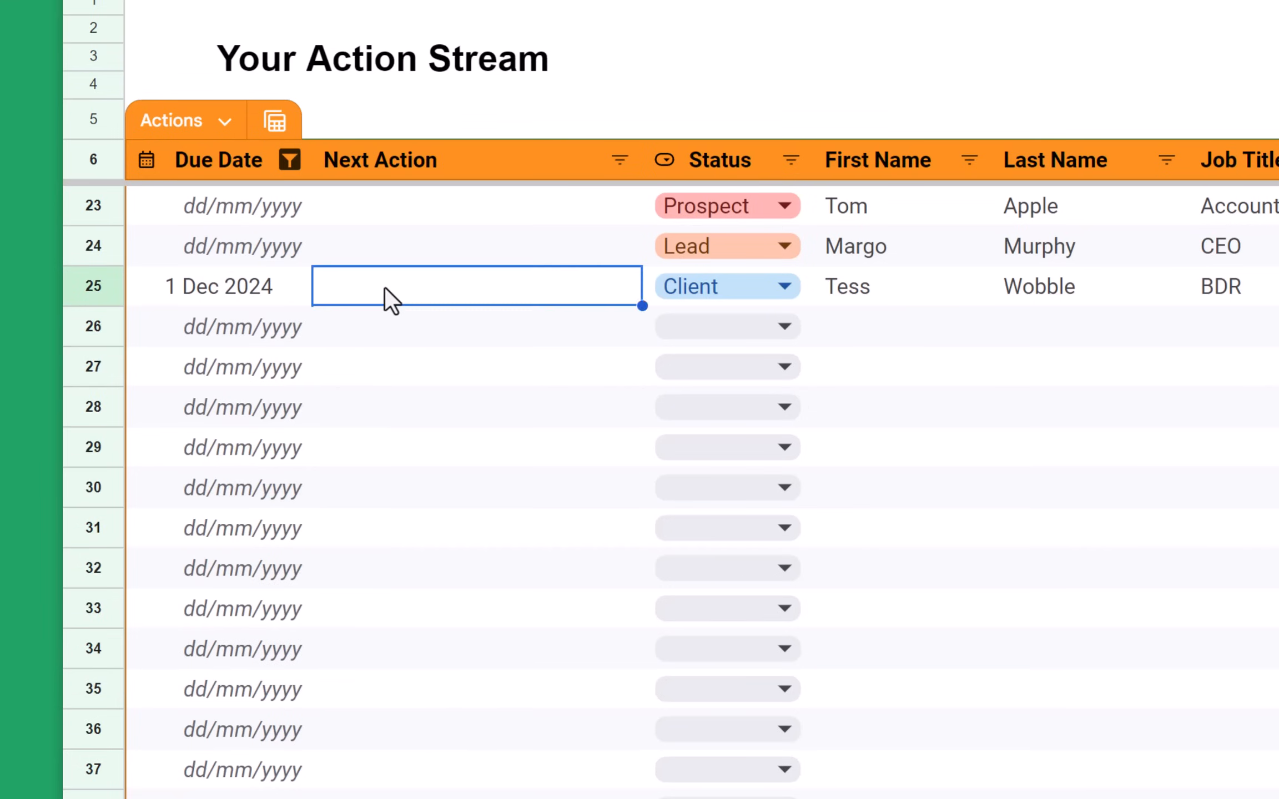
text(Check in with Tess)
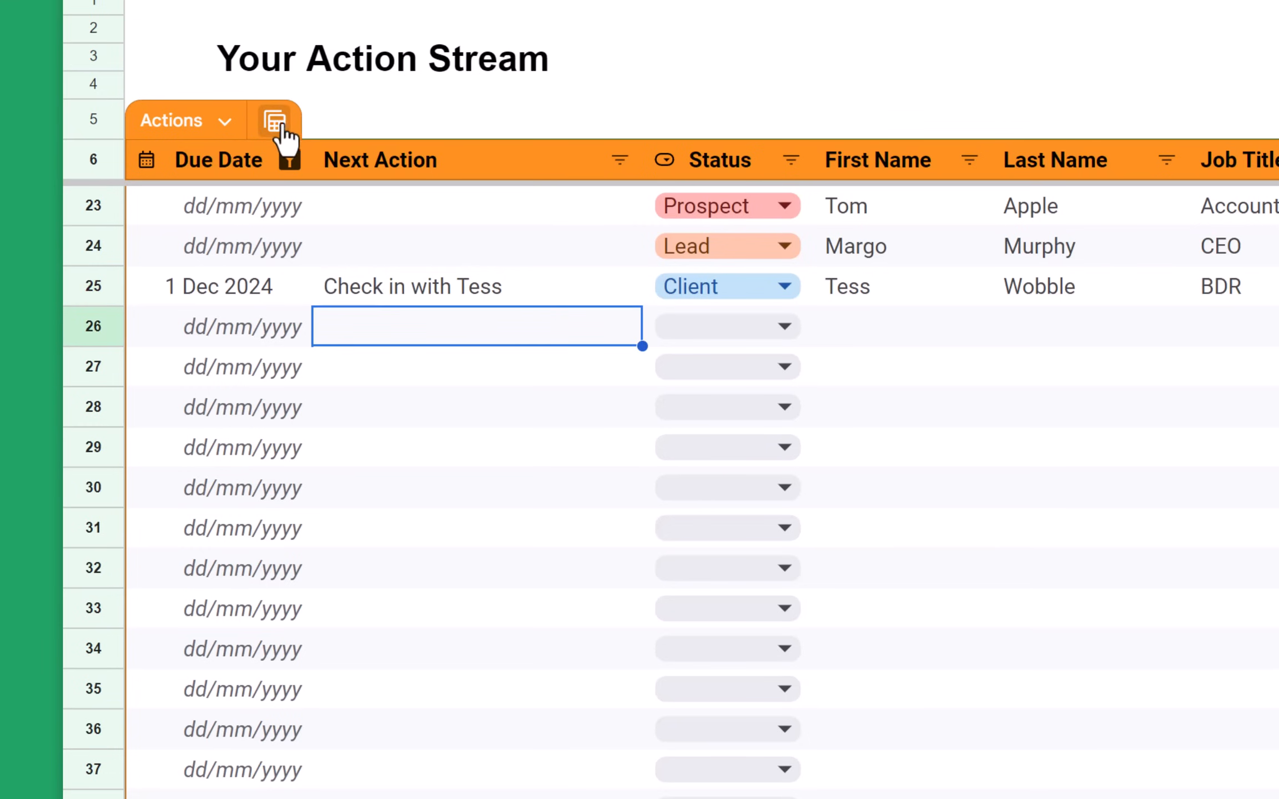
Apply Focus Mode to see six urgent actions, then exit the filter view.
click(275, 120)
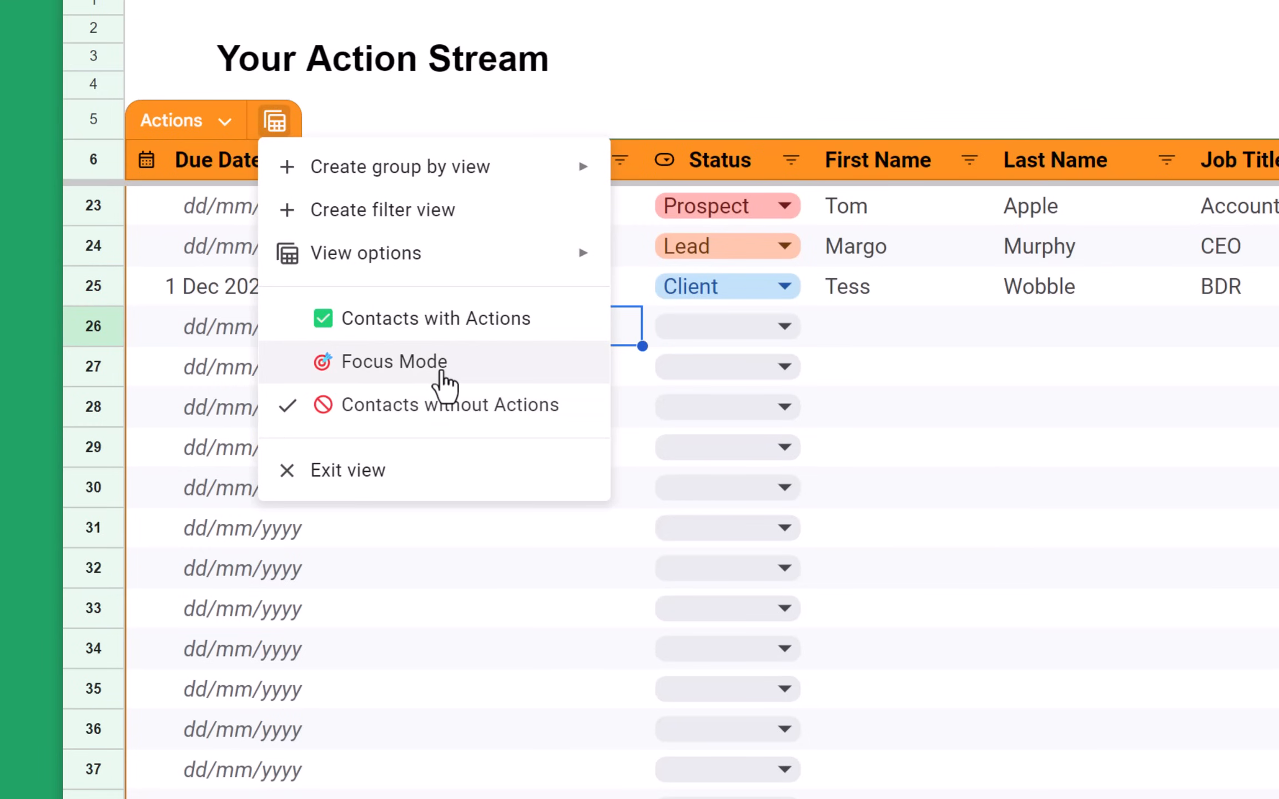
click(395, 361)
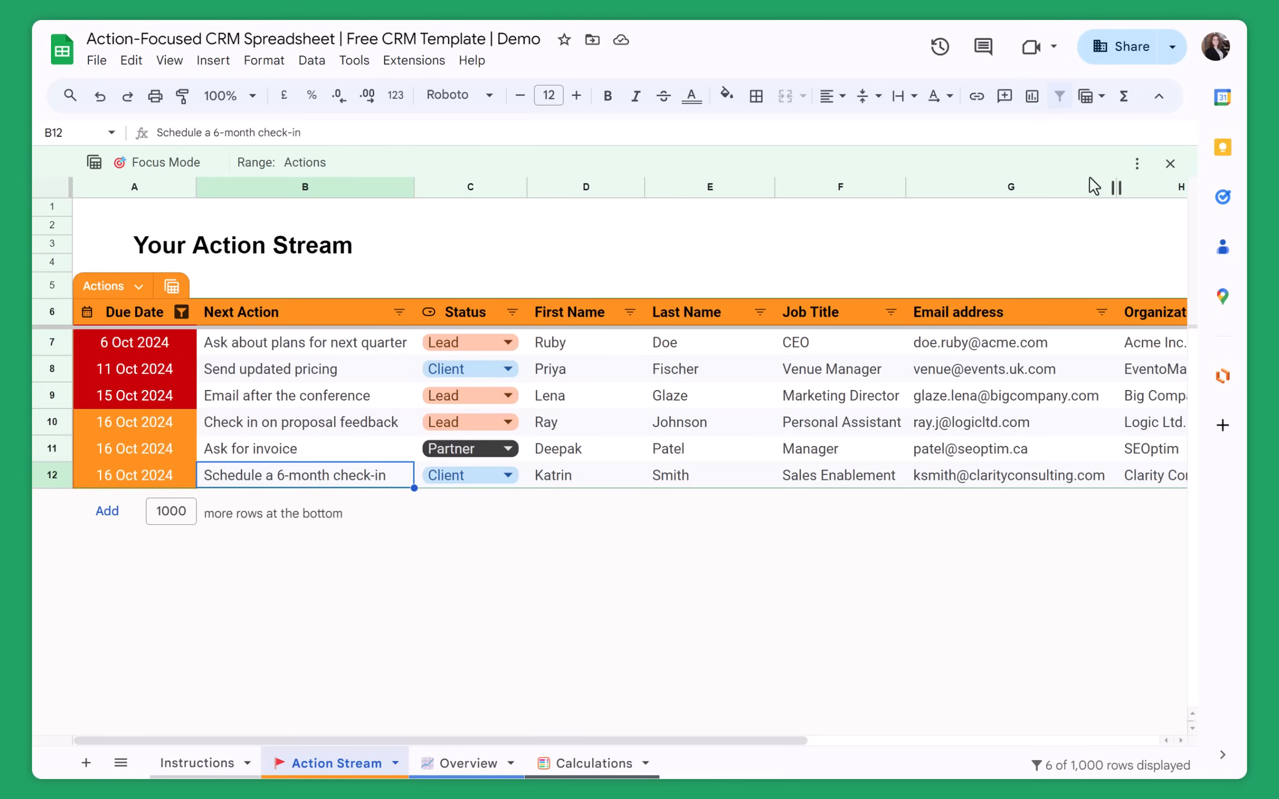
click(1170, 164)
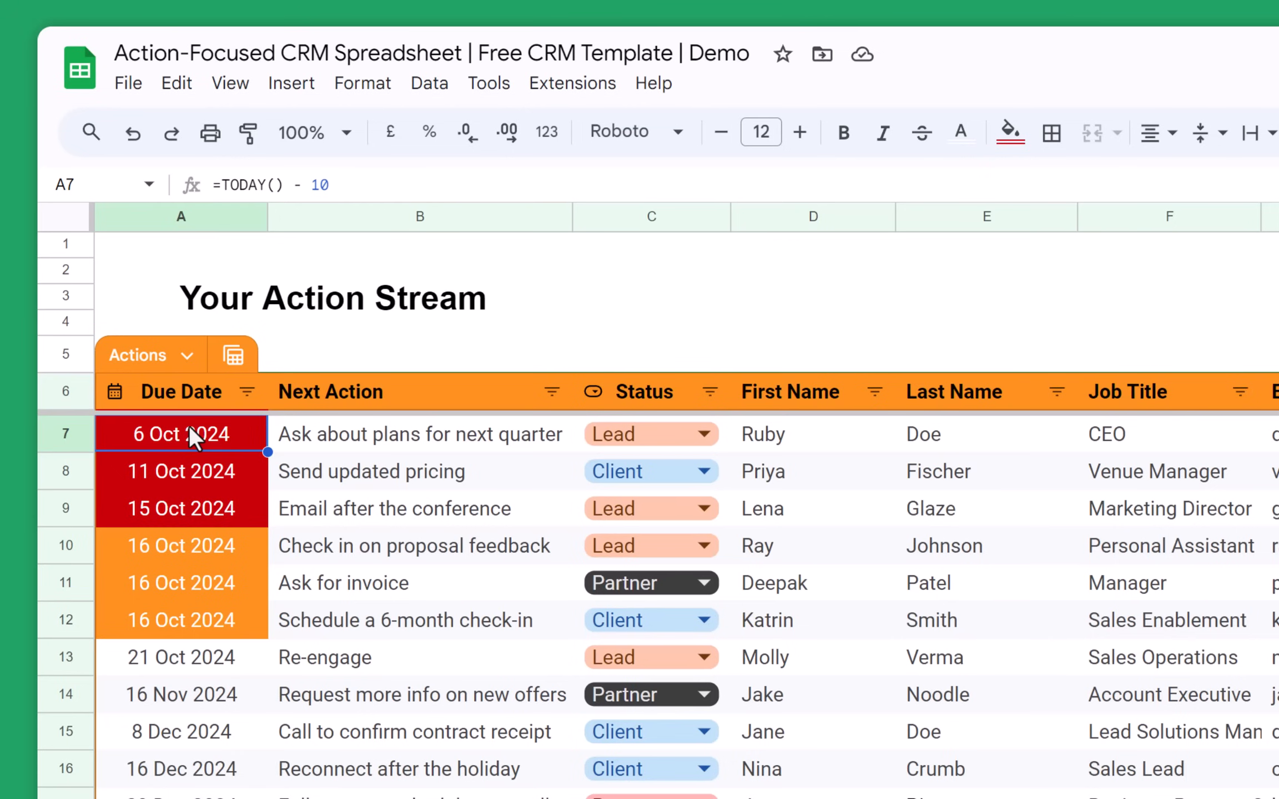
mouse_move(346, 186)
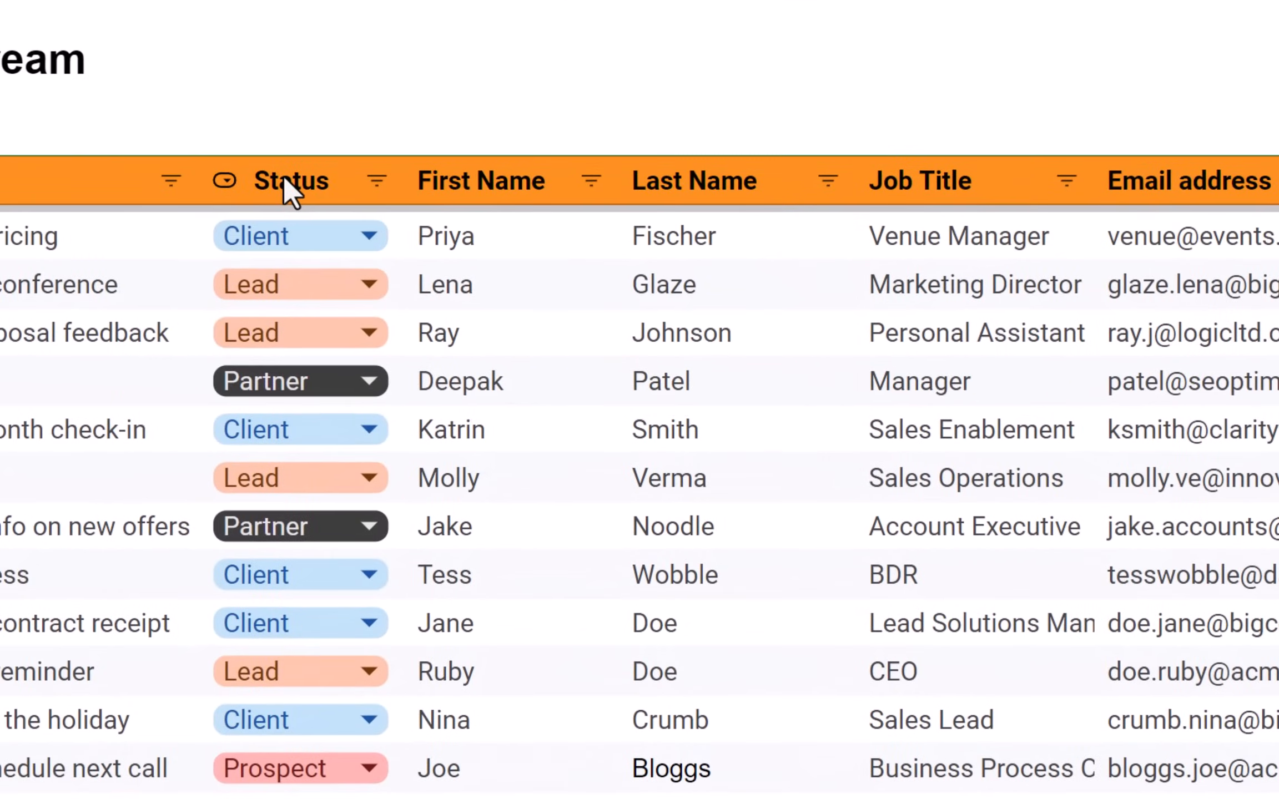
scroll(right, 3)
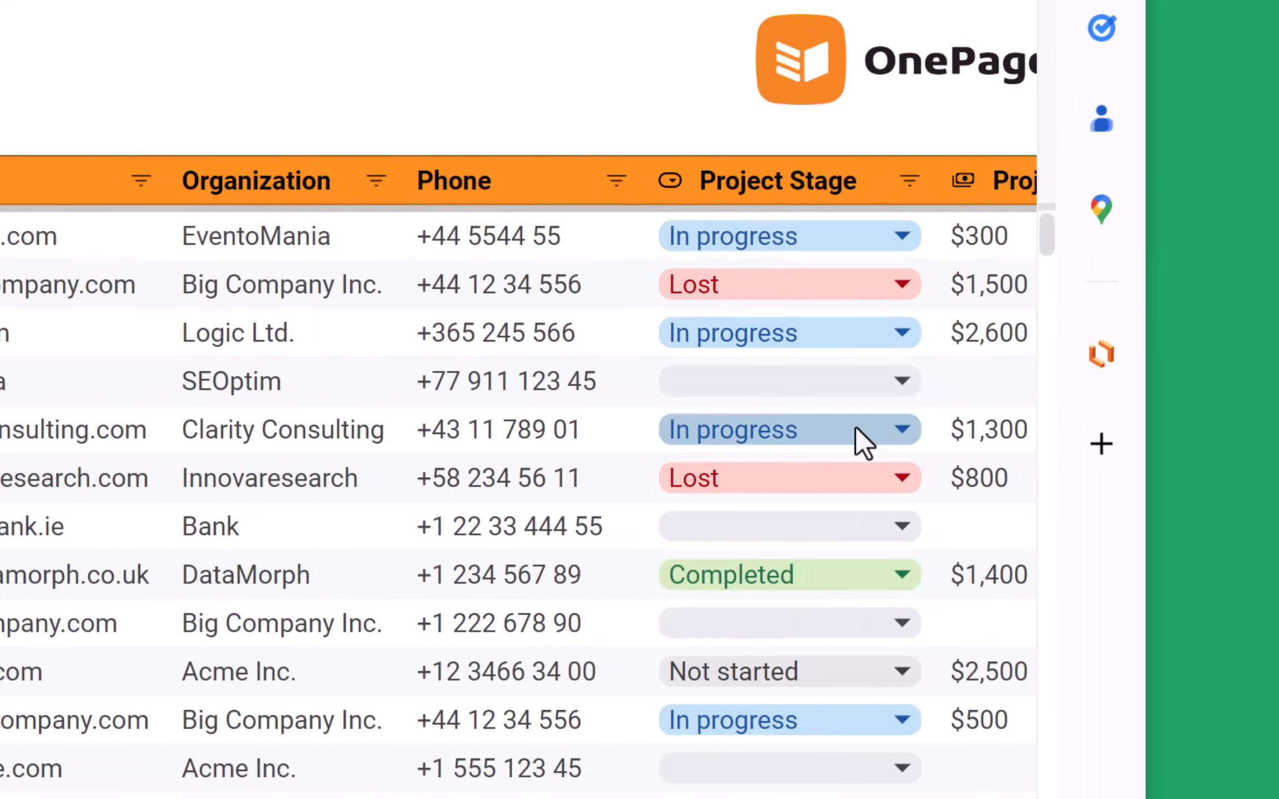
click(787, 380)
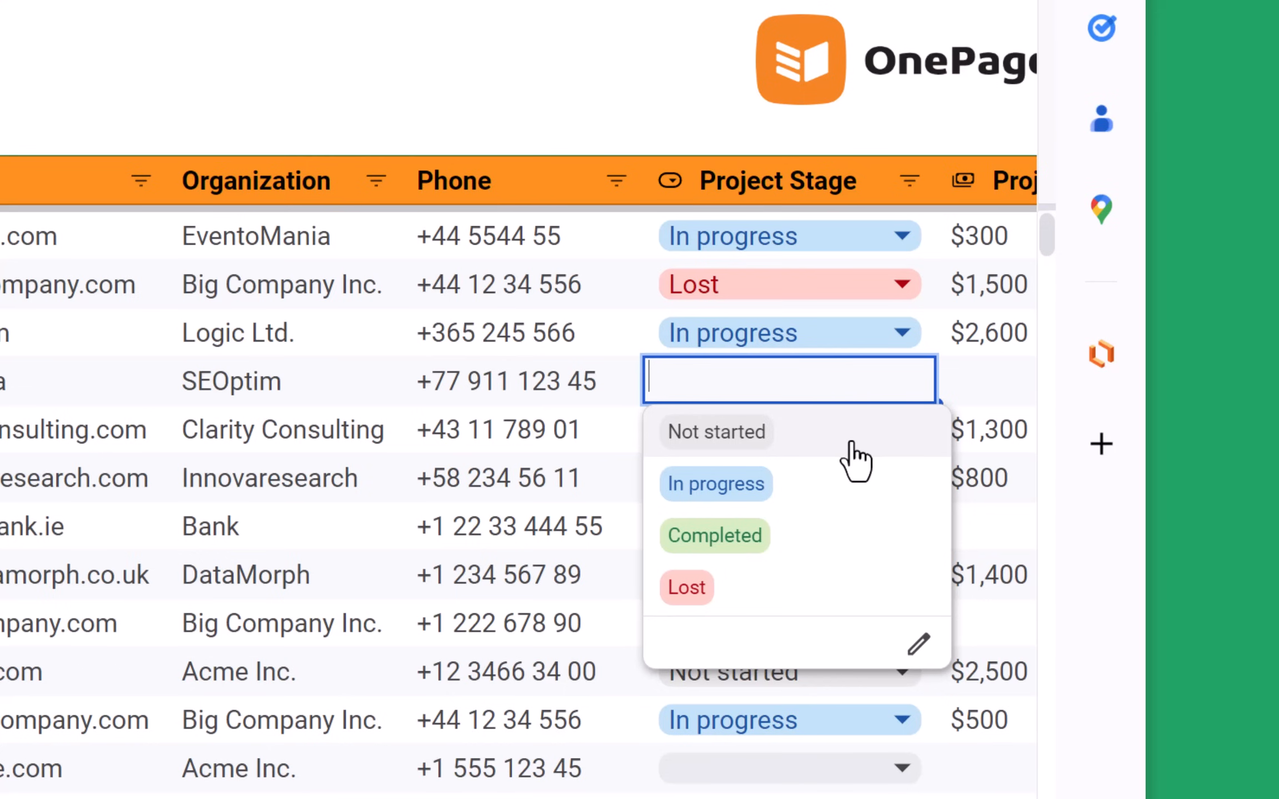
mouse_move(919, 644)
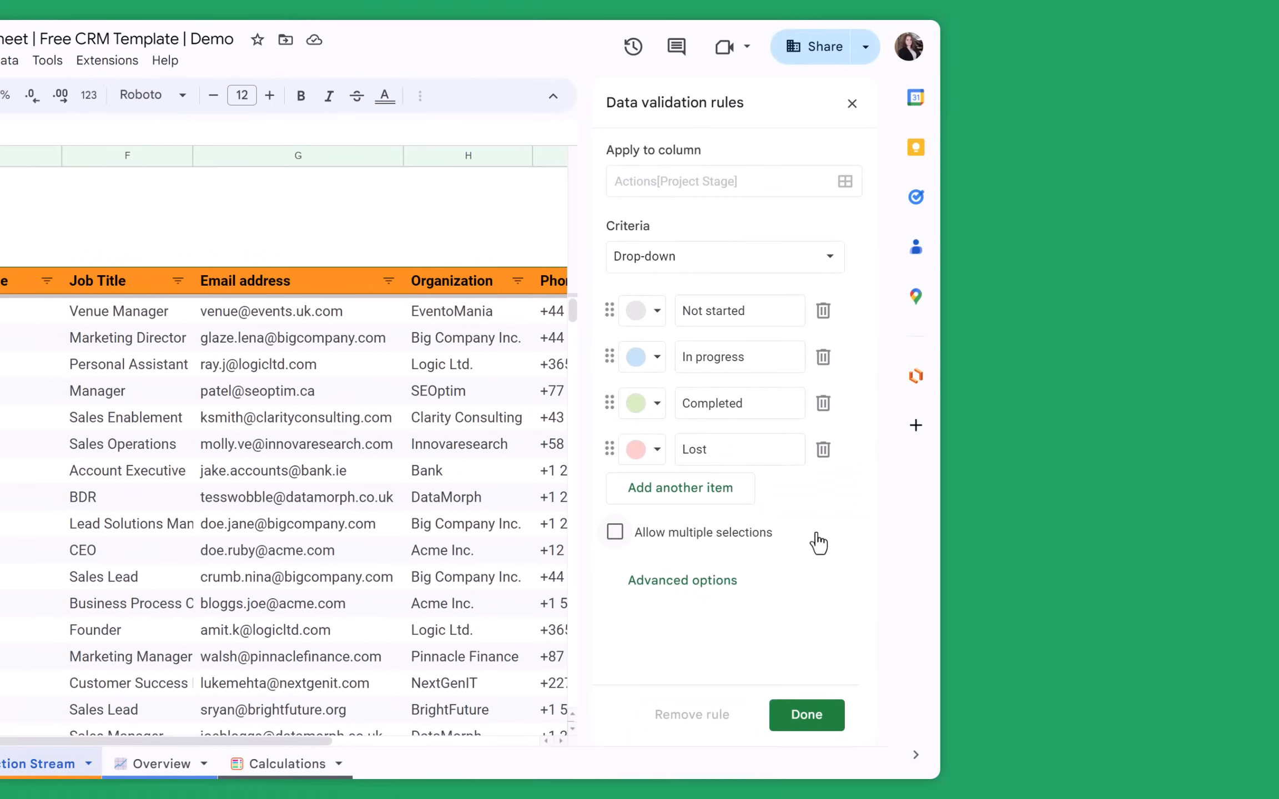
mouse_move(694, 390)
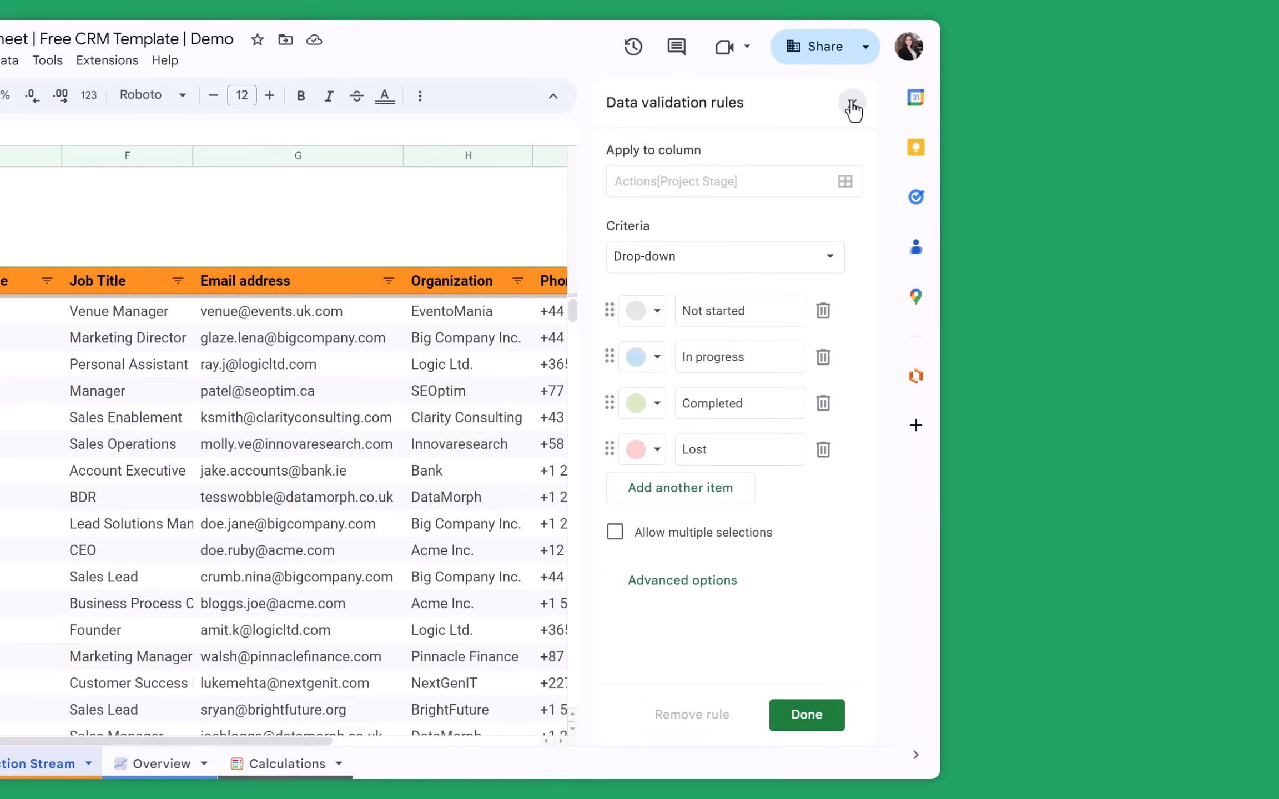
click(854, 106)
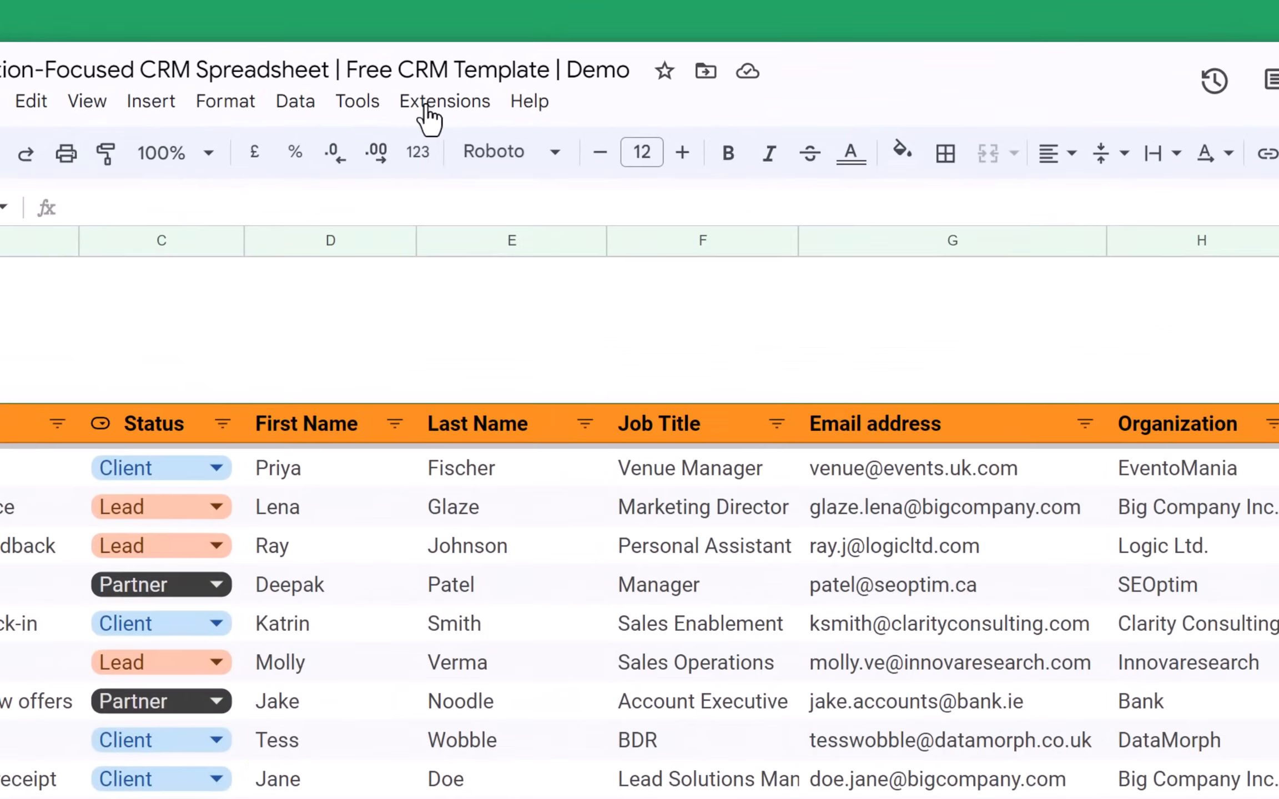
Open the Extensions menu to reveal the Add Reminders add-on options.
click(444, 100)
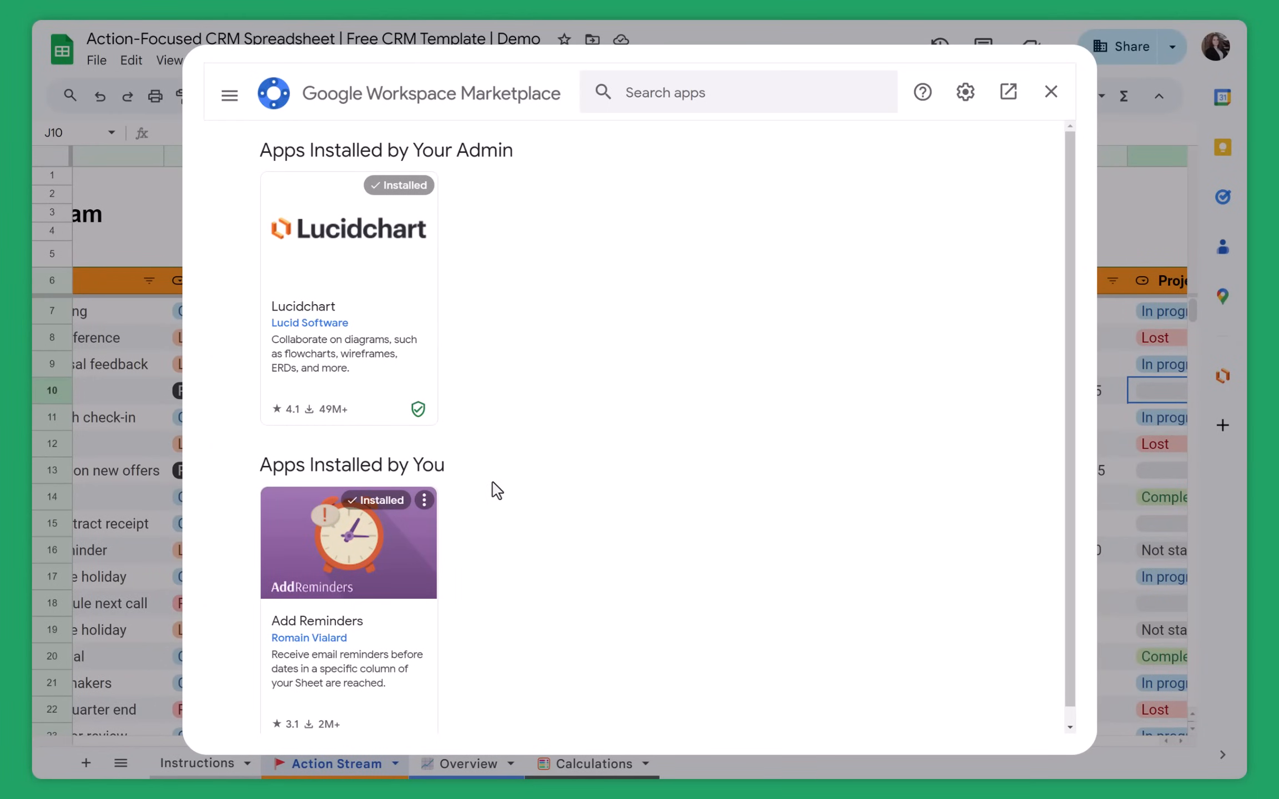
mouse_move(290, 635)
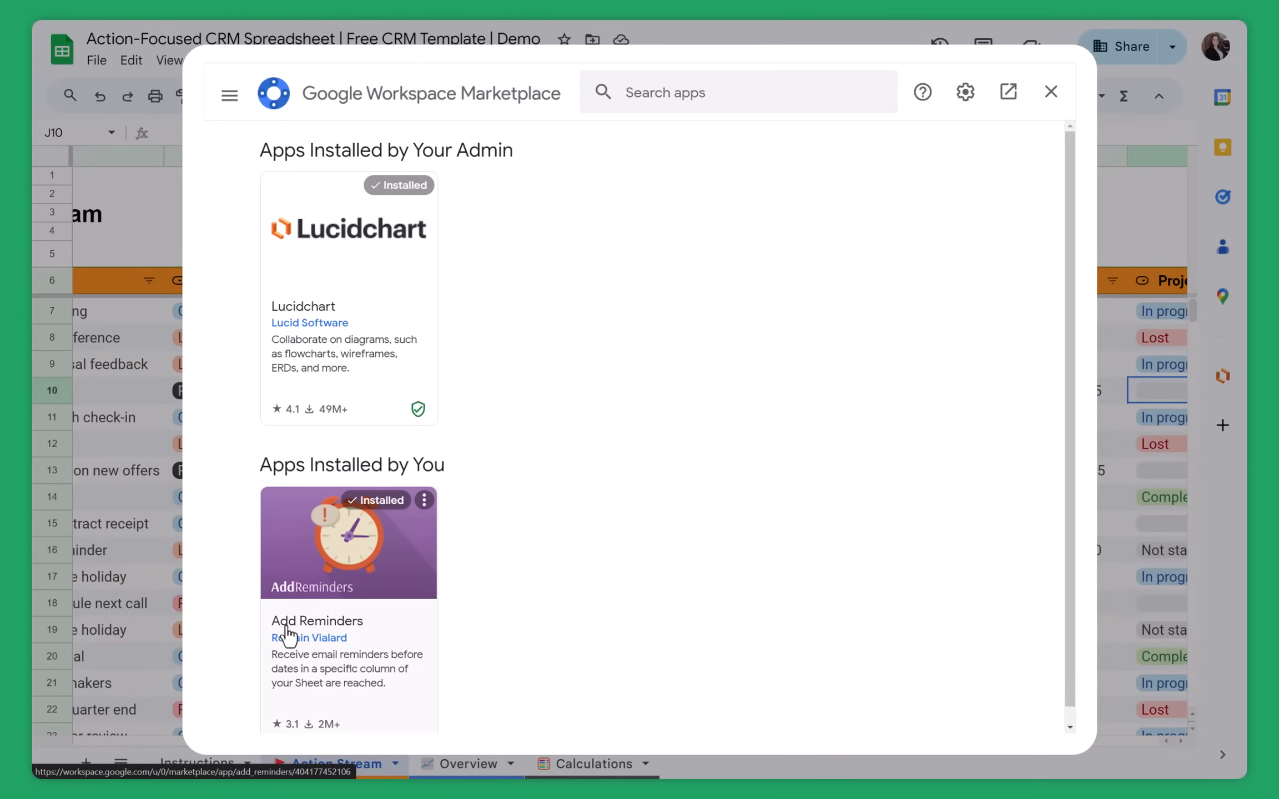
mouse_move(352, 638)
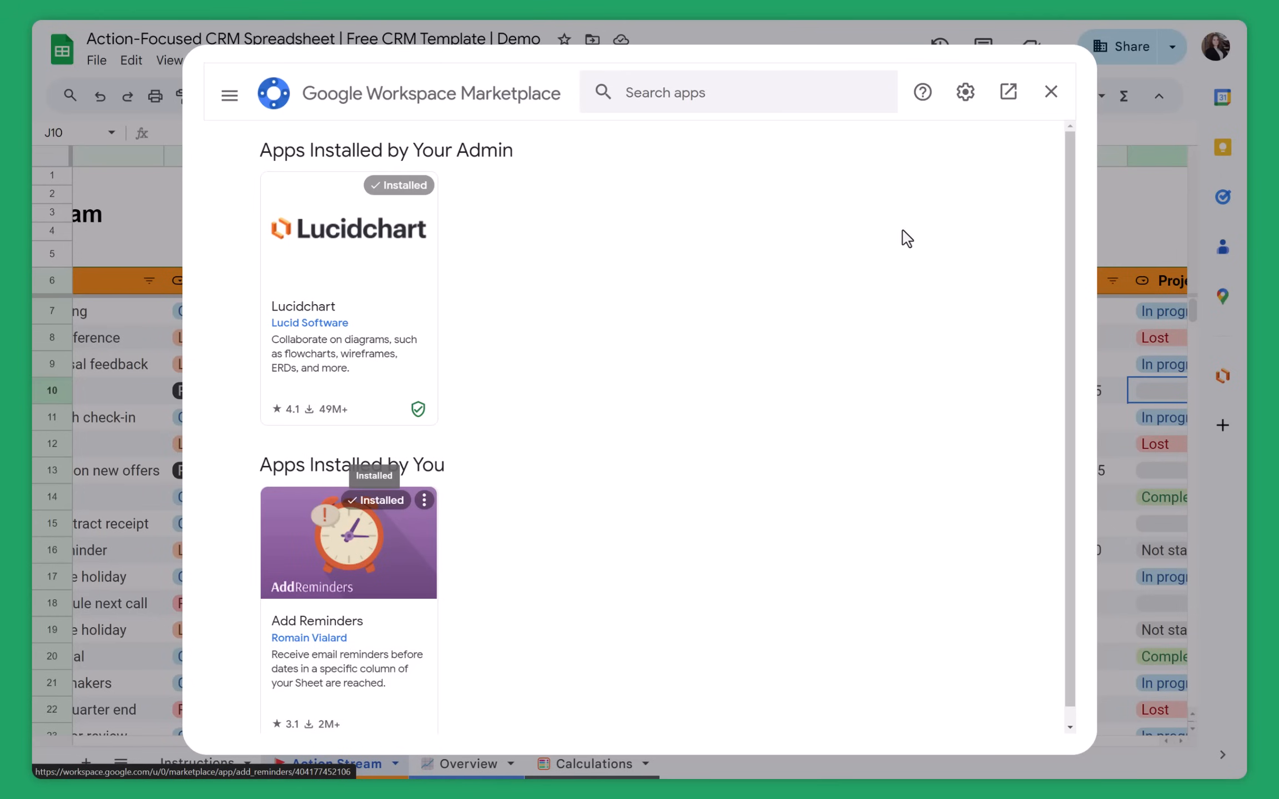
mouse_move(1051, 92)
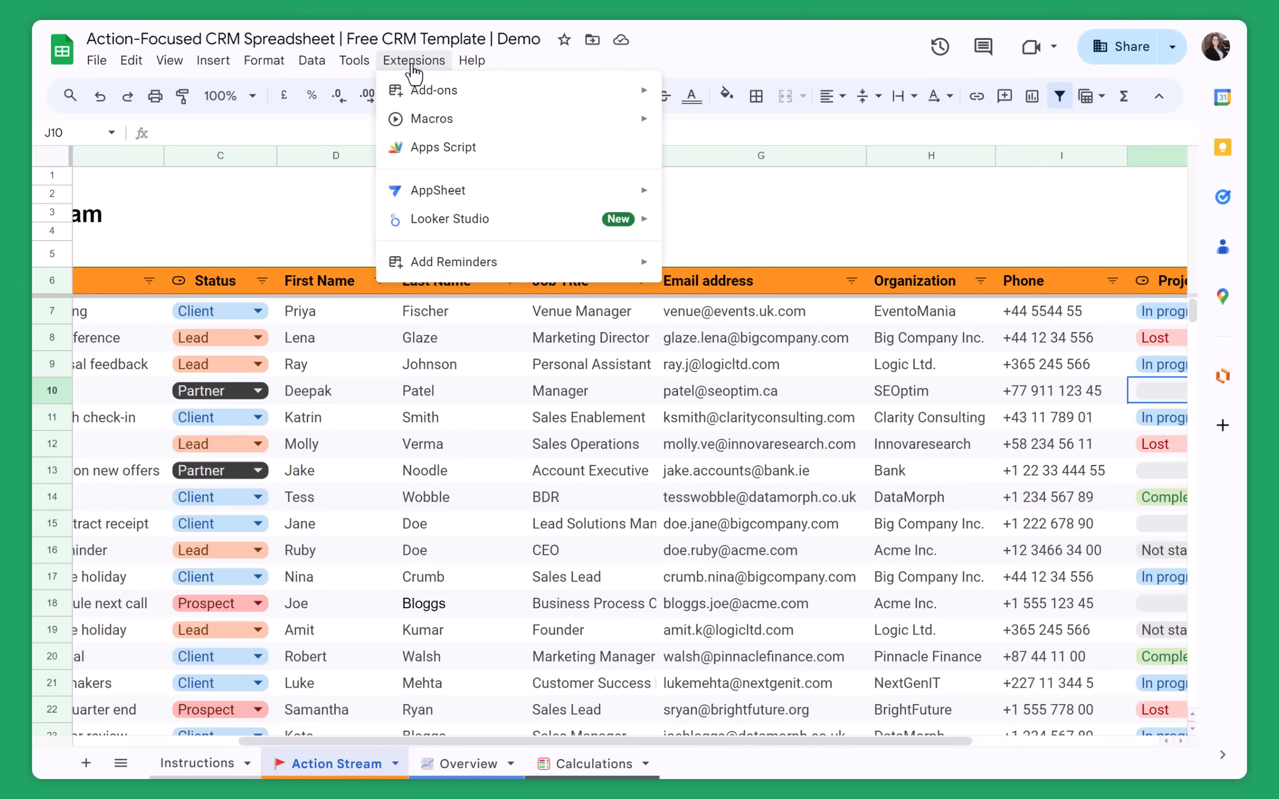
mouse_move(453, 262)
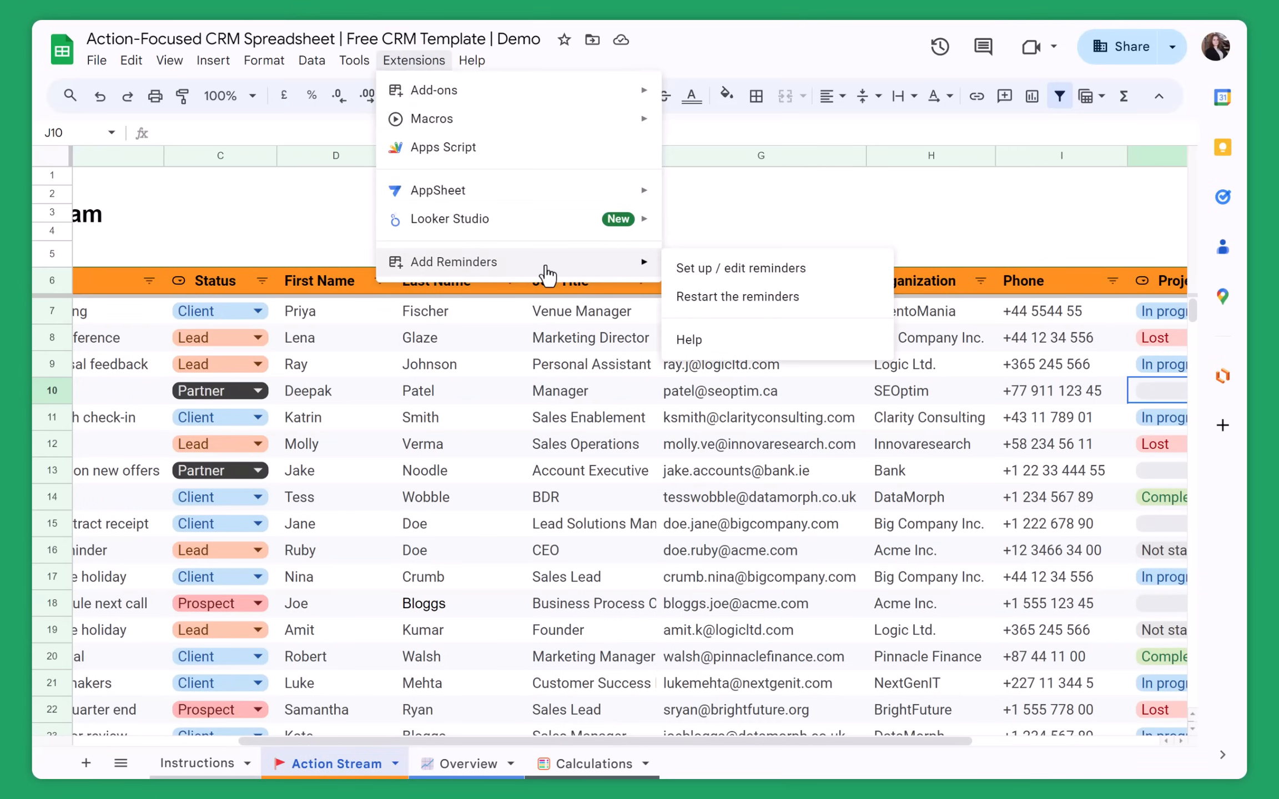
Add and save a Due Date reminder sent 1 day before.
click(740, 268)
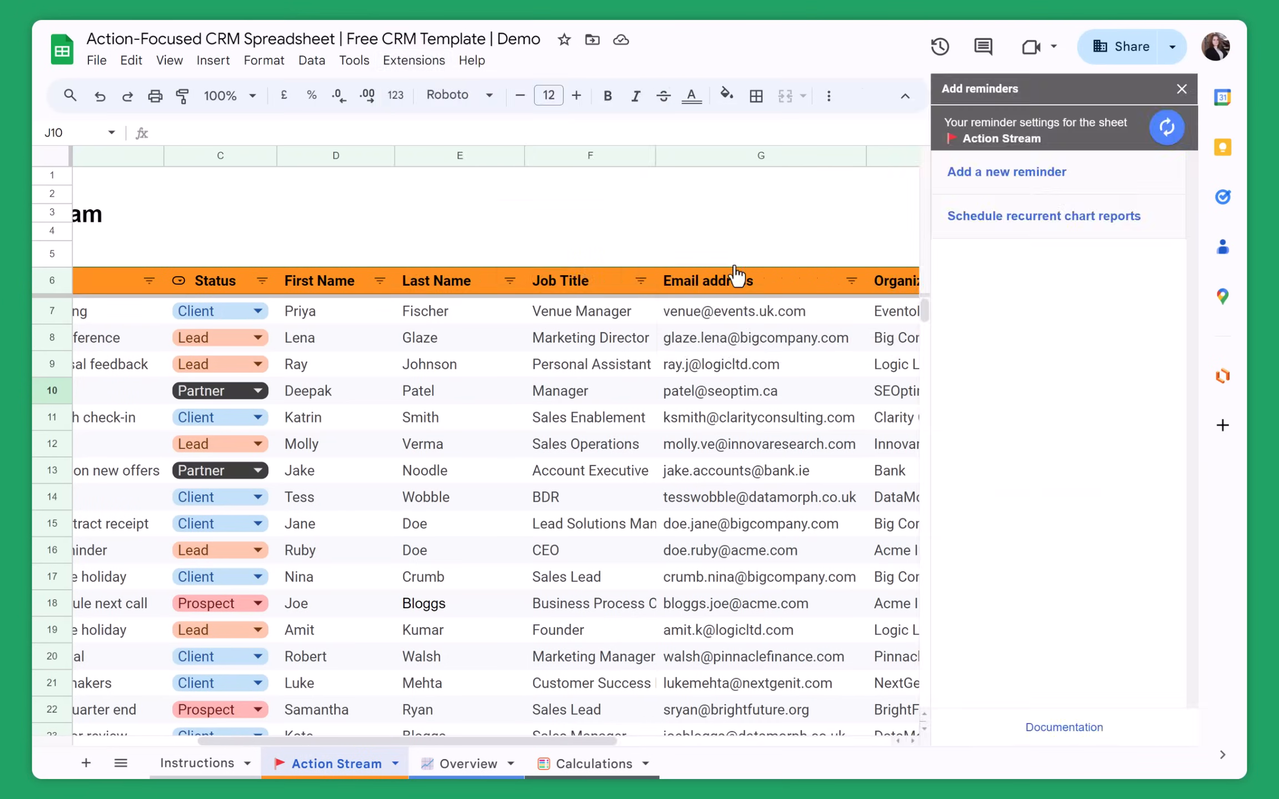
click(1006, 172)
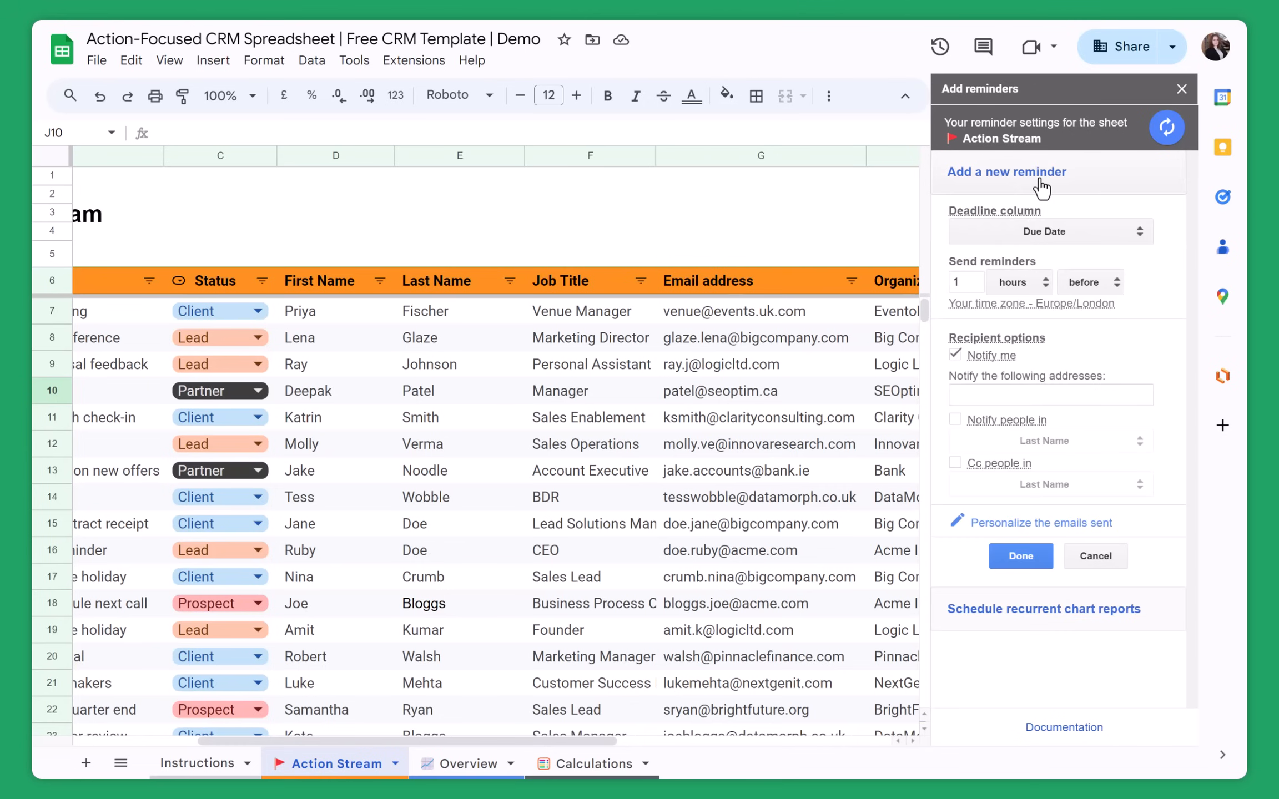
scroll(left, 3)
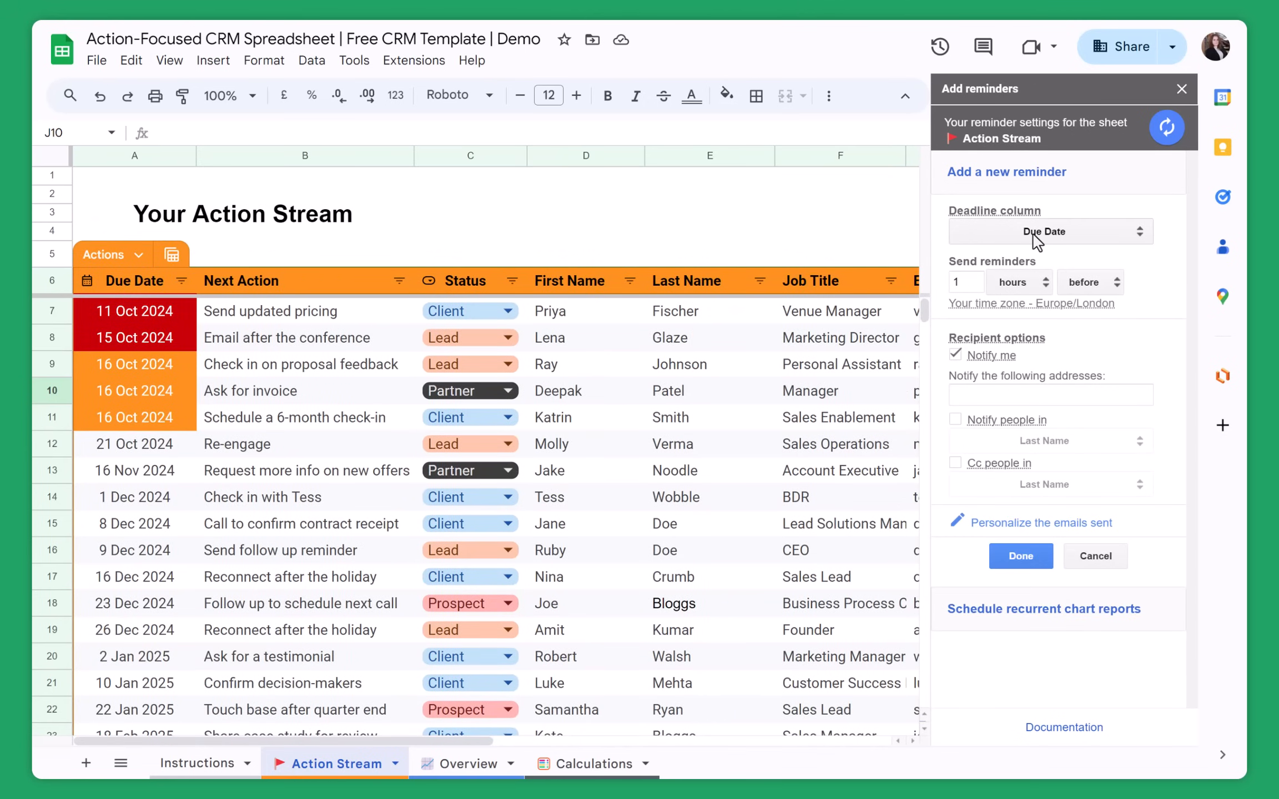
mouse_move(1014, 289)
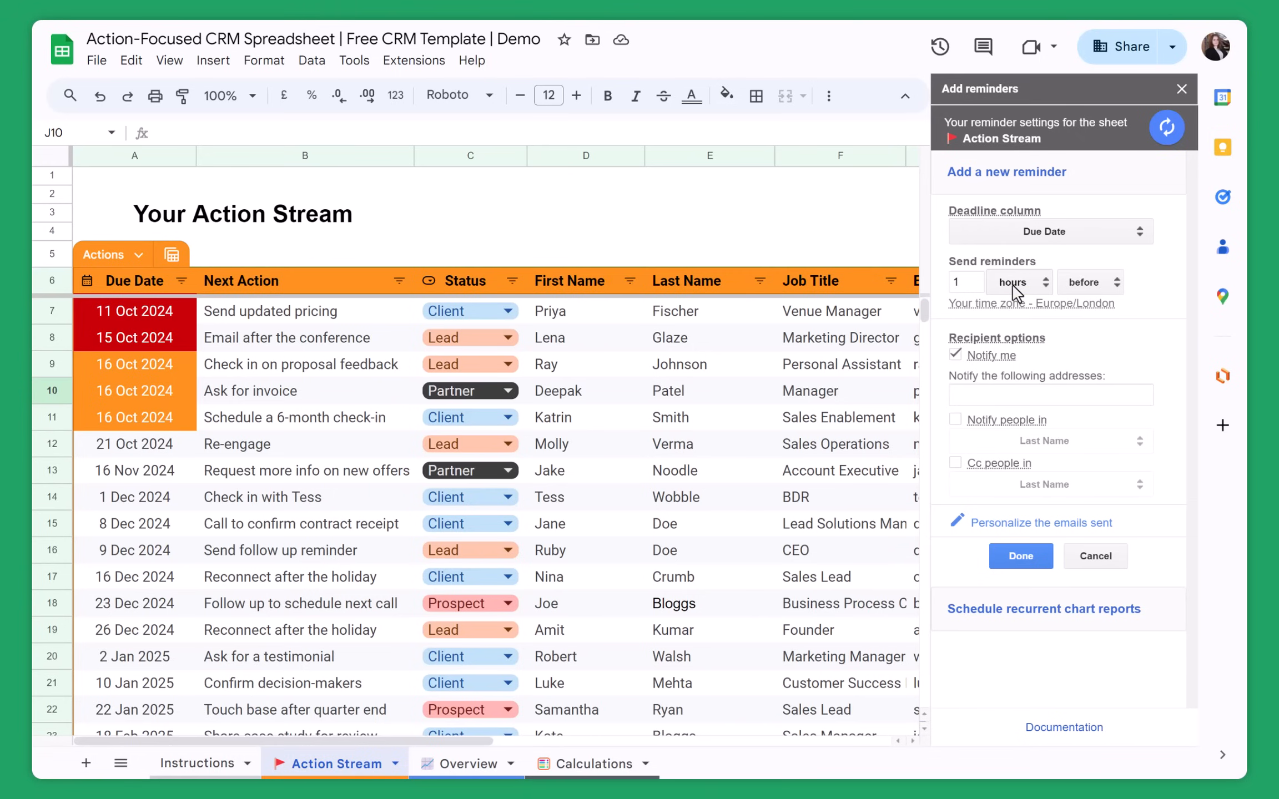
click(1019, 282)
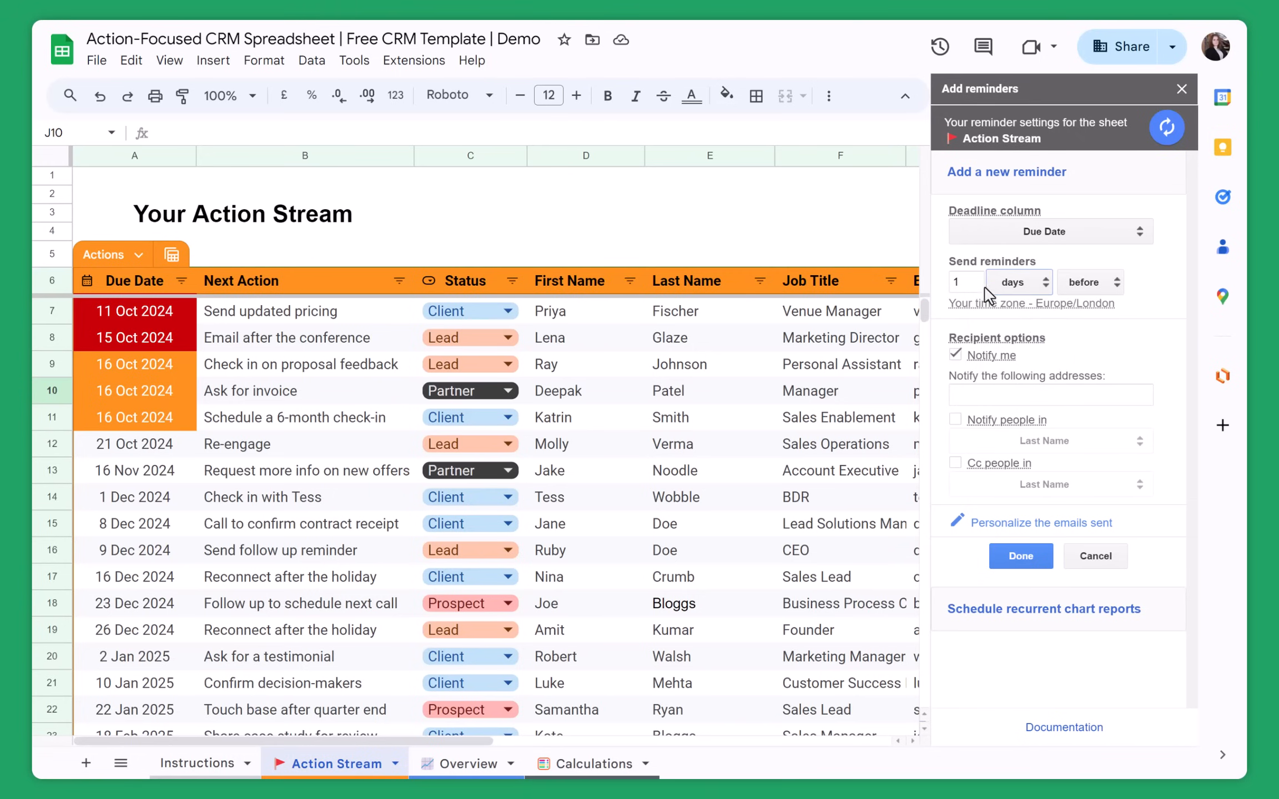
mouse_move(957, 355)
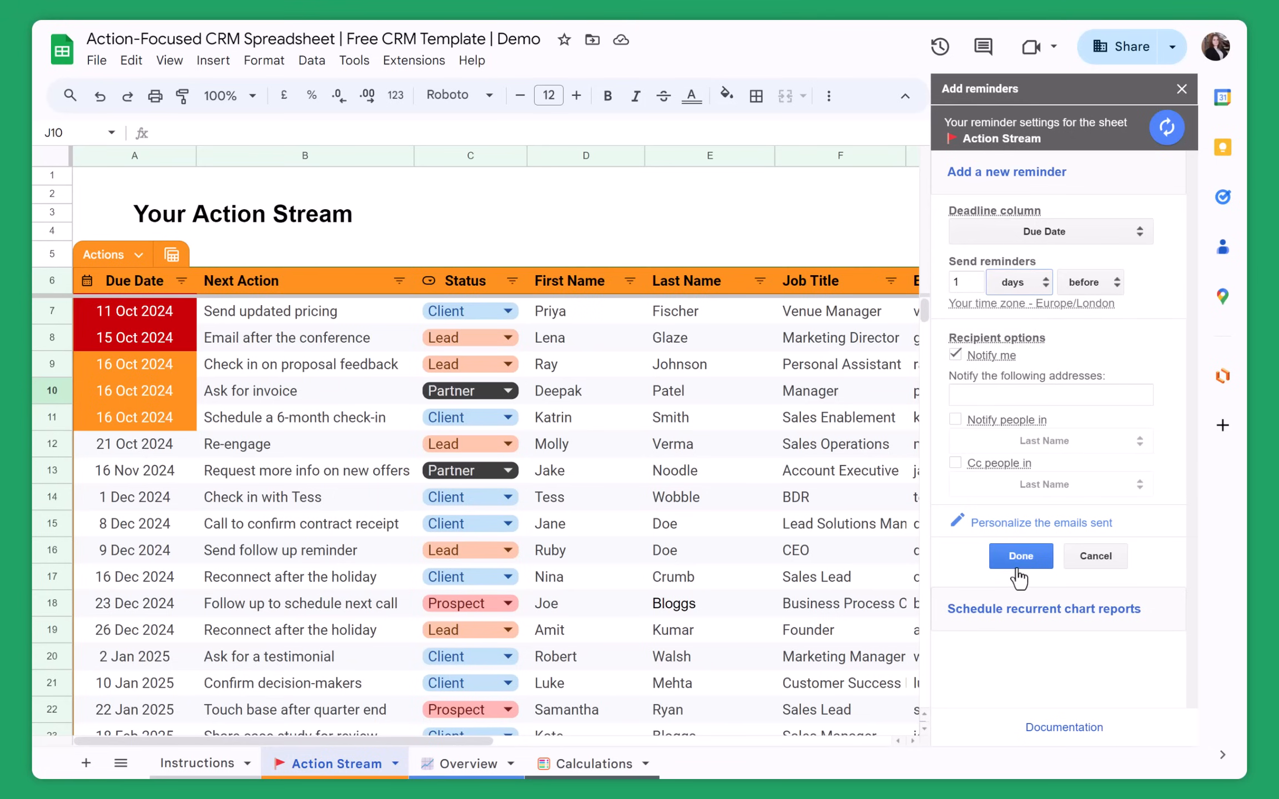
click(1021, 555)
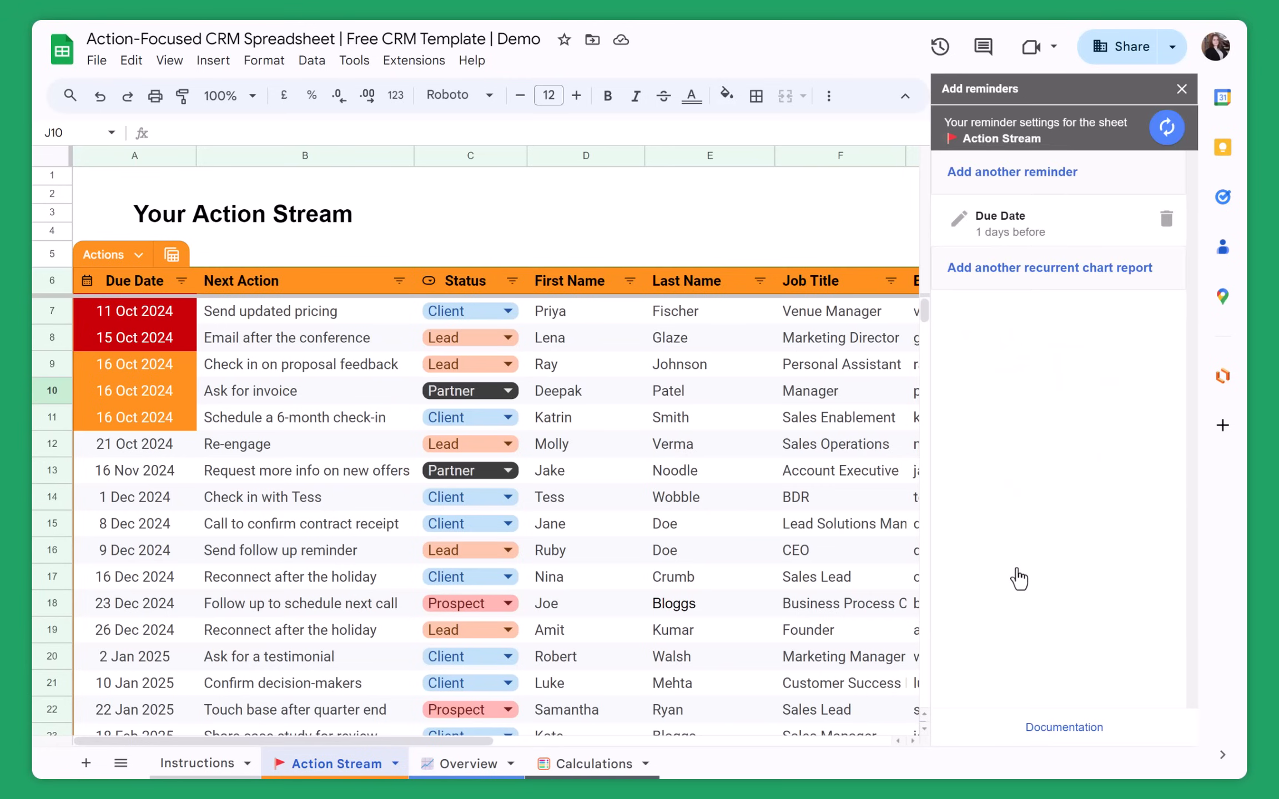
mouse_move(1068, 336)
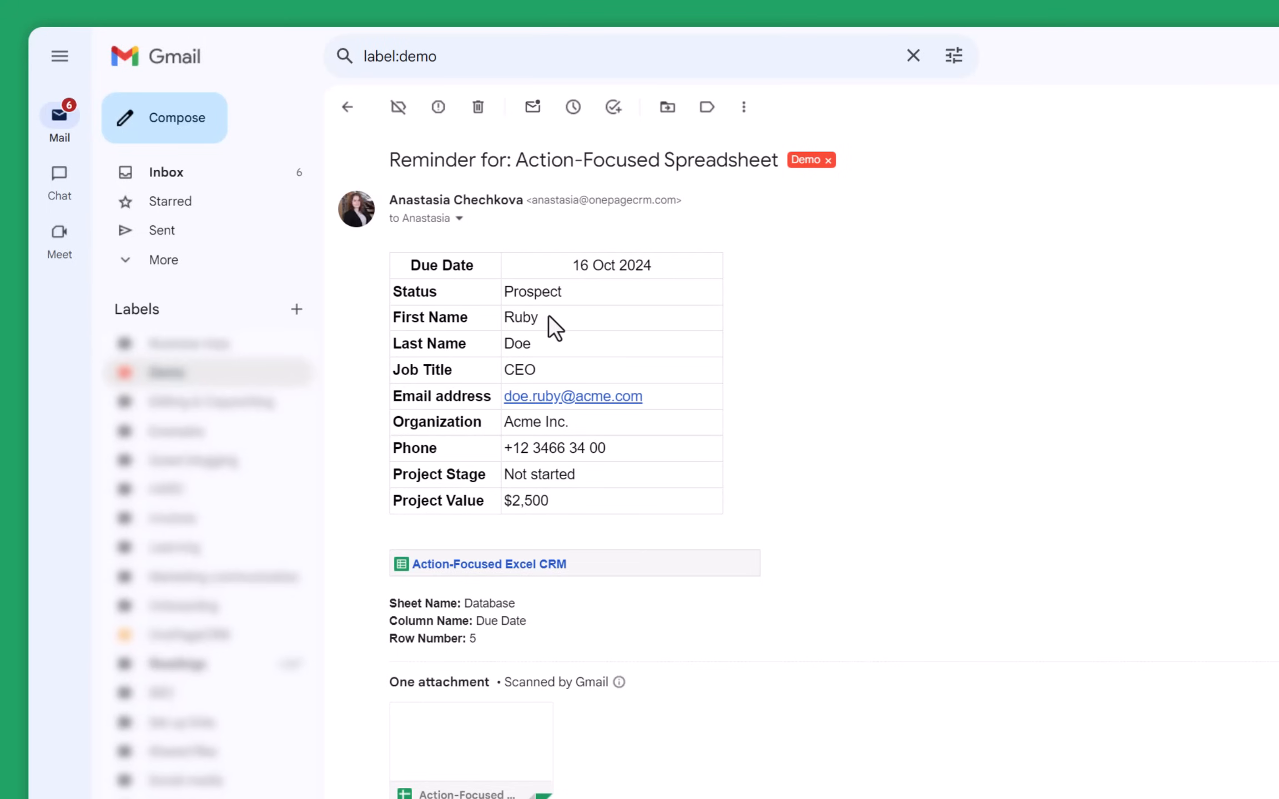
mouse_move(559, 368)
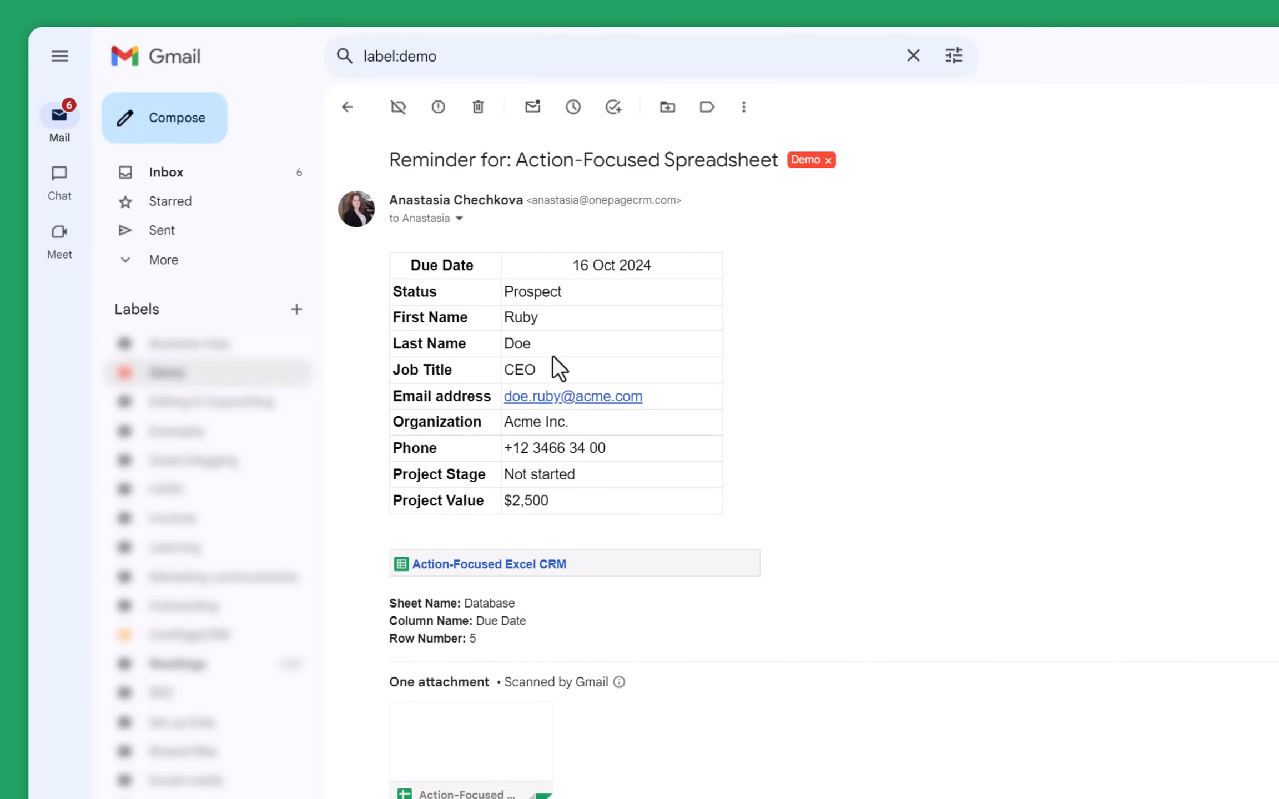
mouse_move(459, 578)
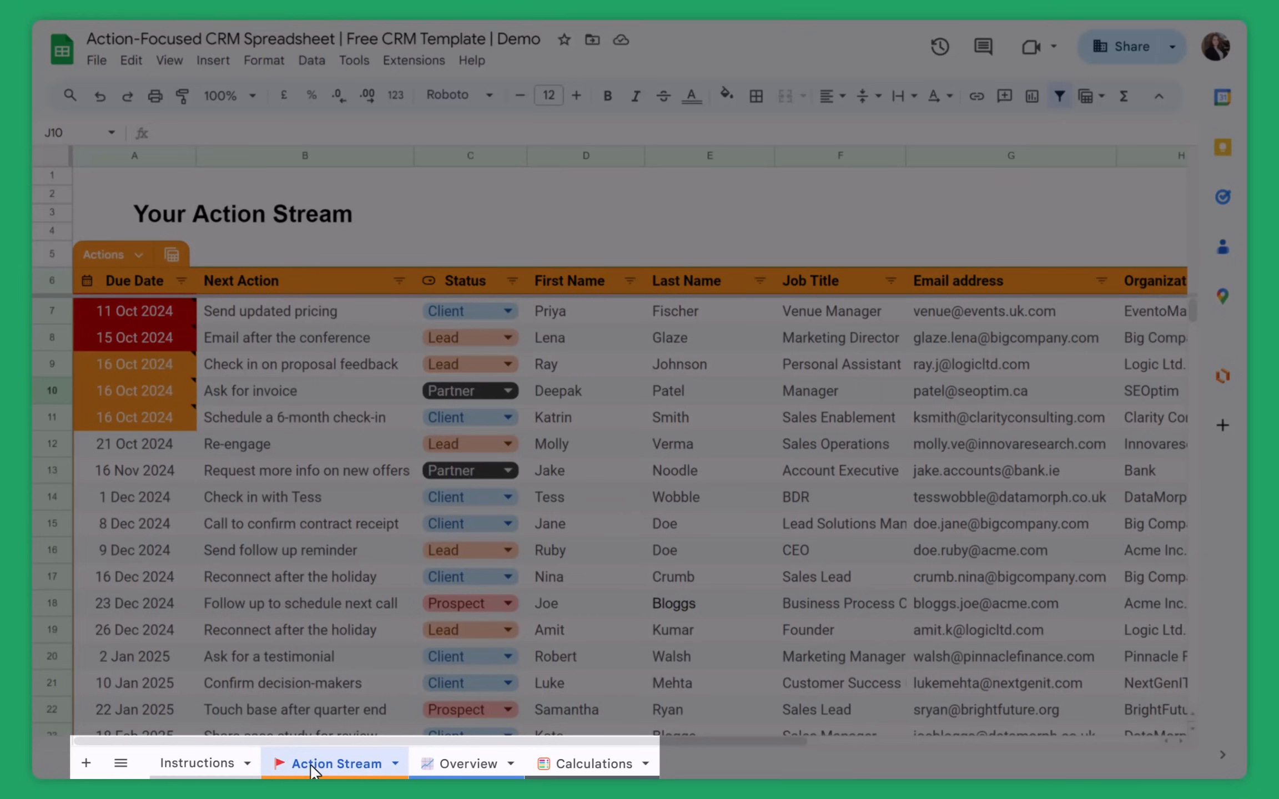
Switch to the Overview sheet and scroll through its progress, workload, pipeline and revenue charts.
scroll(down, 3)
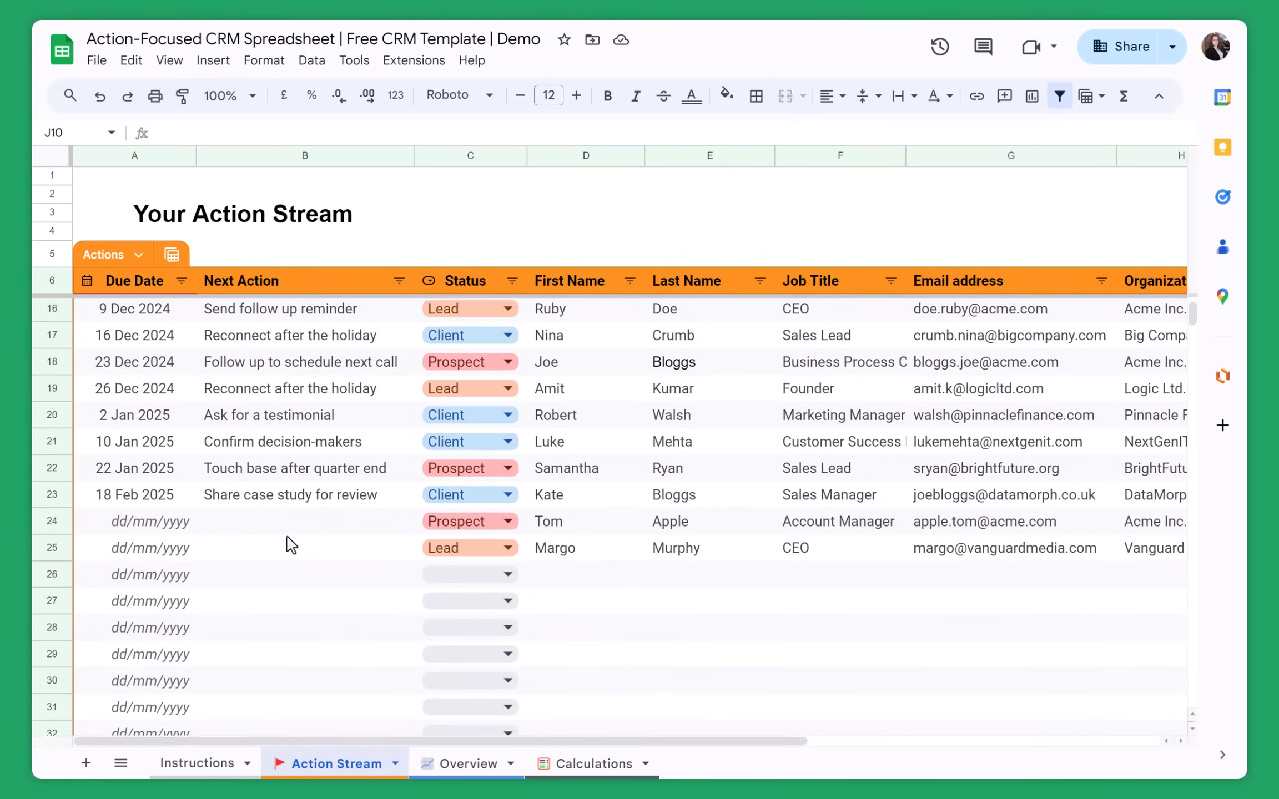
scroll(up, 3)
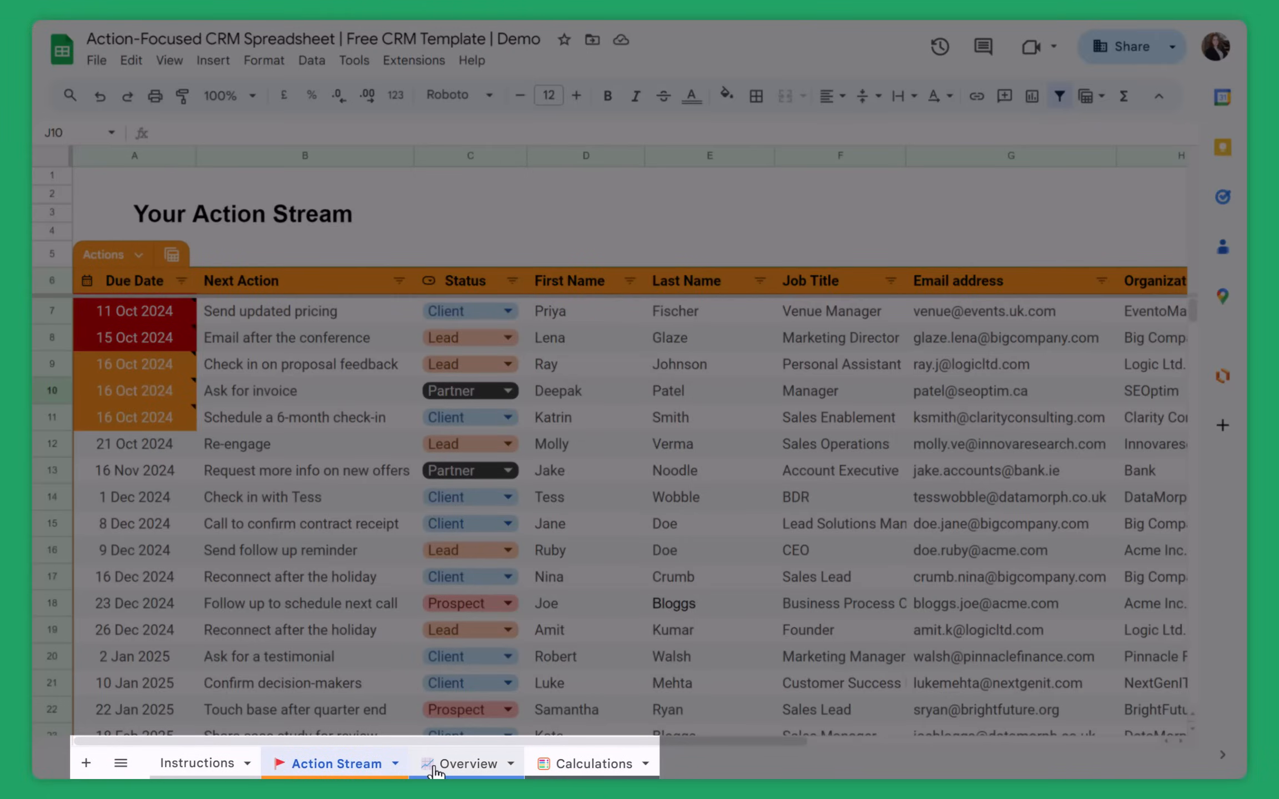
click(467, 764)
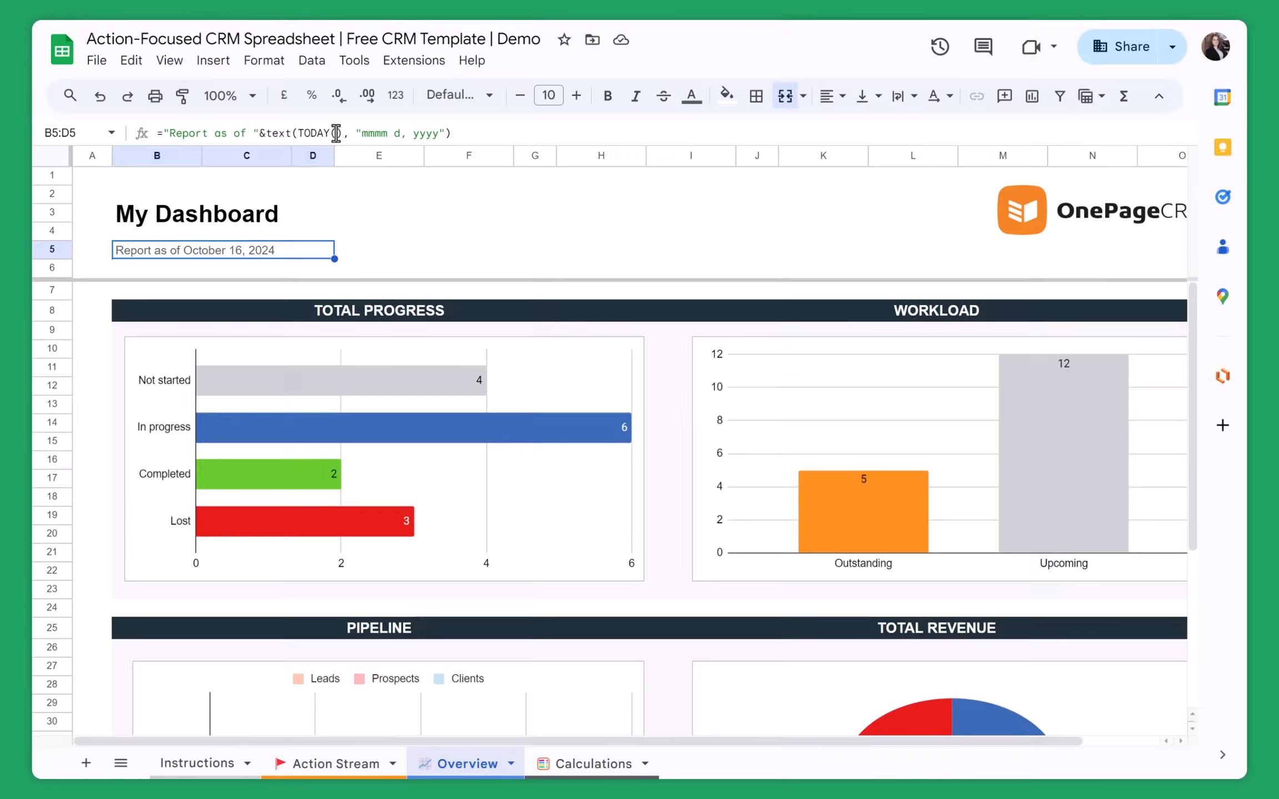
click(378, 449)
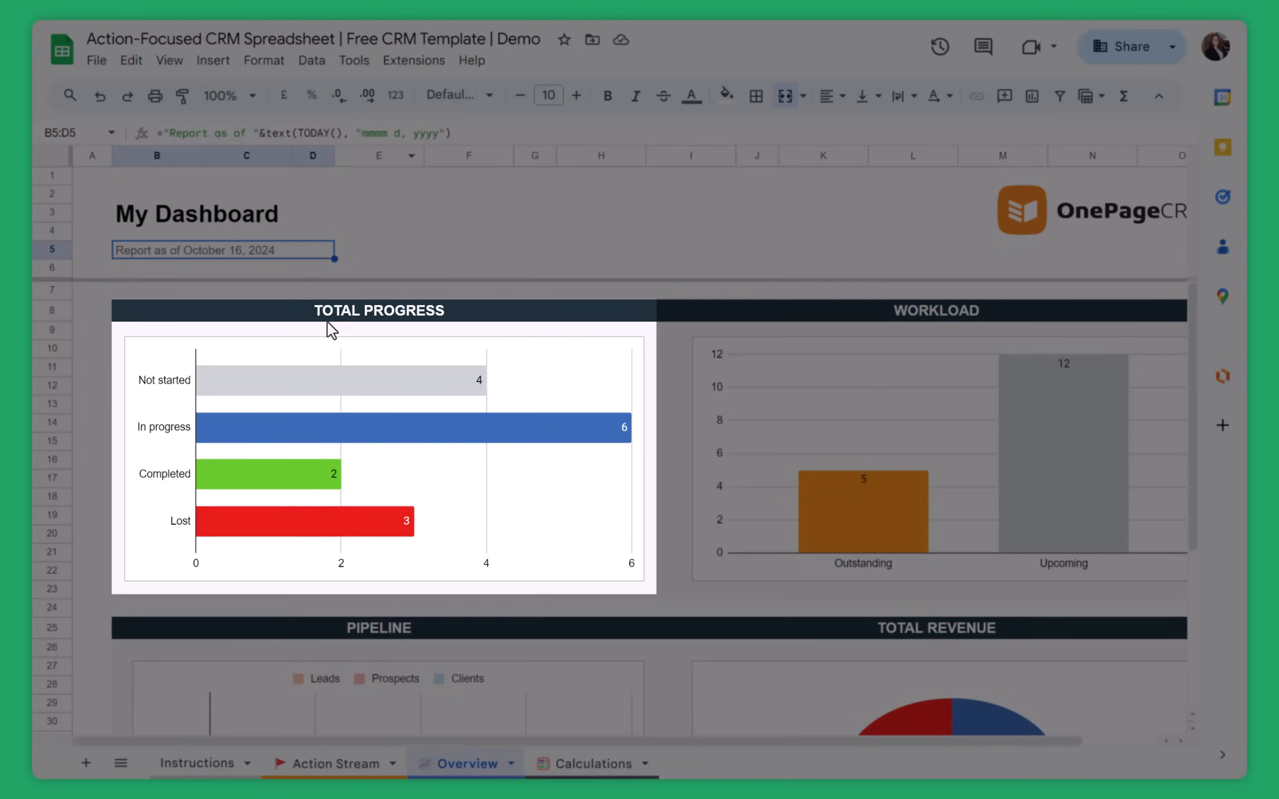
mouse_move(181, 373)
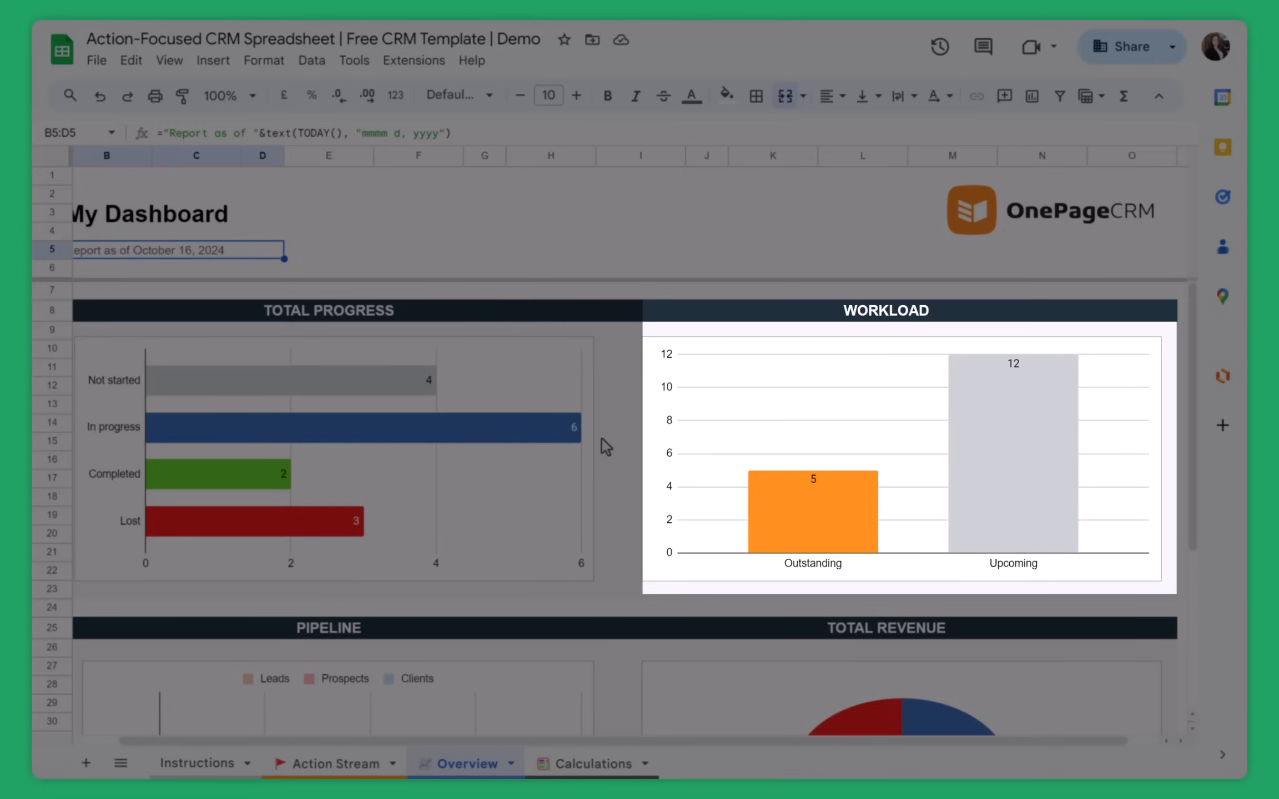
mouse_move(783, 544)
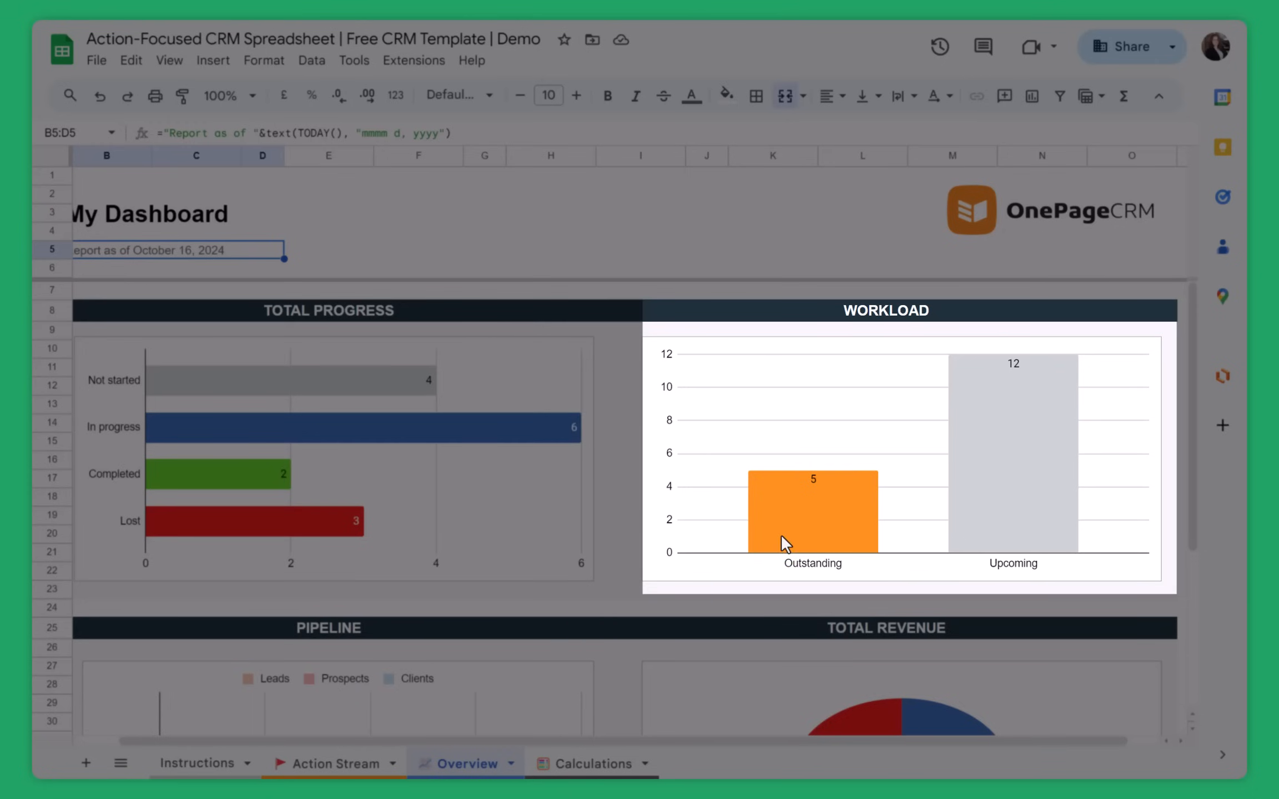
scroll(down, 3)
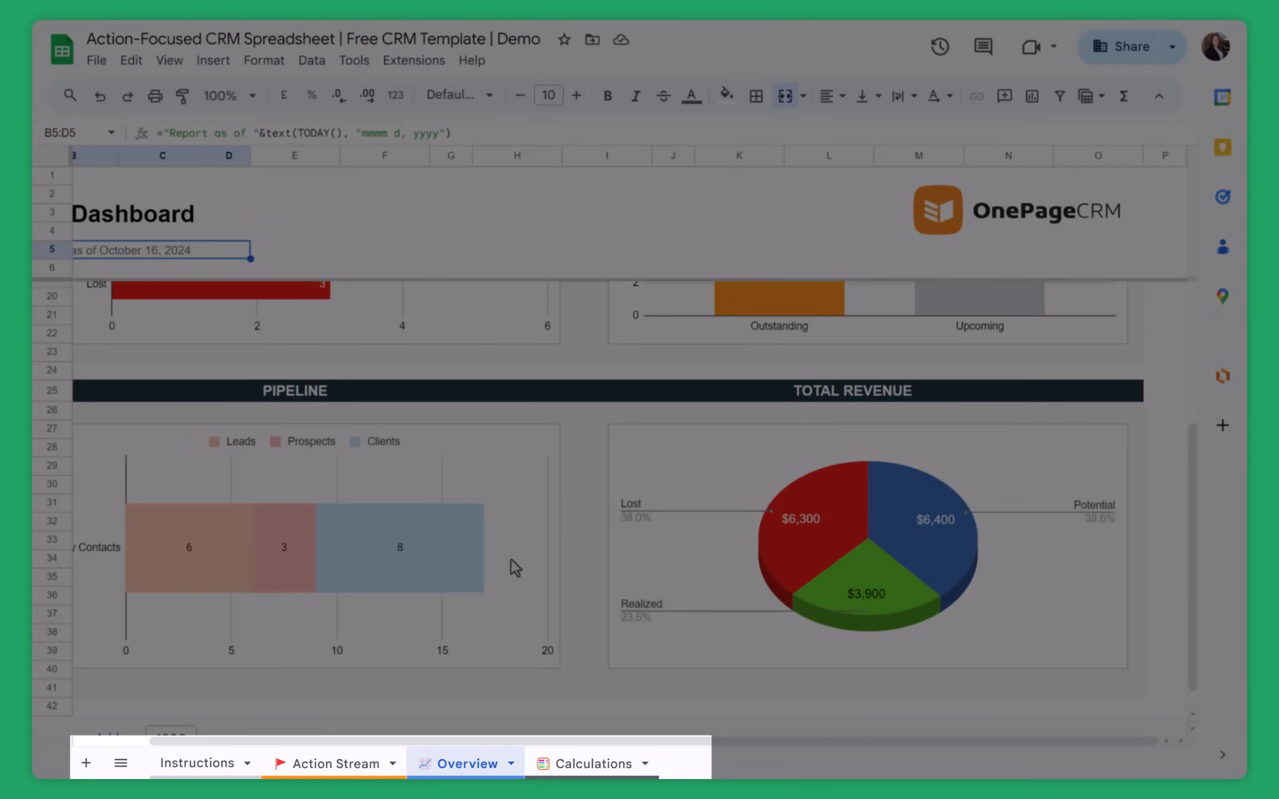
View cell C8's COUNTIF formula on Calculations, then show the Instructions sheet.
click(589, 763)
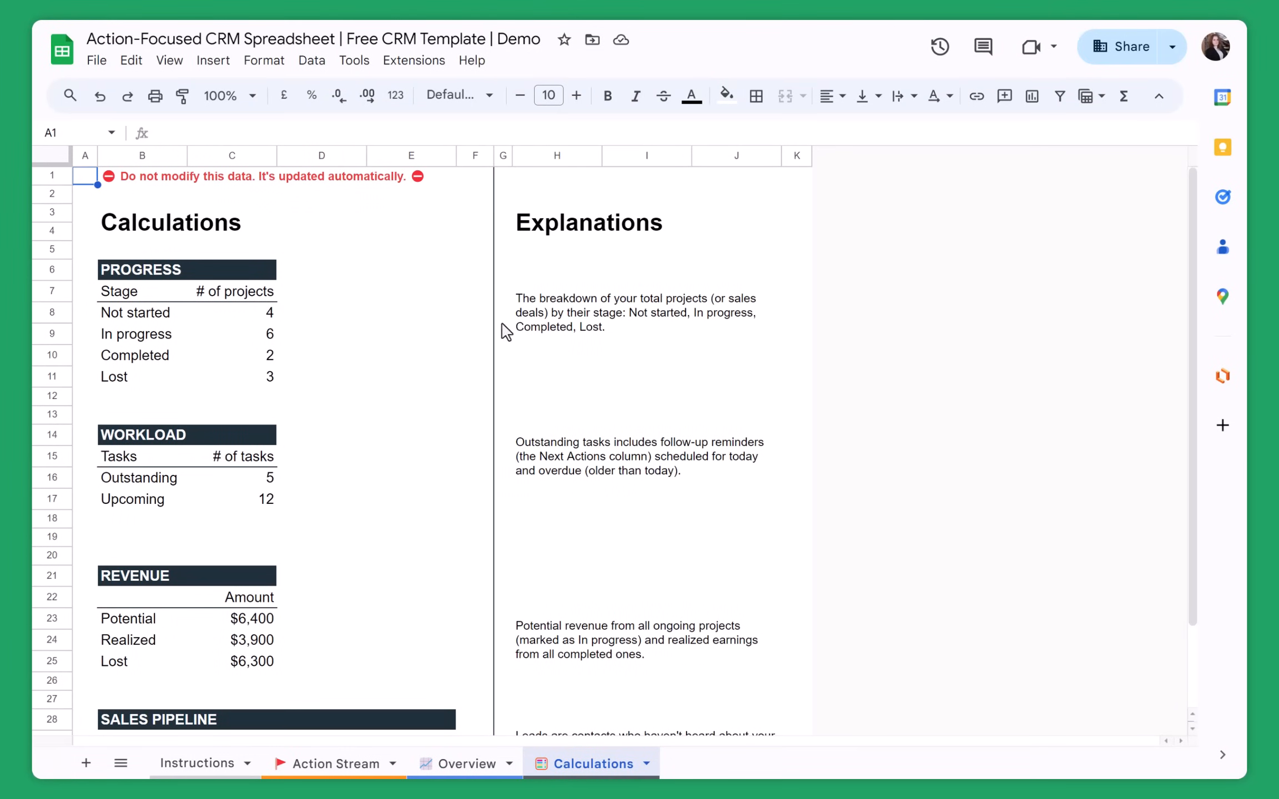
click(231, 313)
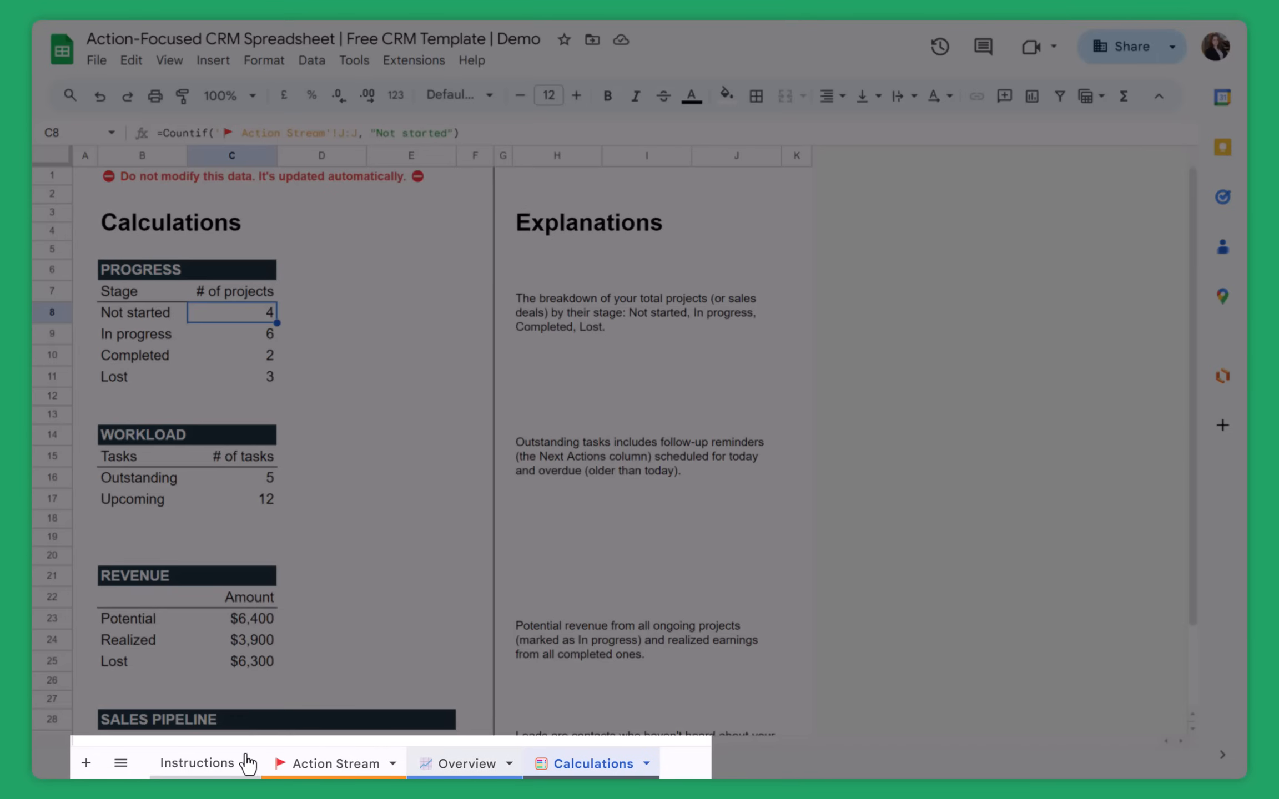
click(198, 763)
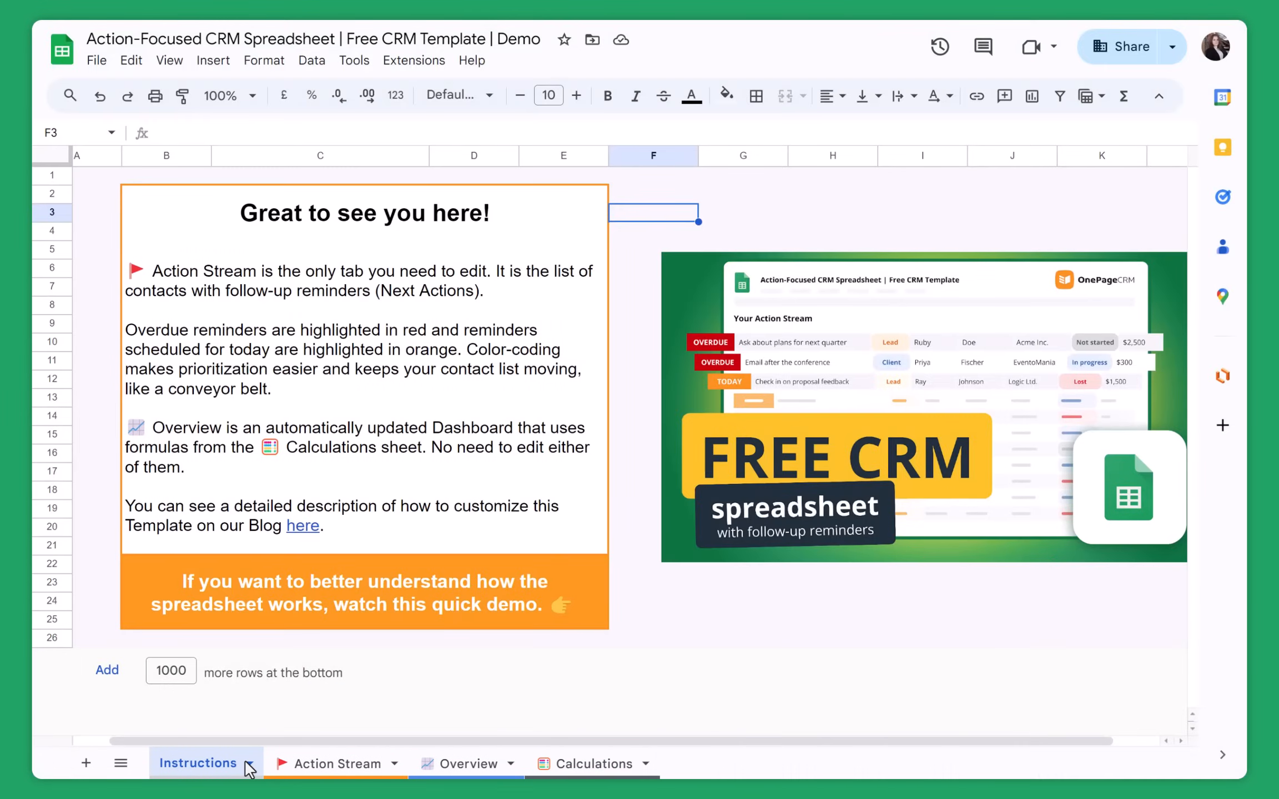
mouse_move(270, 625)
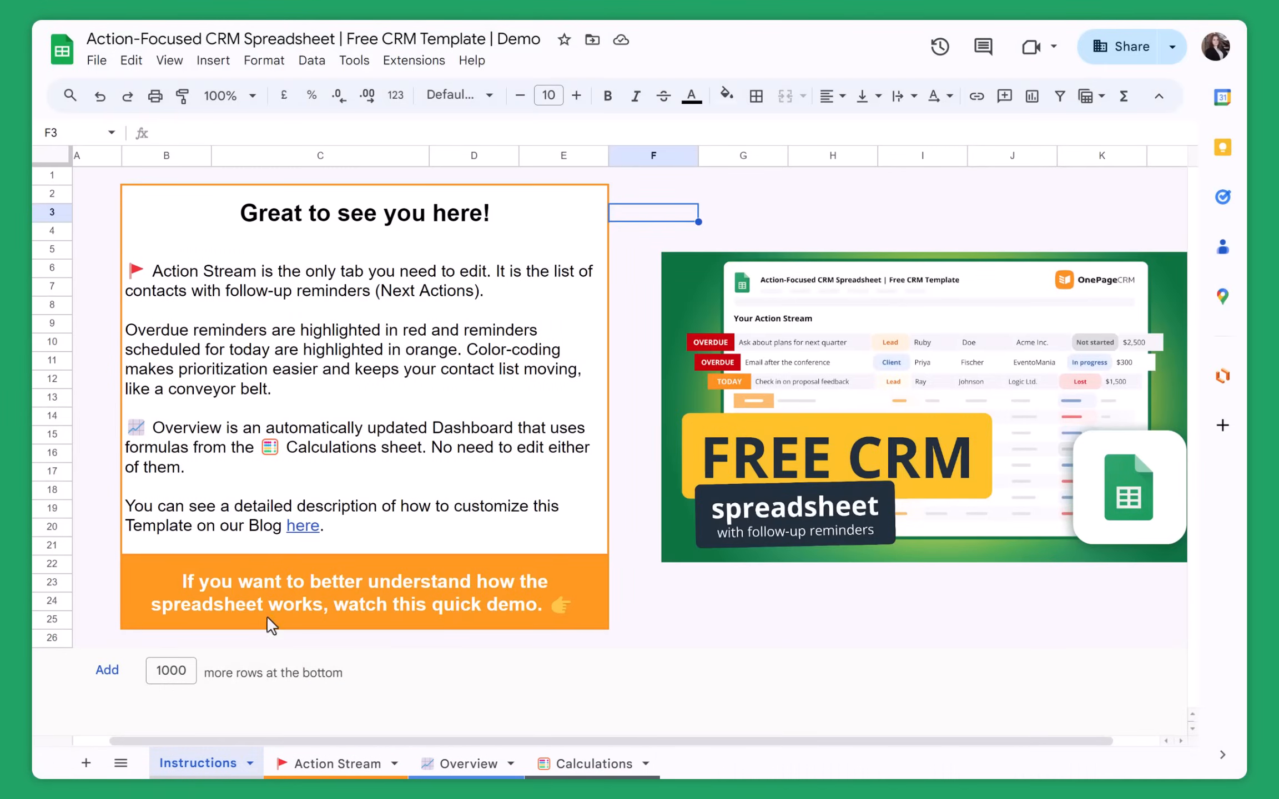
mouse_move(302, 525)
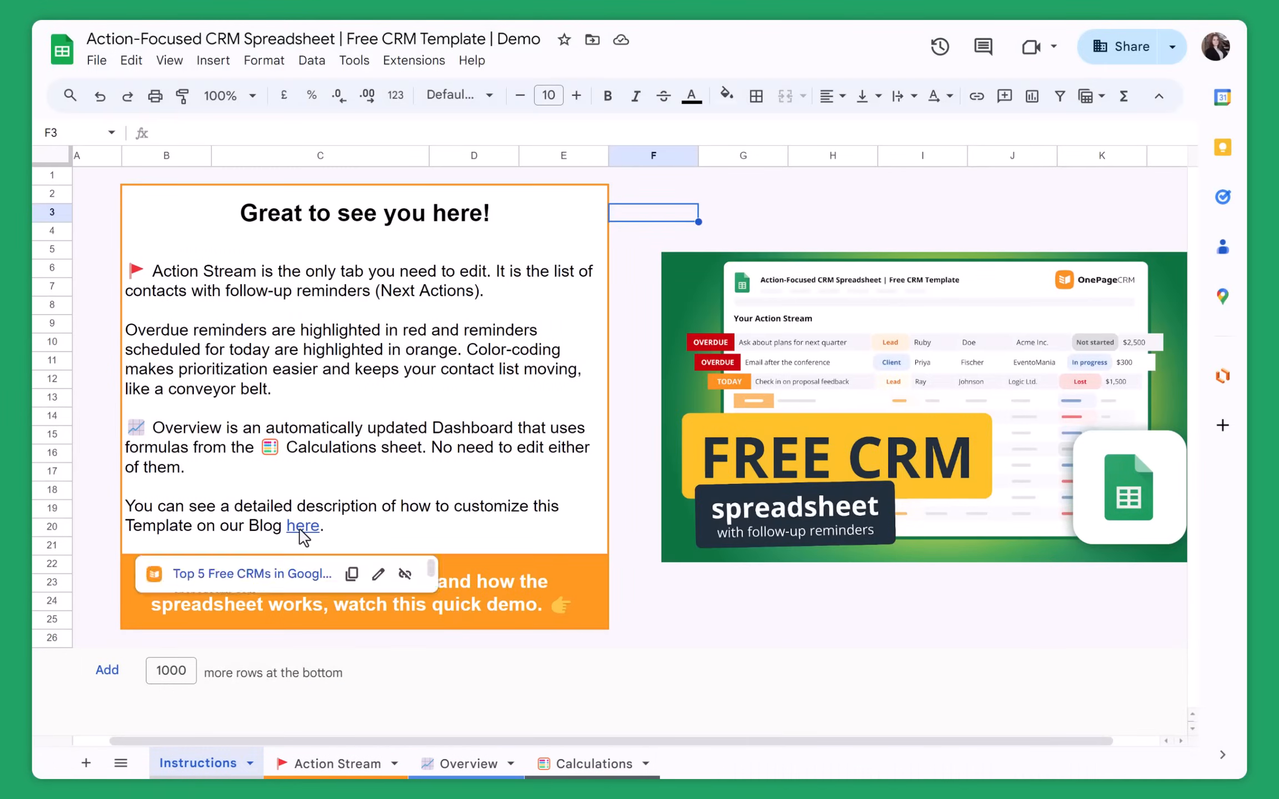
mouse_move(302, 526)
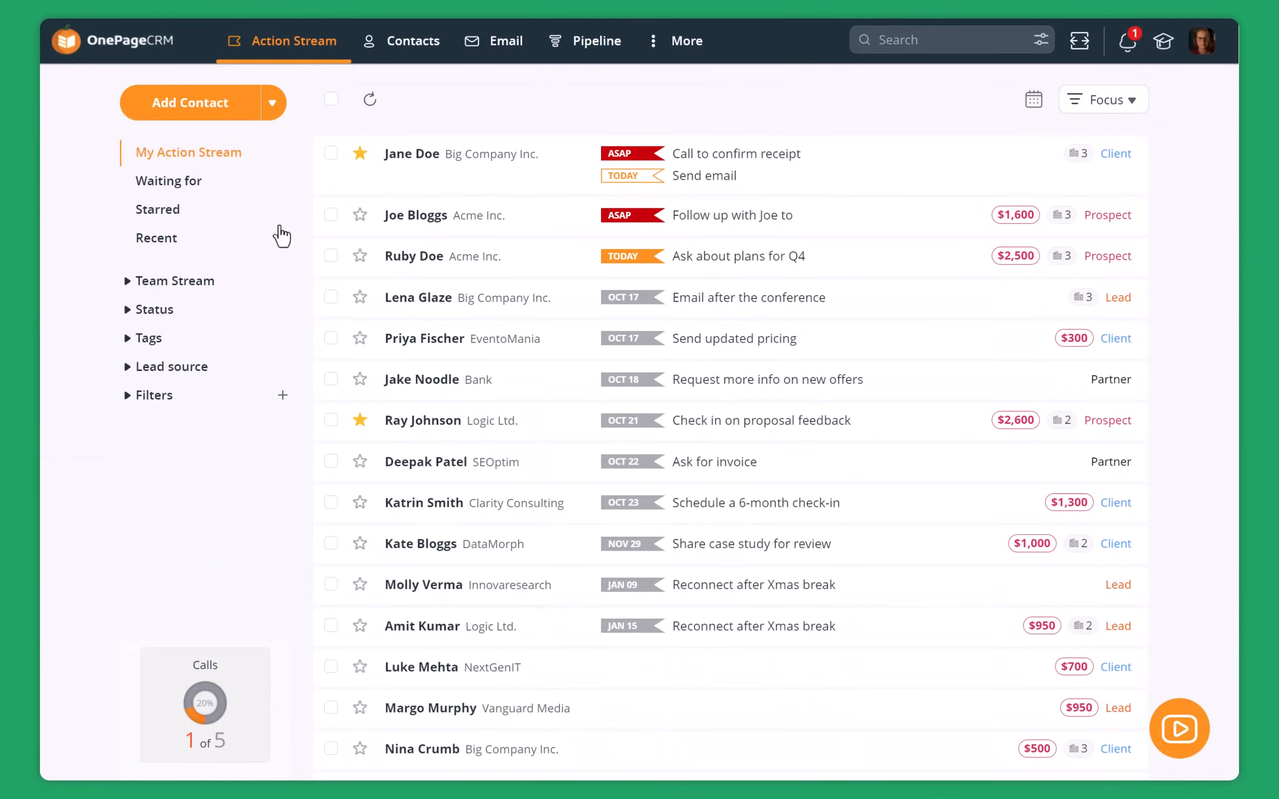
Open and close the Add Contact import options, then refresh the Action Stream list.
click(272, 102)
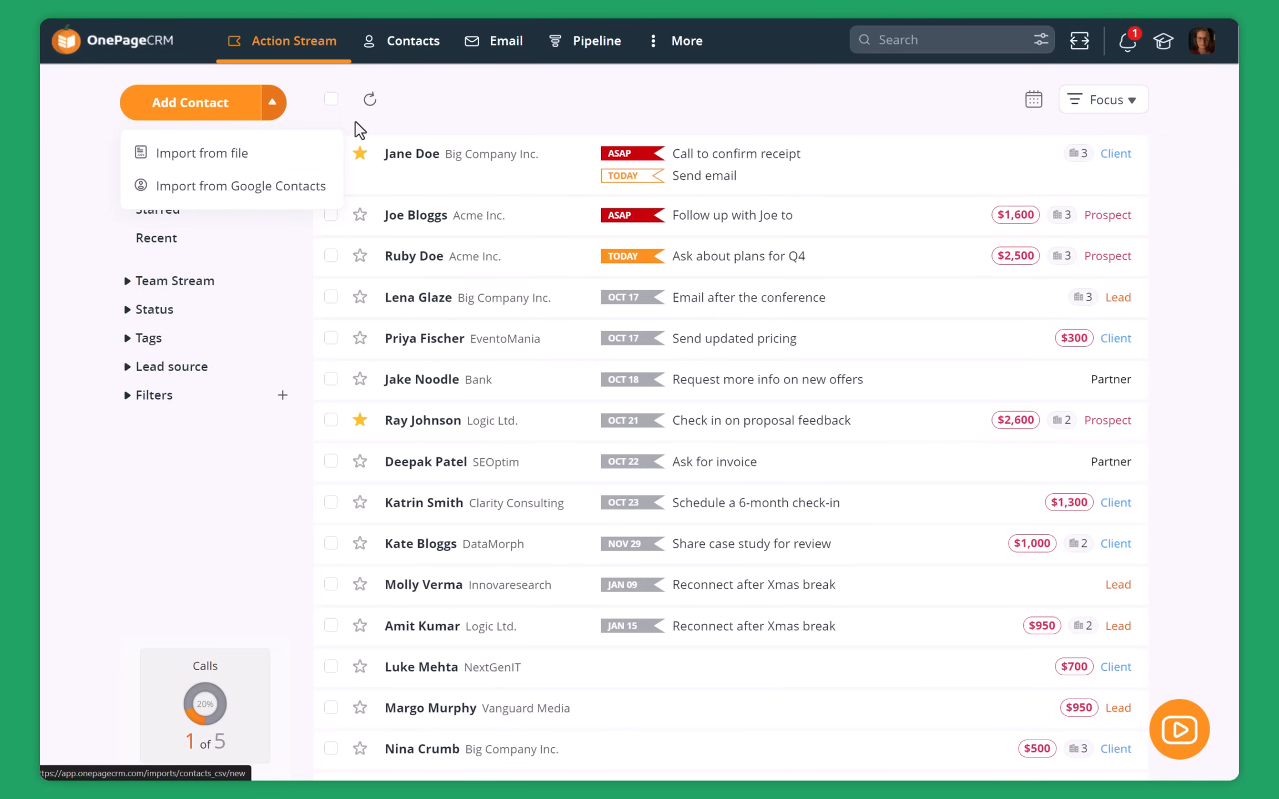
click(293, 41)
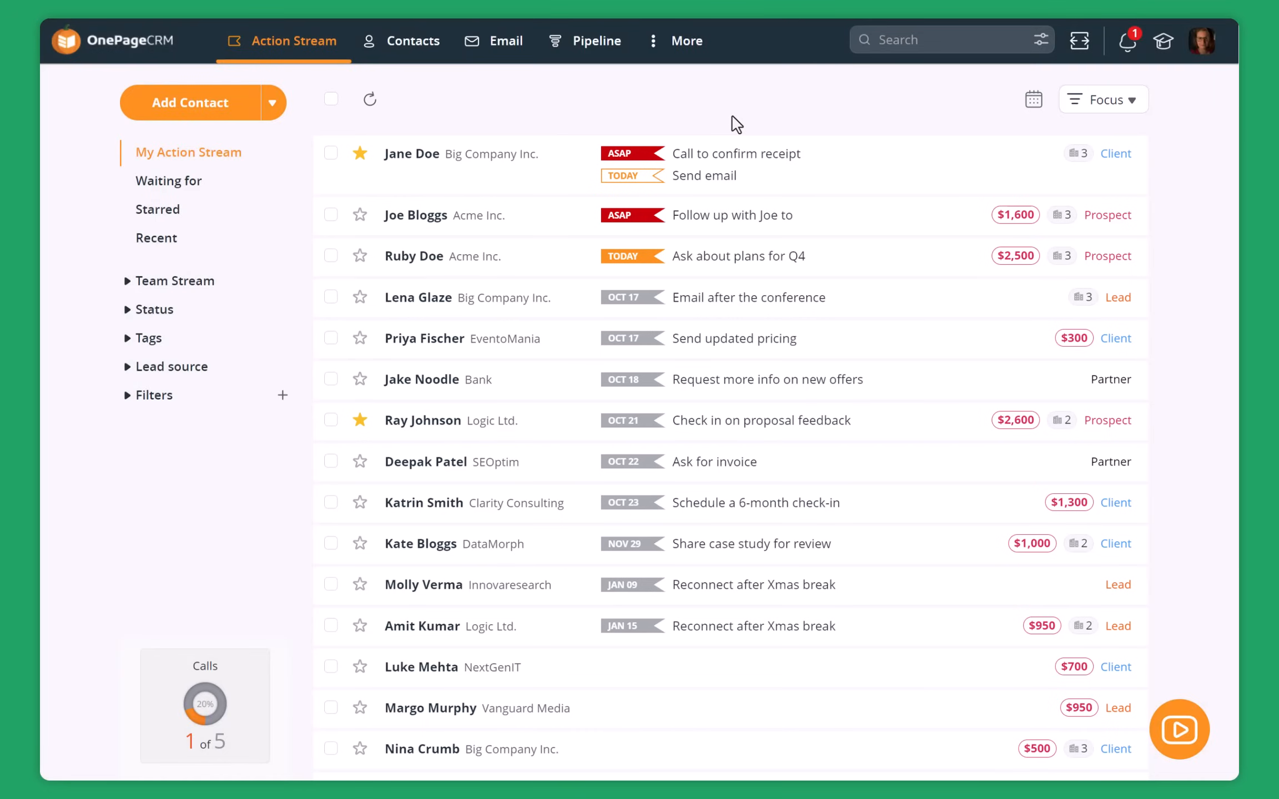
click(370, 99)
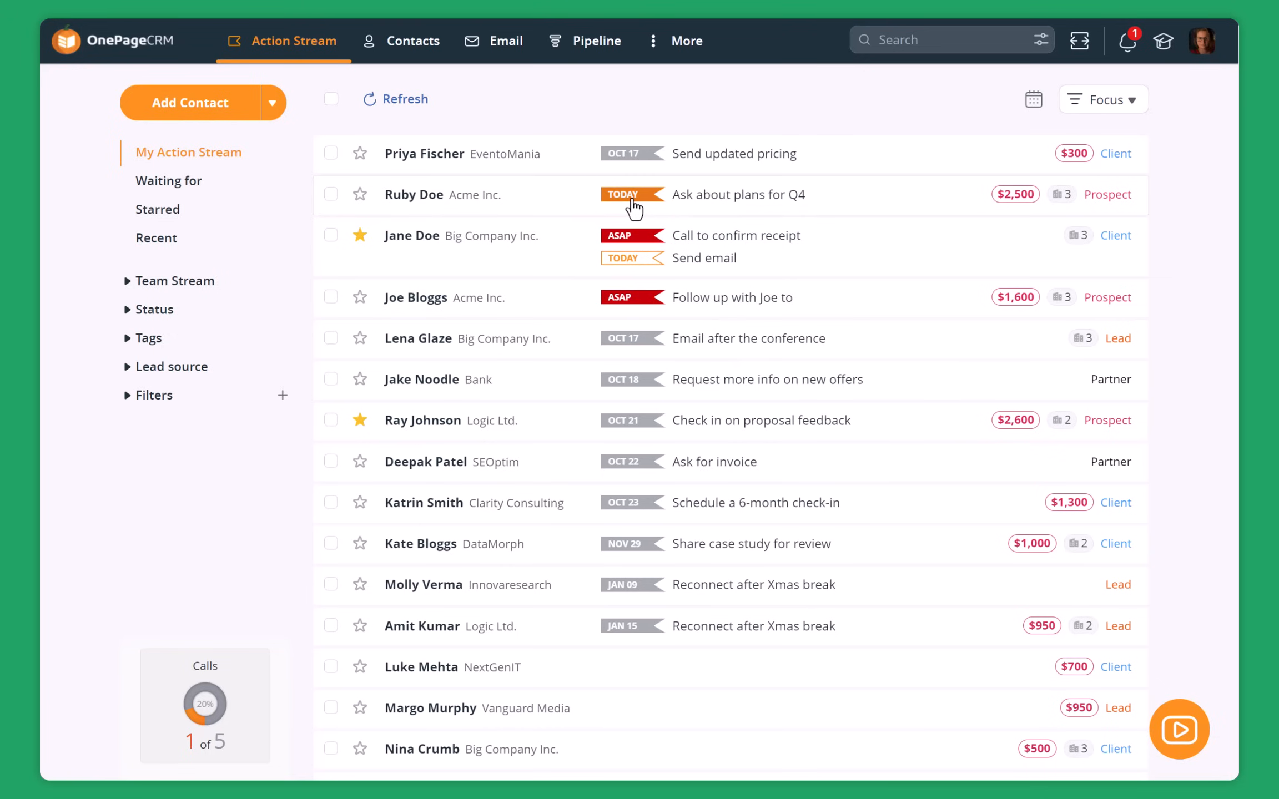
click(624, 194)
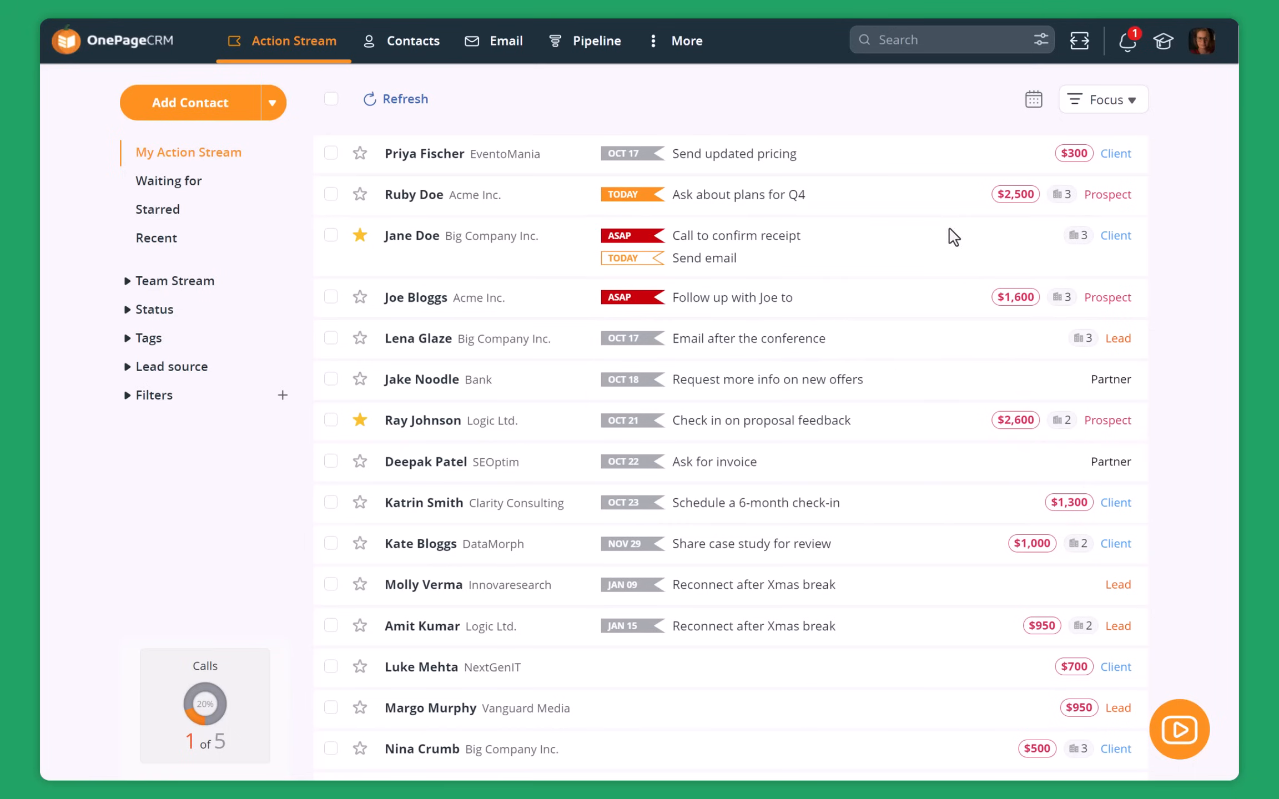
click(395, 99)
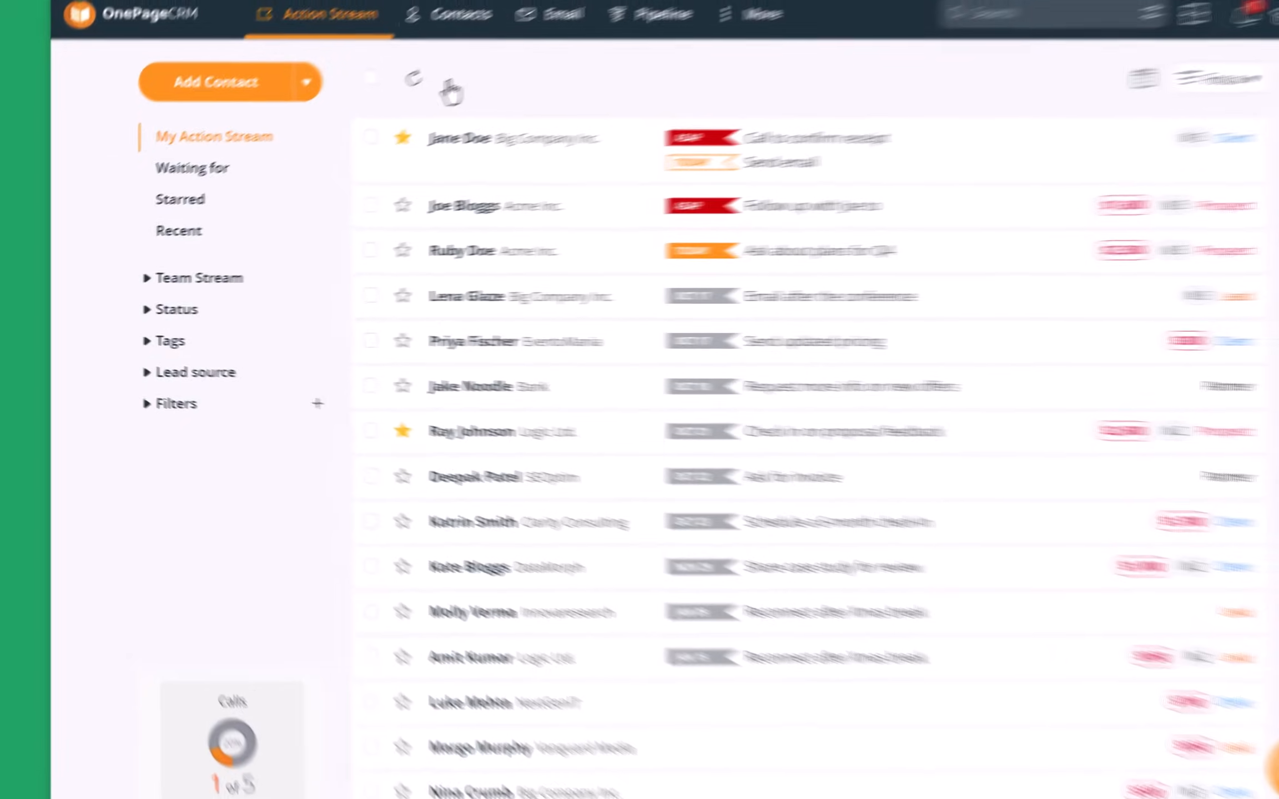
Expand the sidebar Filters and apply the 'Pending deals' saved filter.
click(176, 310)
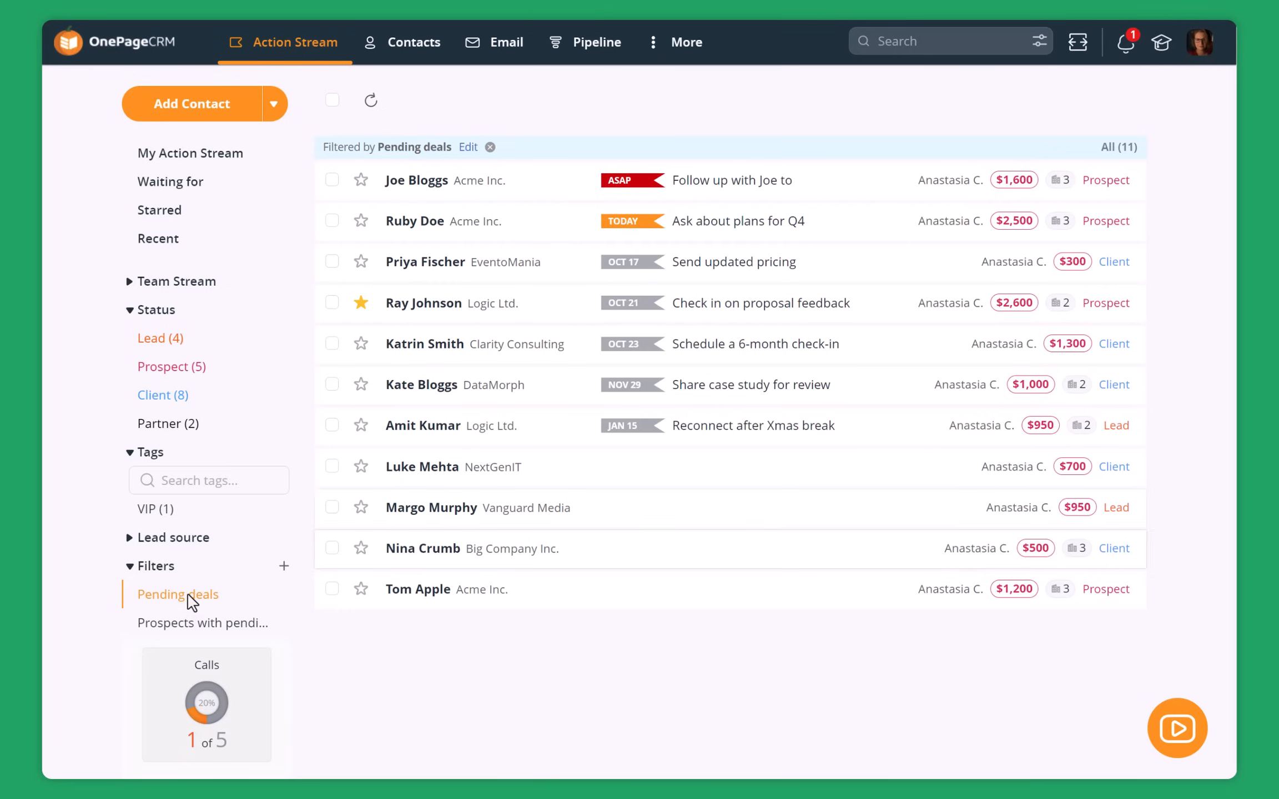
click(190, 152)
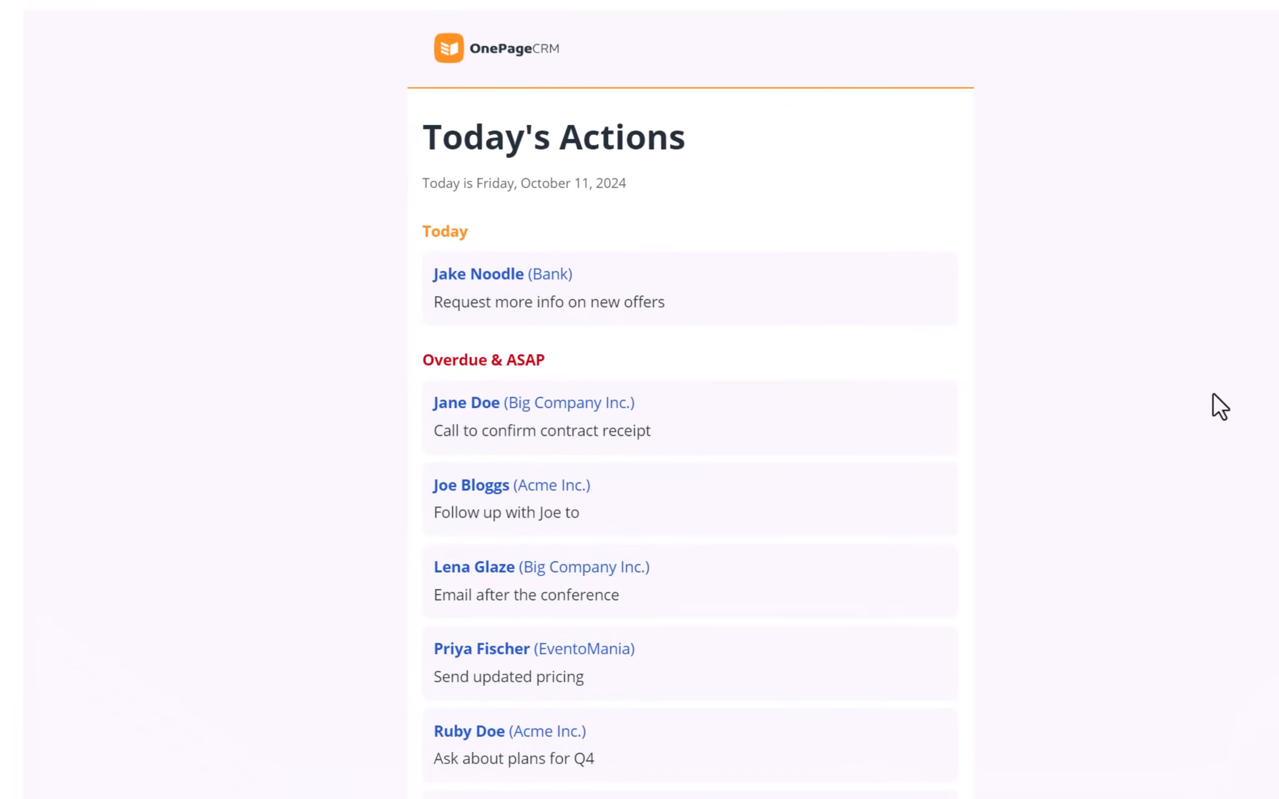
Scroll through the Today's Actions digest email down to its Pending Deals section.
scroll(down, 3)
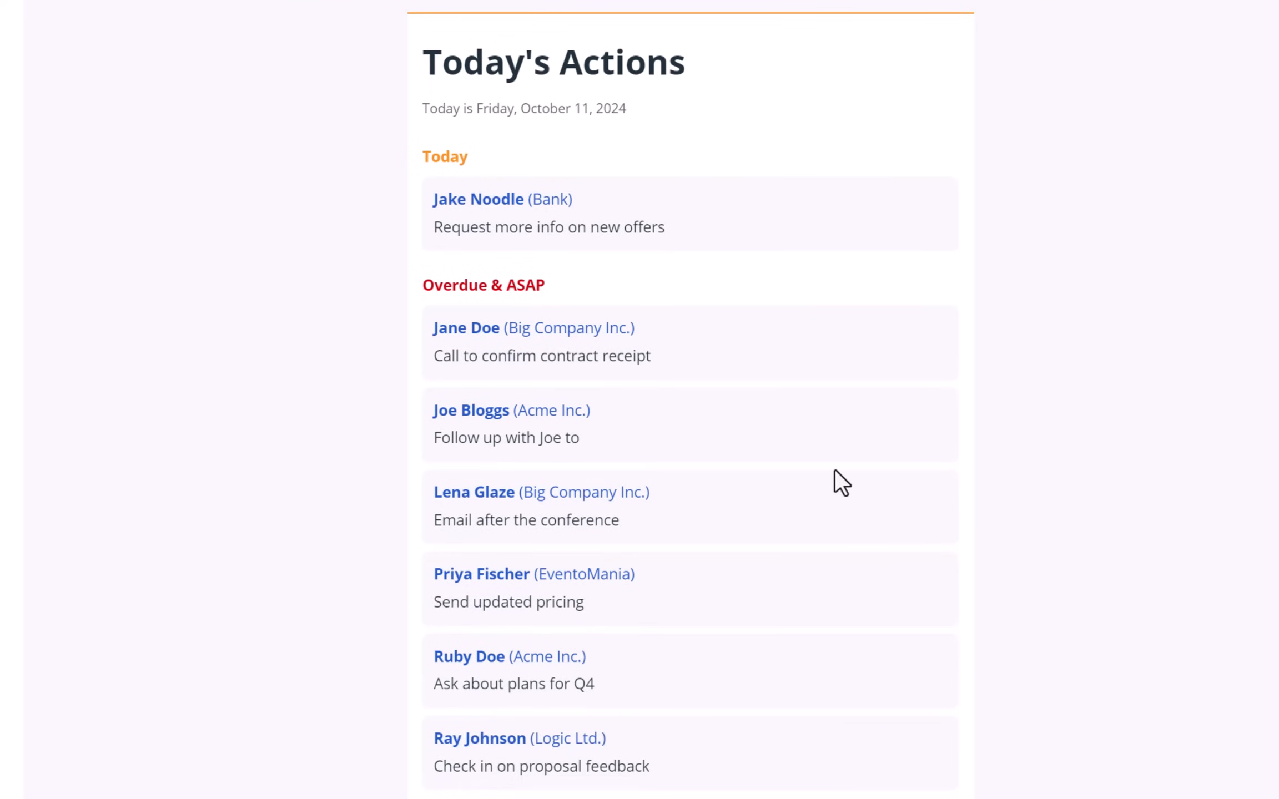
scroll(down, 3)
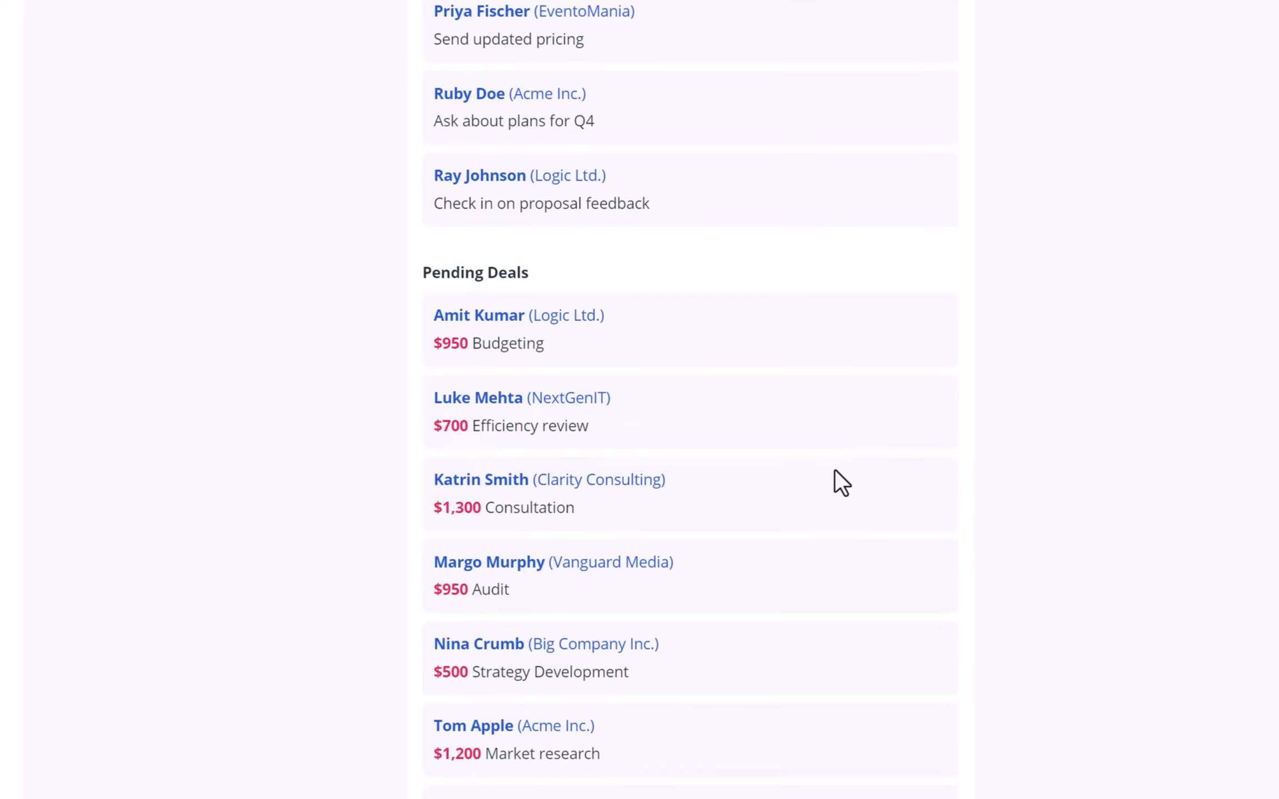
scroll(down, 3)
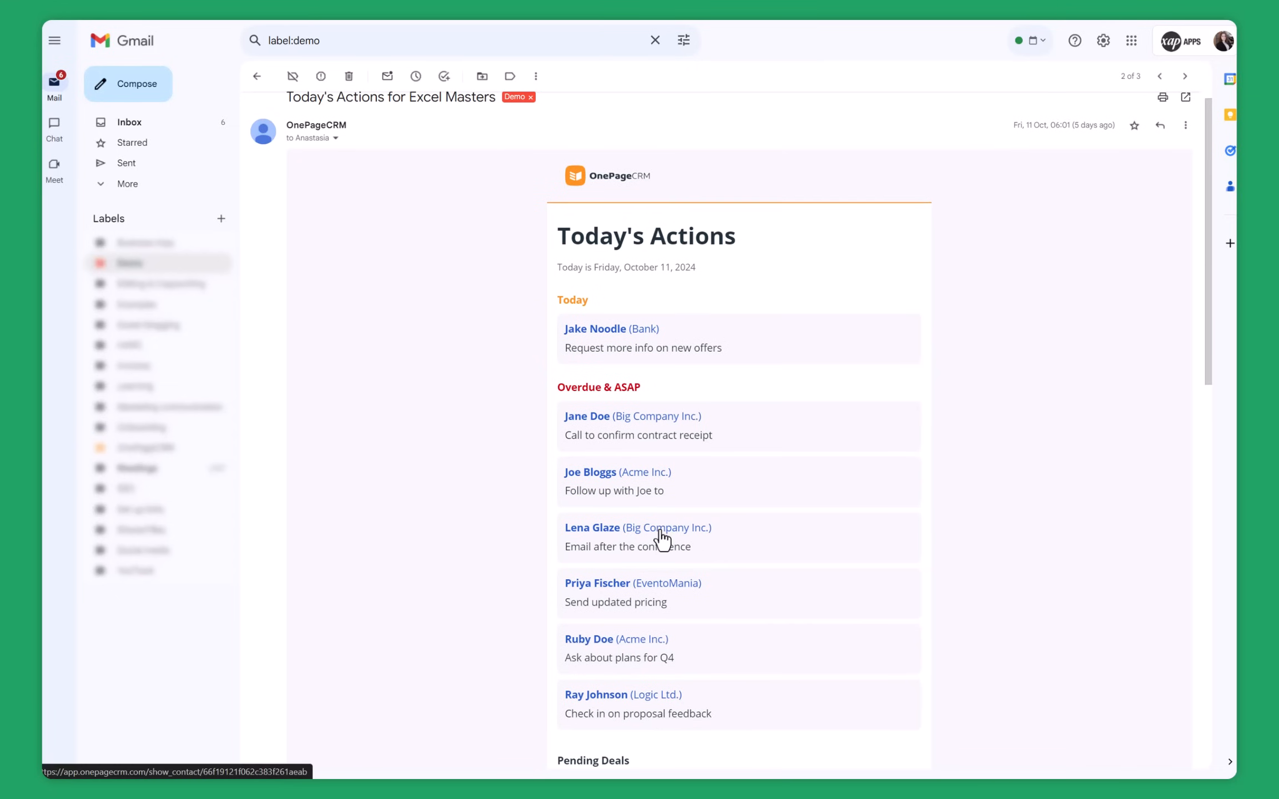
mouse_move(541, 400)
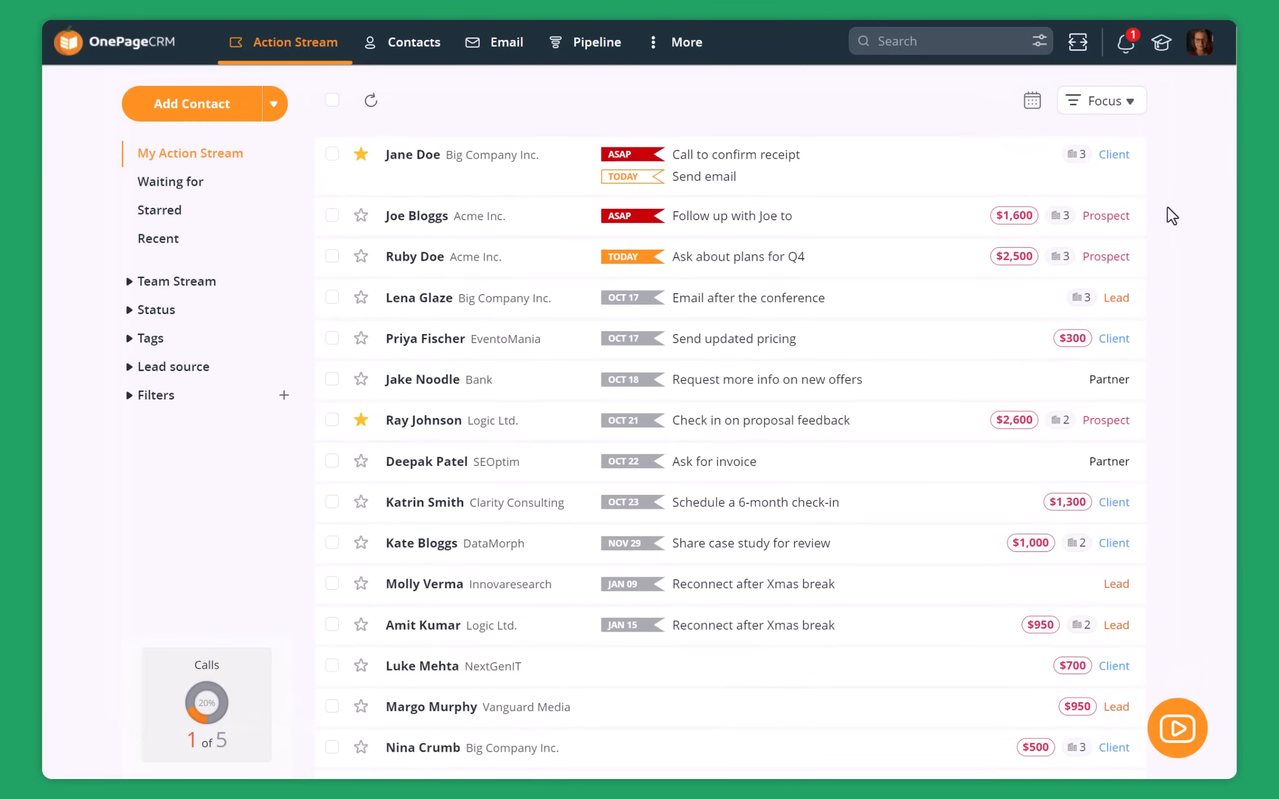
Apply Focus with 'Show no upcoming contacts' to leave Jane Doe, Joe Bloggs and Ruby Doe.
click(1100, 100)
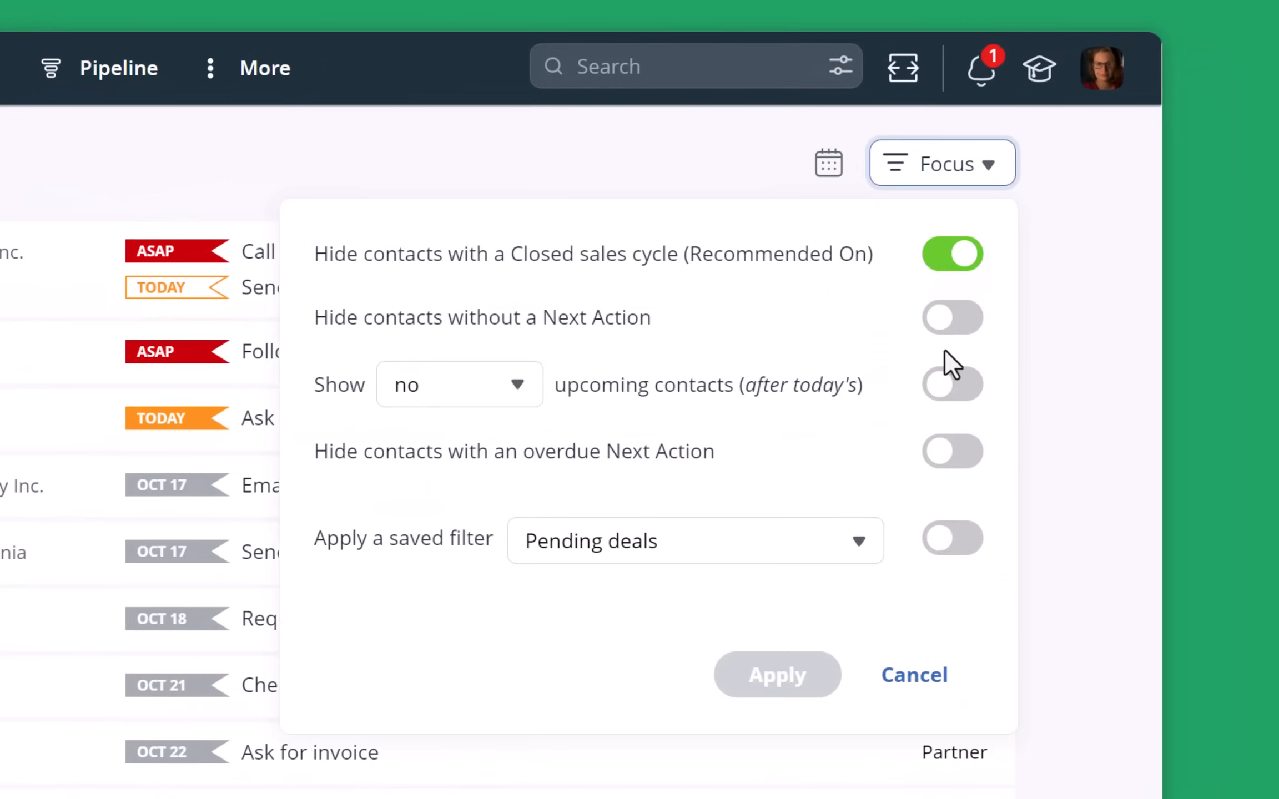
mouse_move(952, 336)
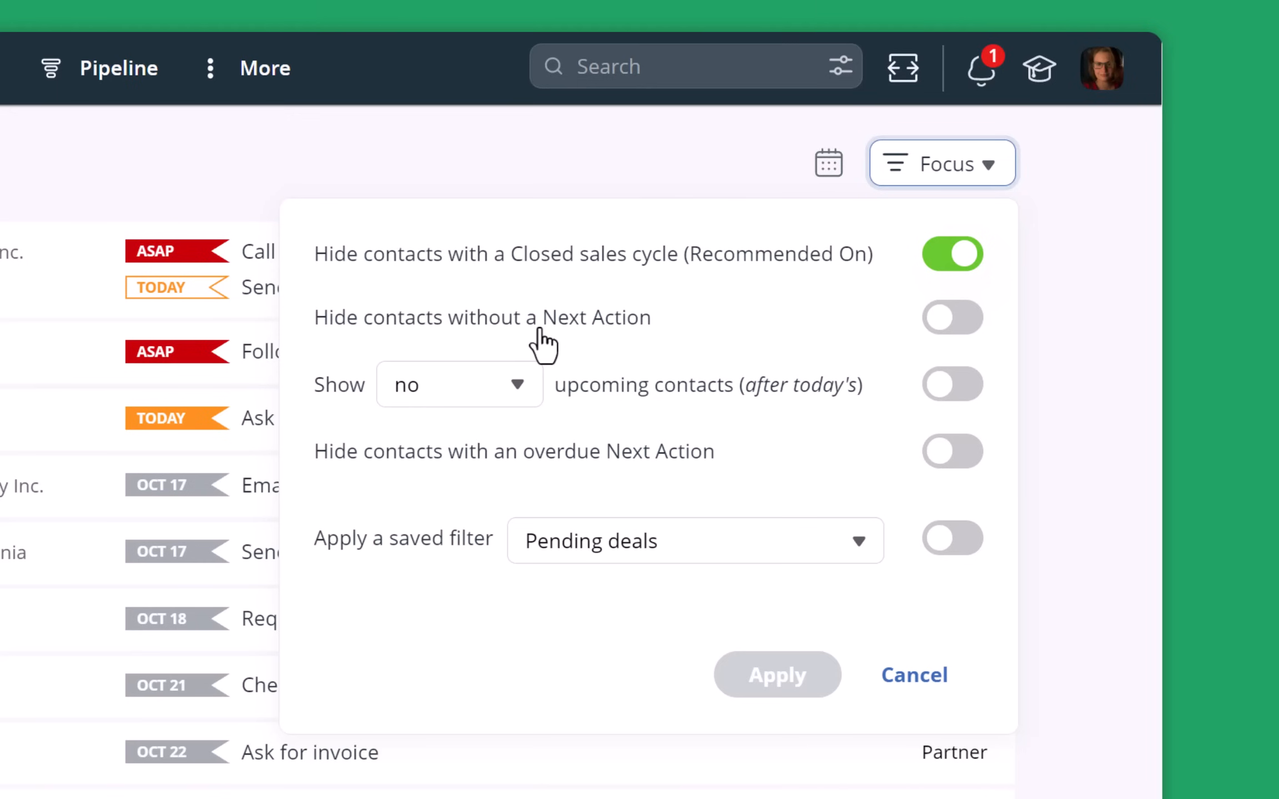
click(953, 318)
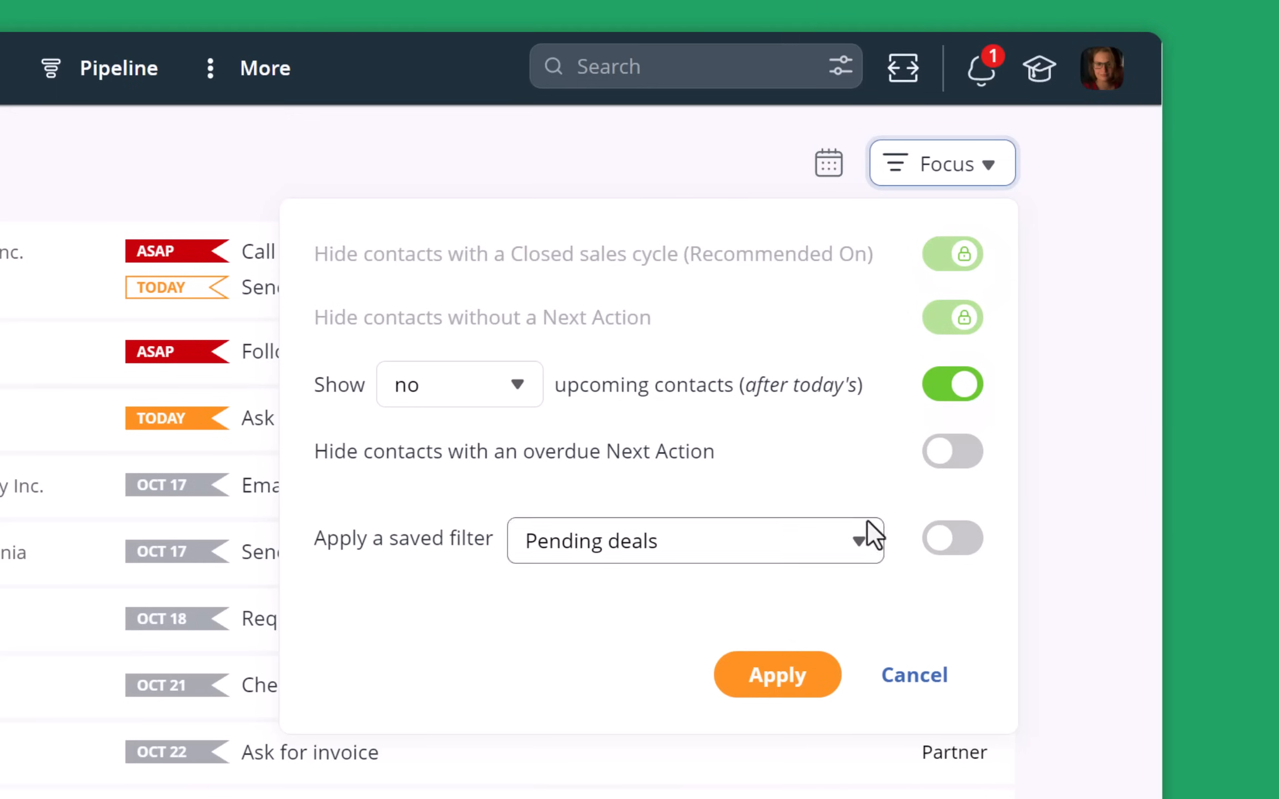
click(777, 675)
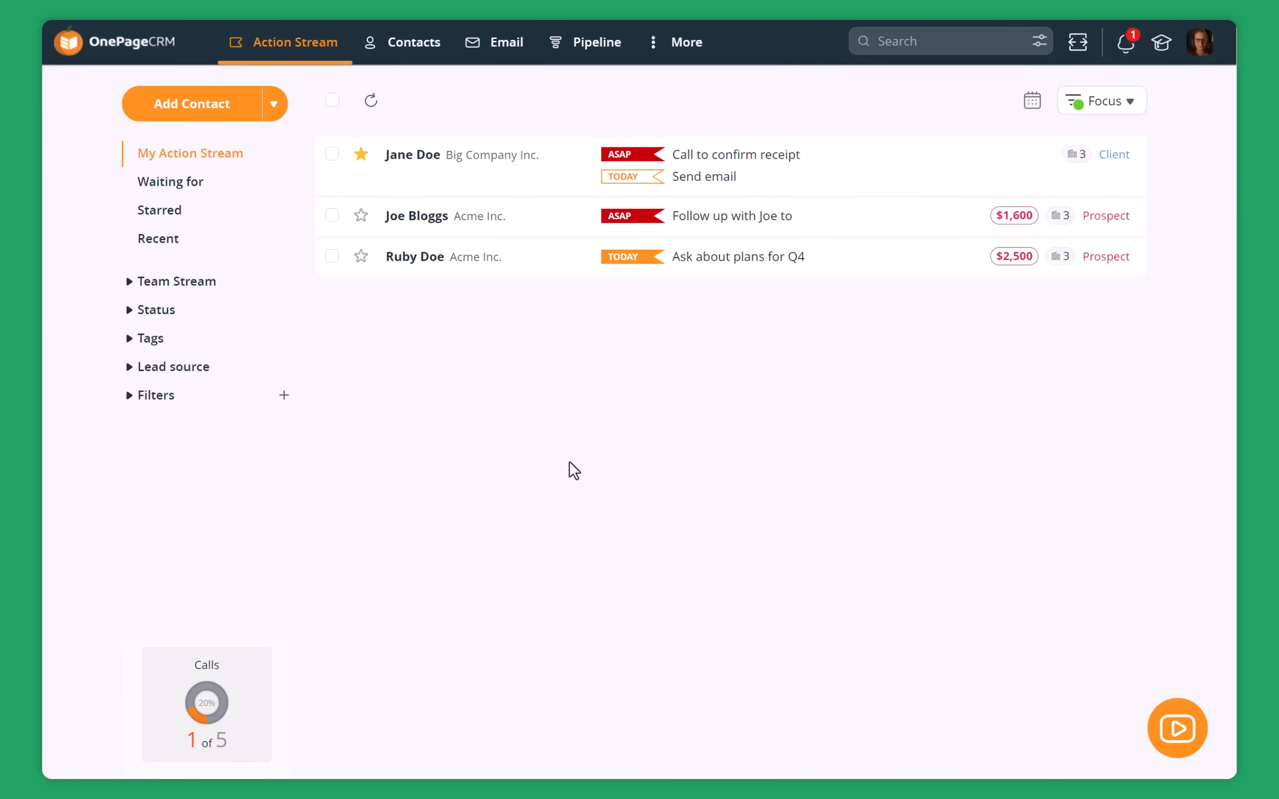
mouse_move(1077, 41)
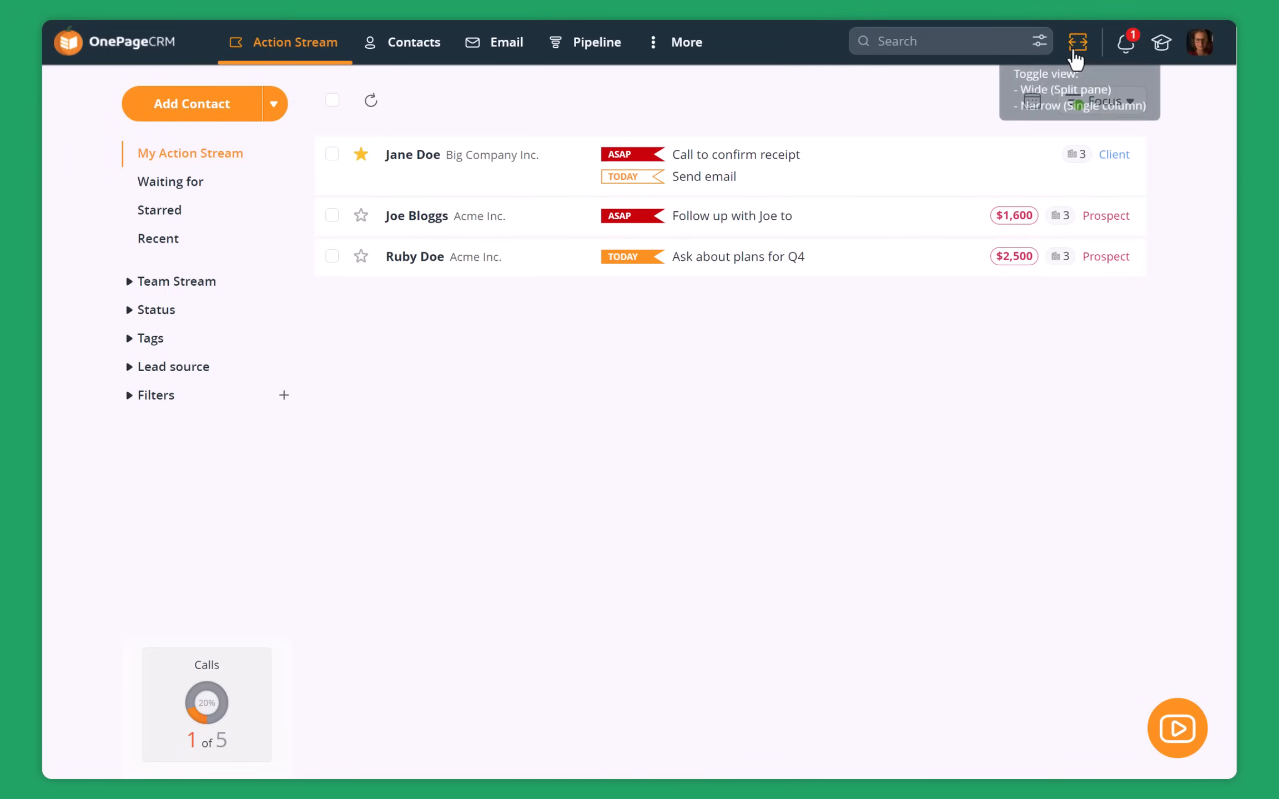
Open Jane Doe's contact page full-width and review her ASAP call and $500 deal.
click(1077, 41)
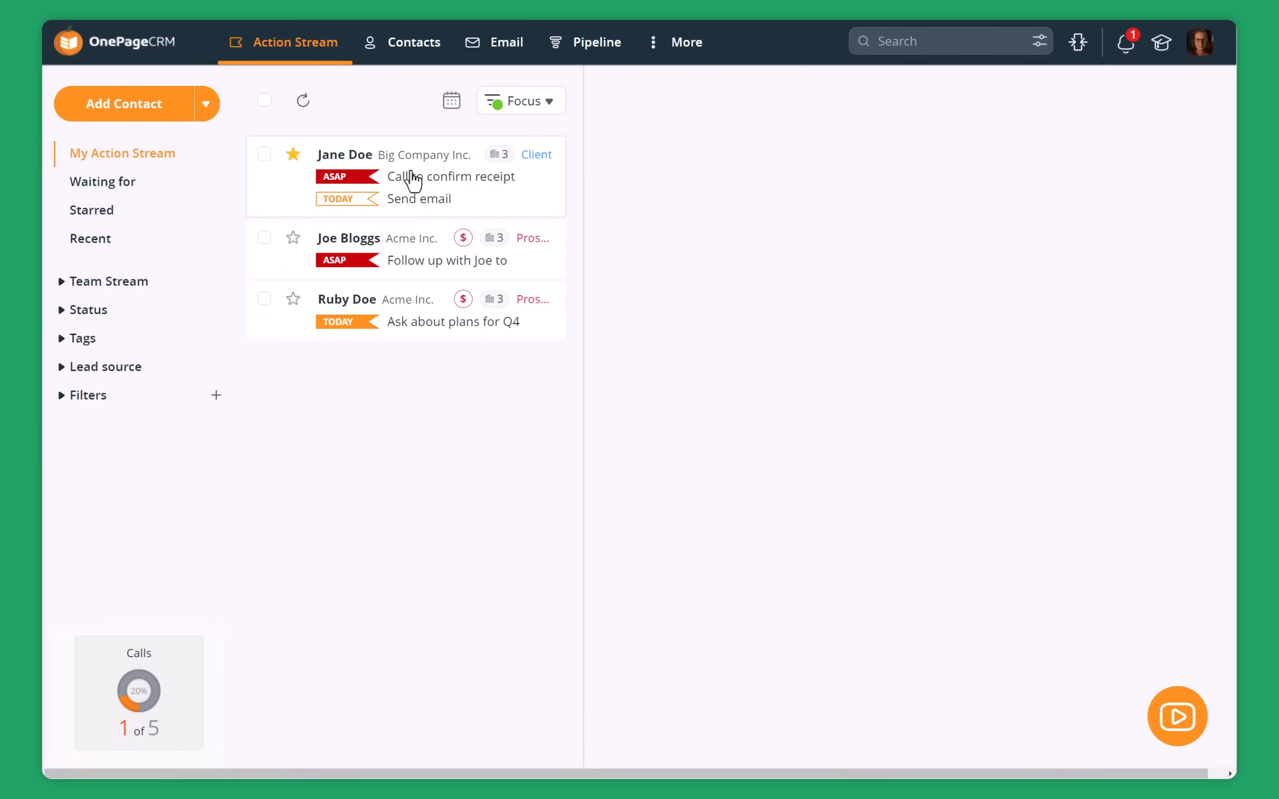
click(346, 155)
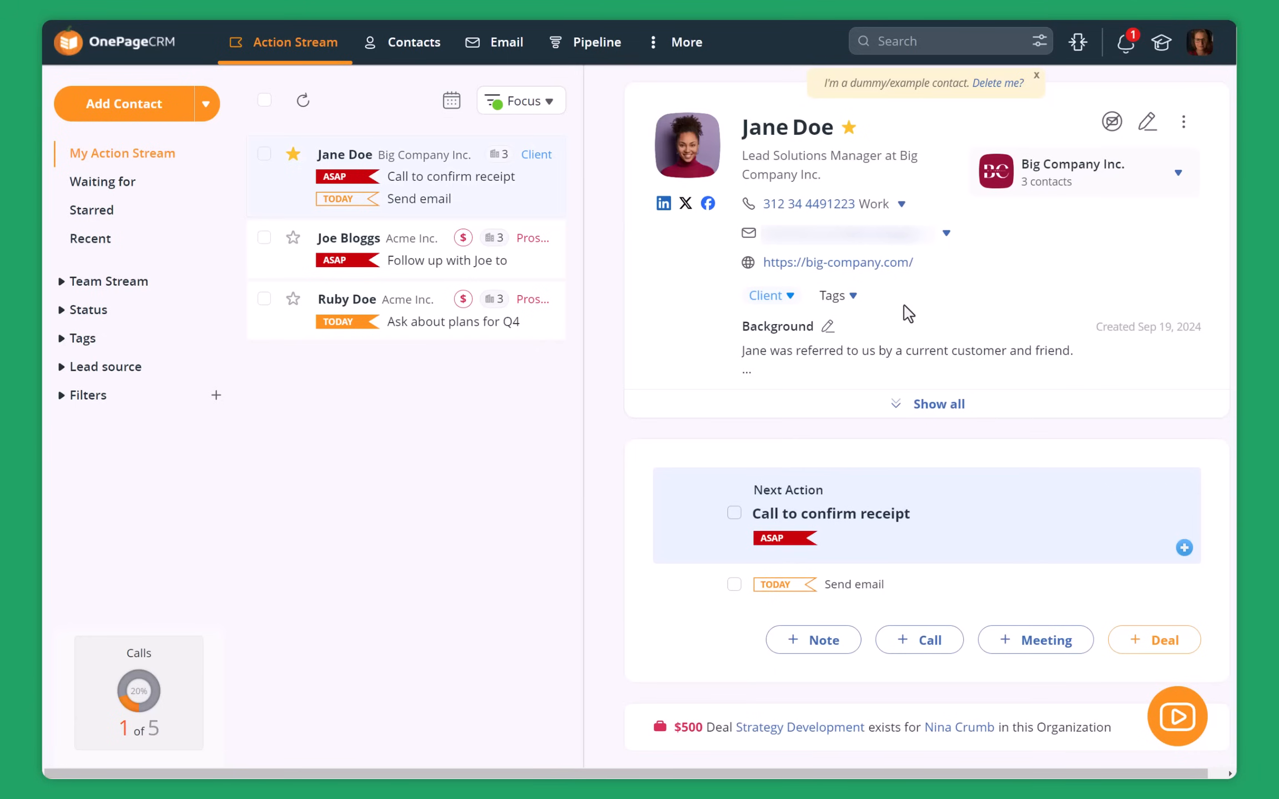
mouse_move(1078, 42)
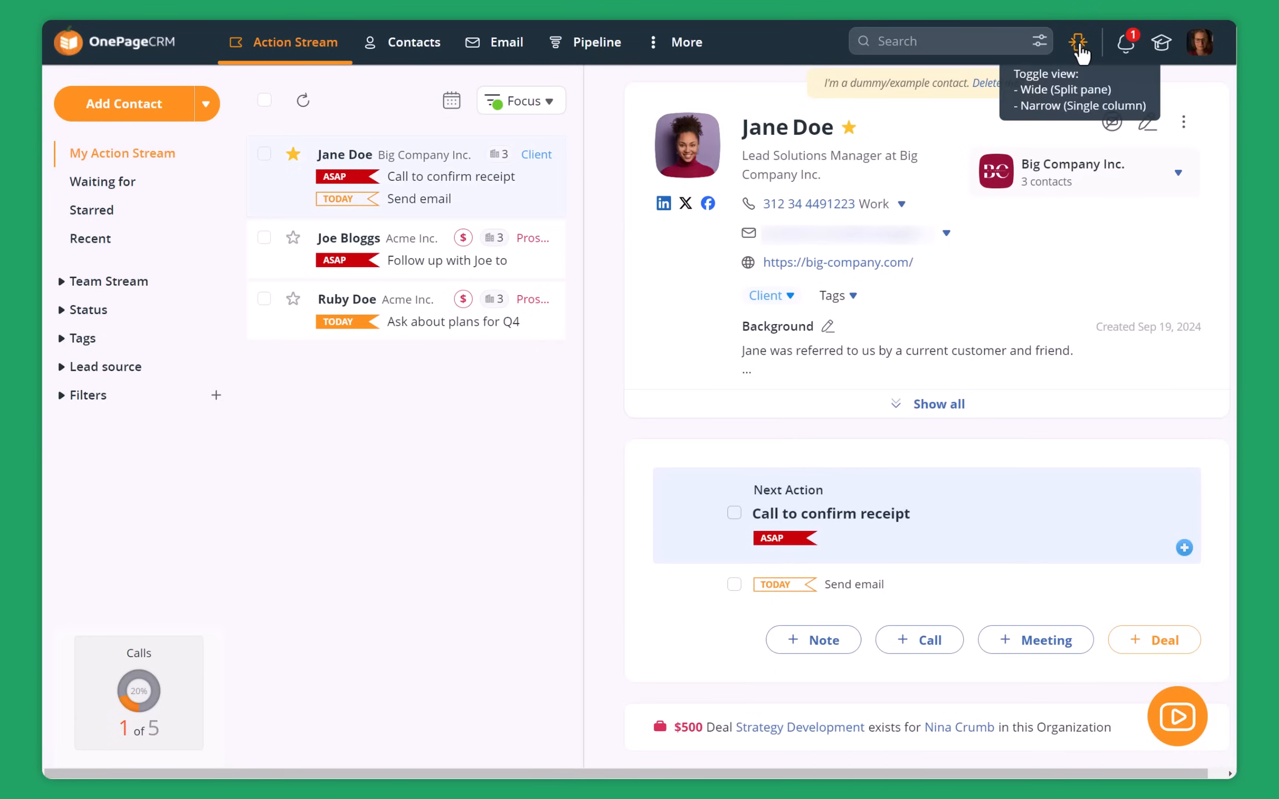
click(1078, 41)
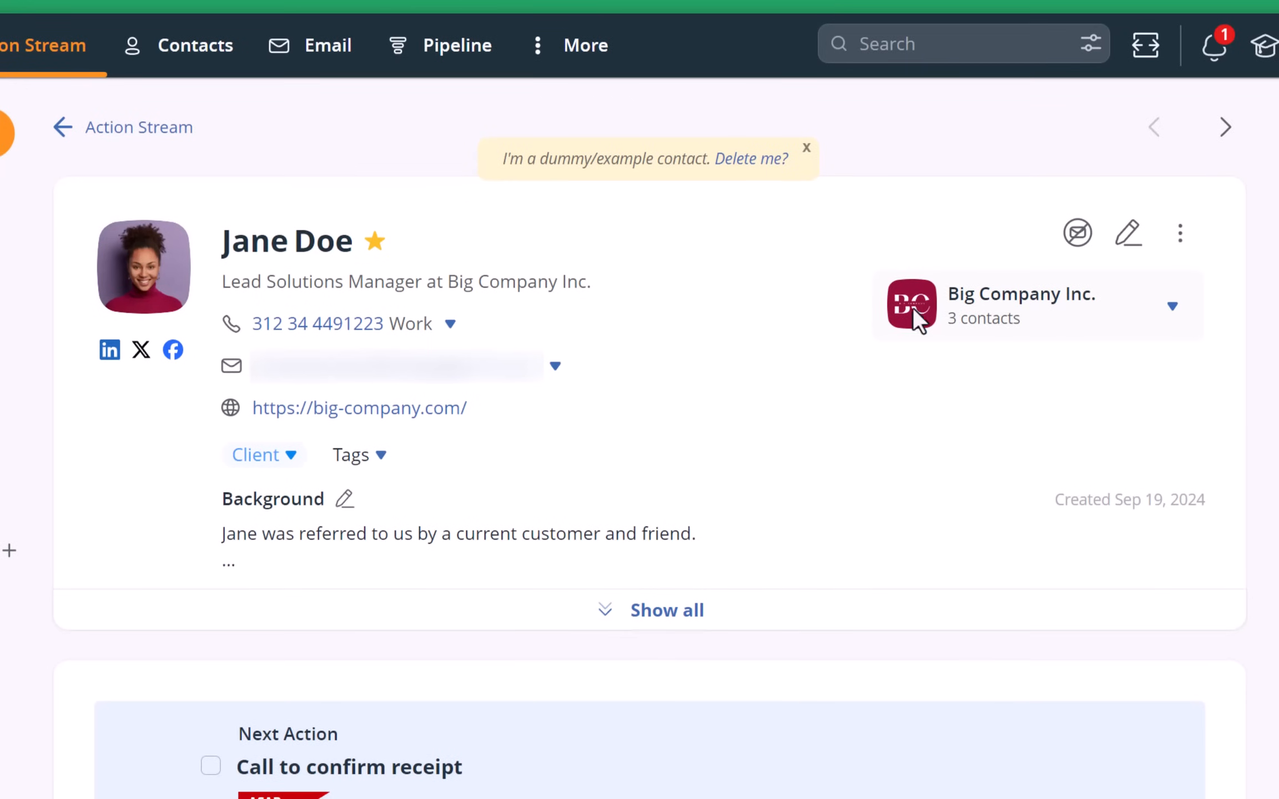
mouse_move(610, 306)
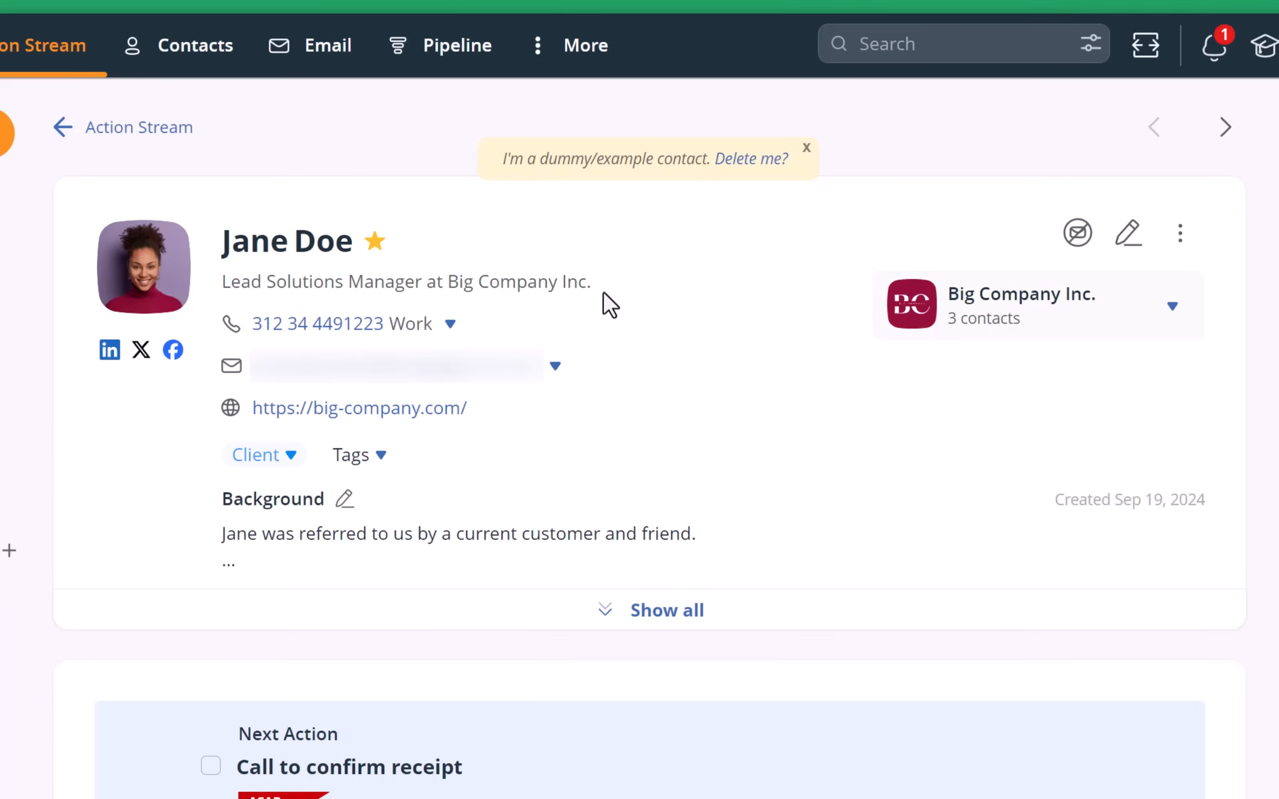
scroll(down, 3)
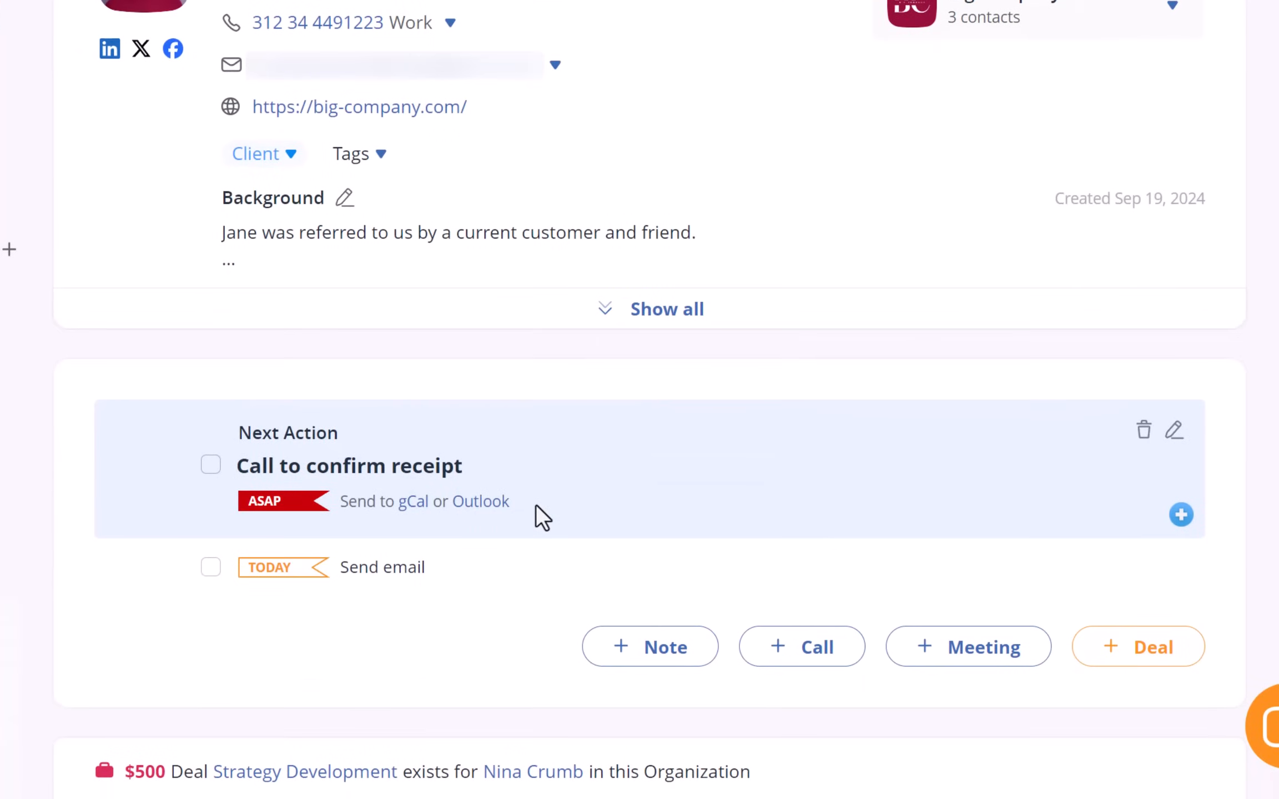
scroll(down, 3)
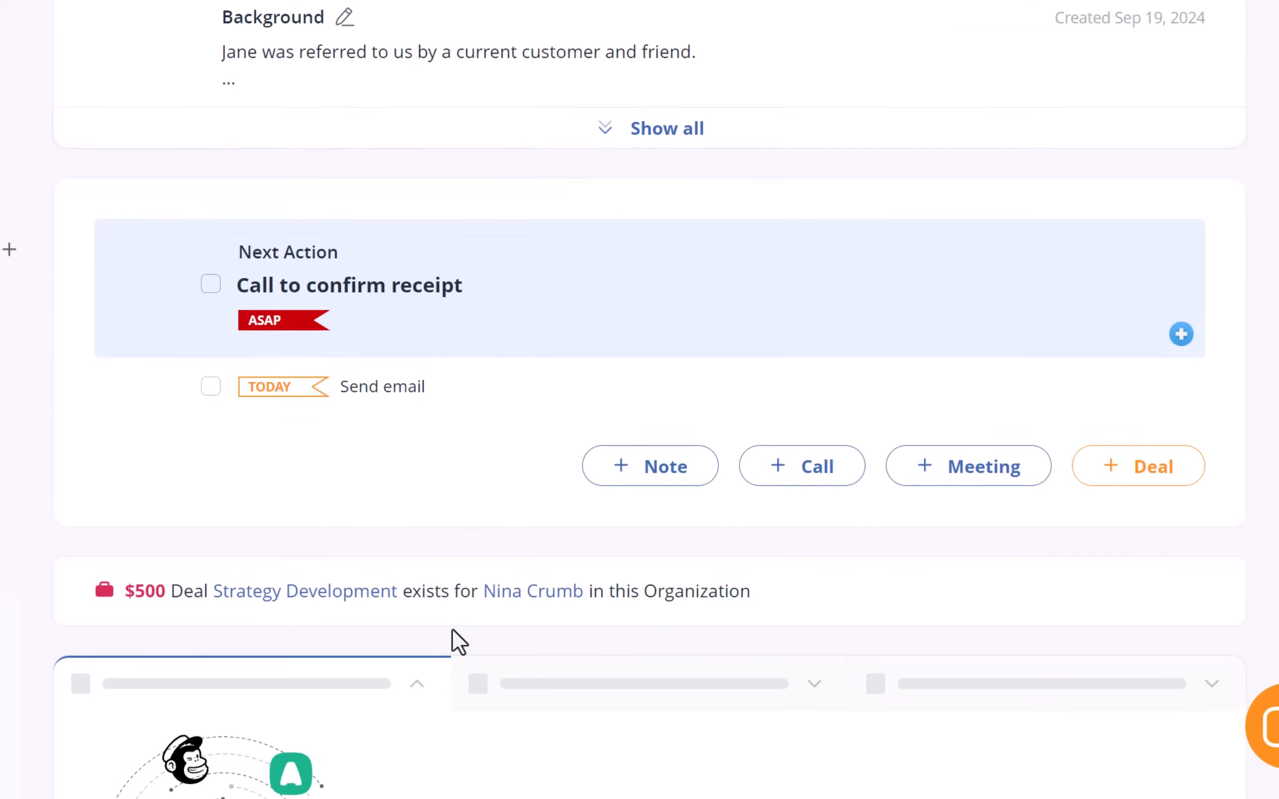
scroll(down, 3)
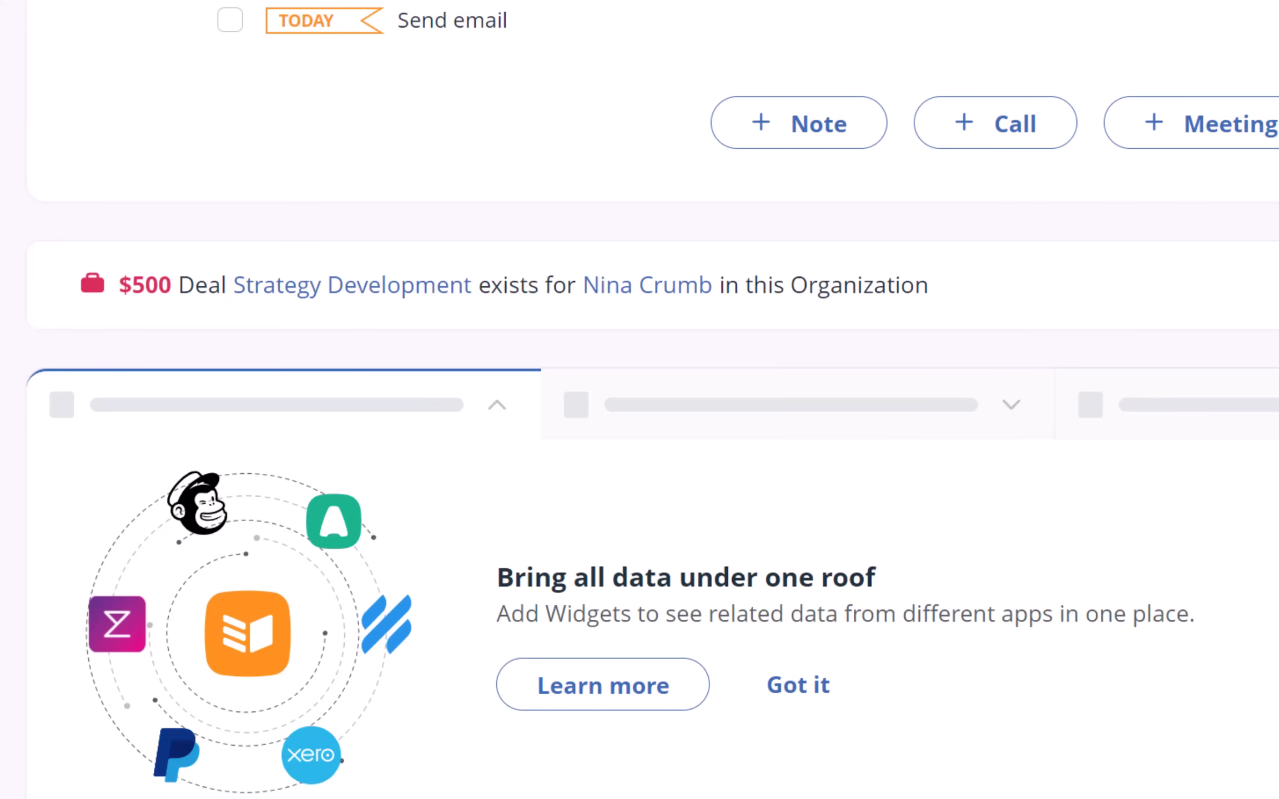
mouse_move(647, 284)
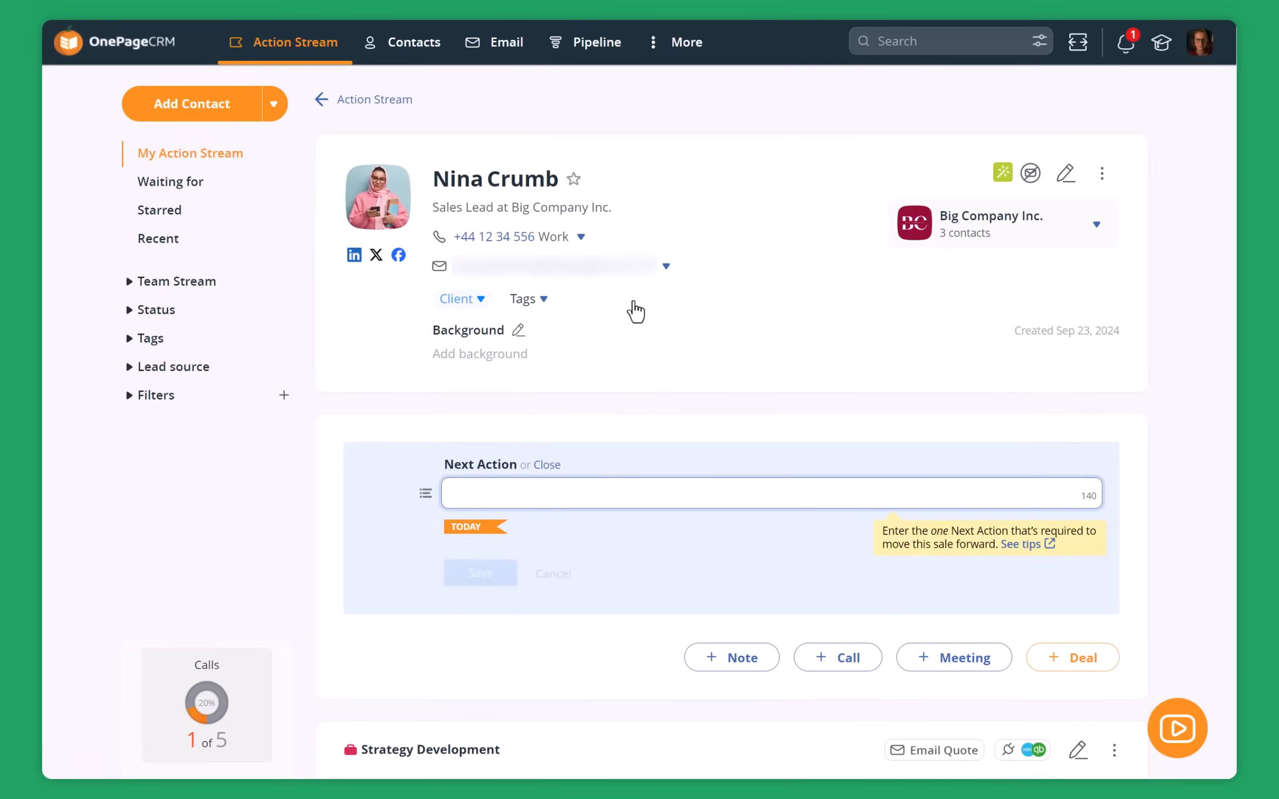
mouse_move(589, 466)
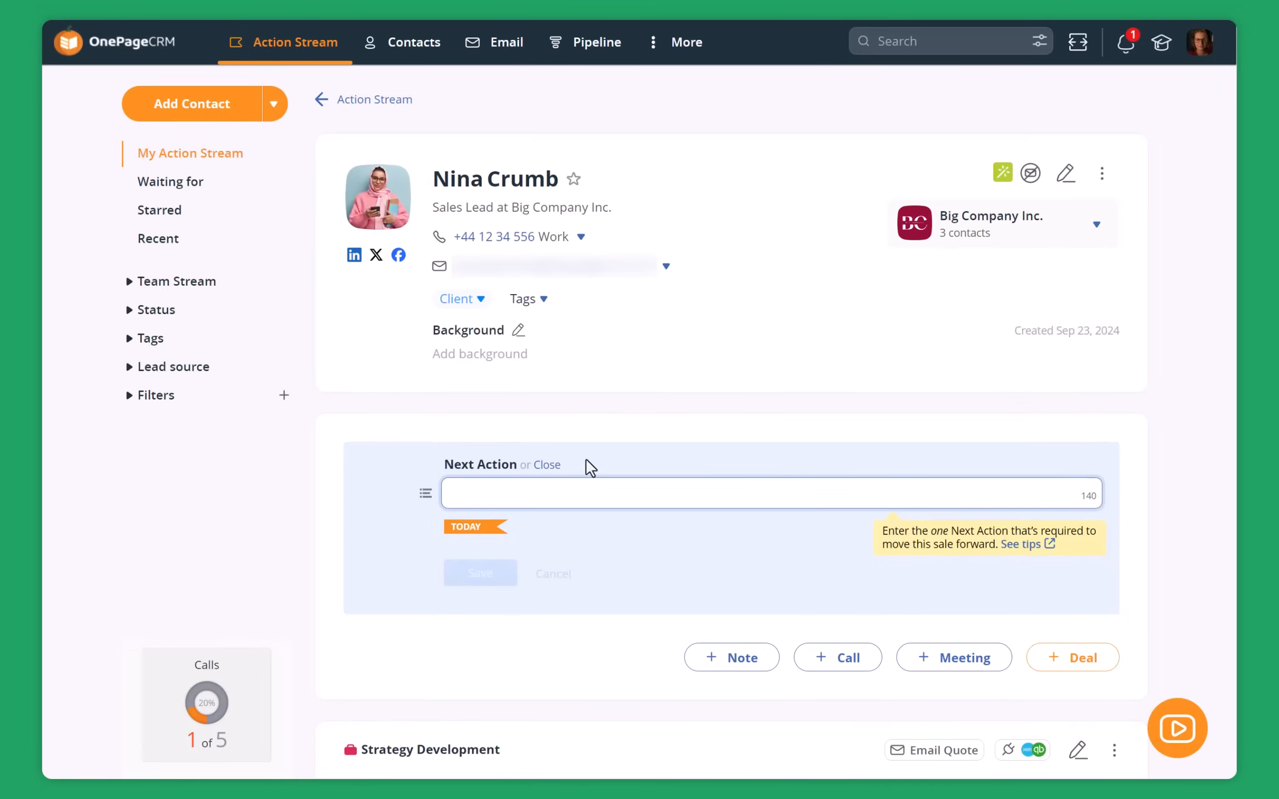
scroll(down, 3)
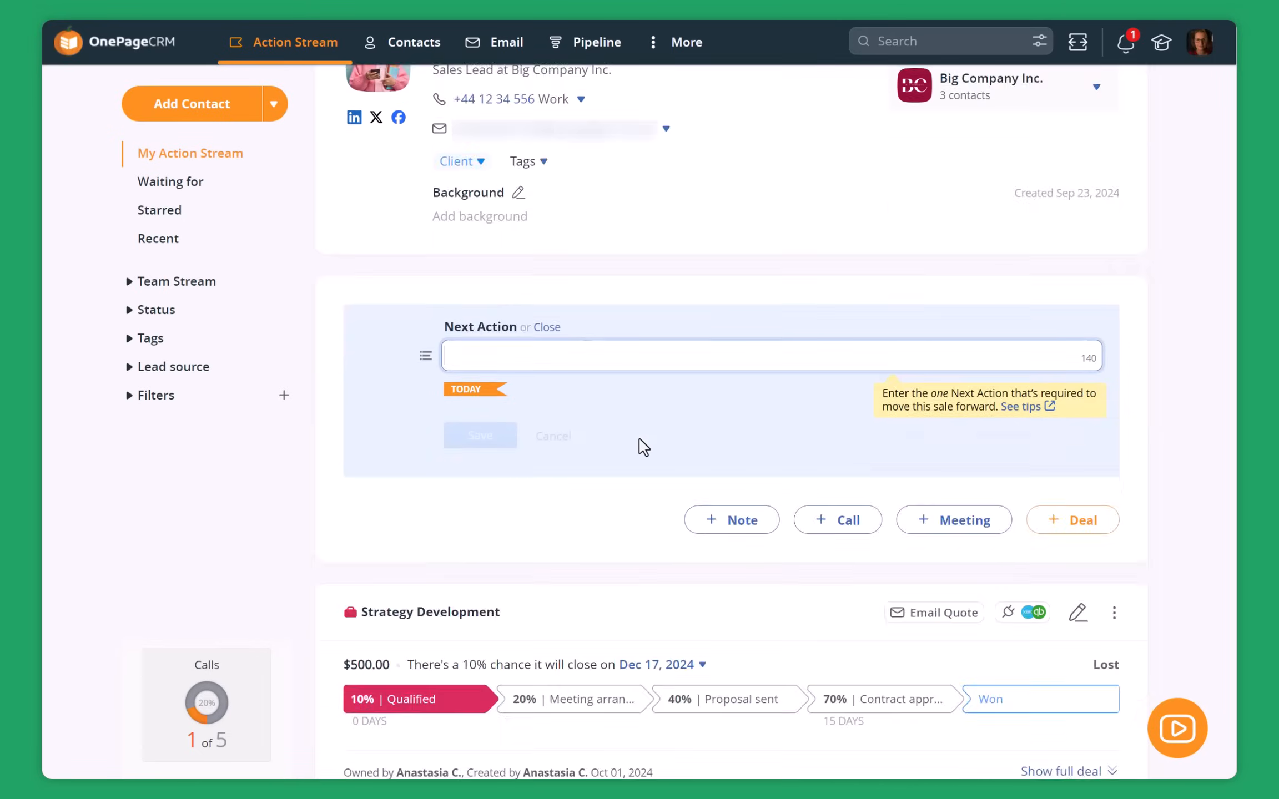
scroll(down, 3)
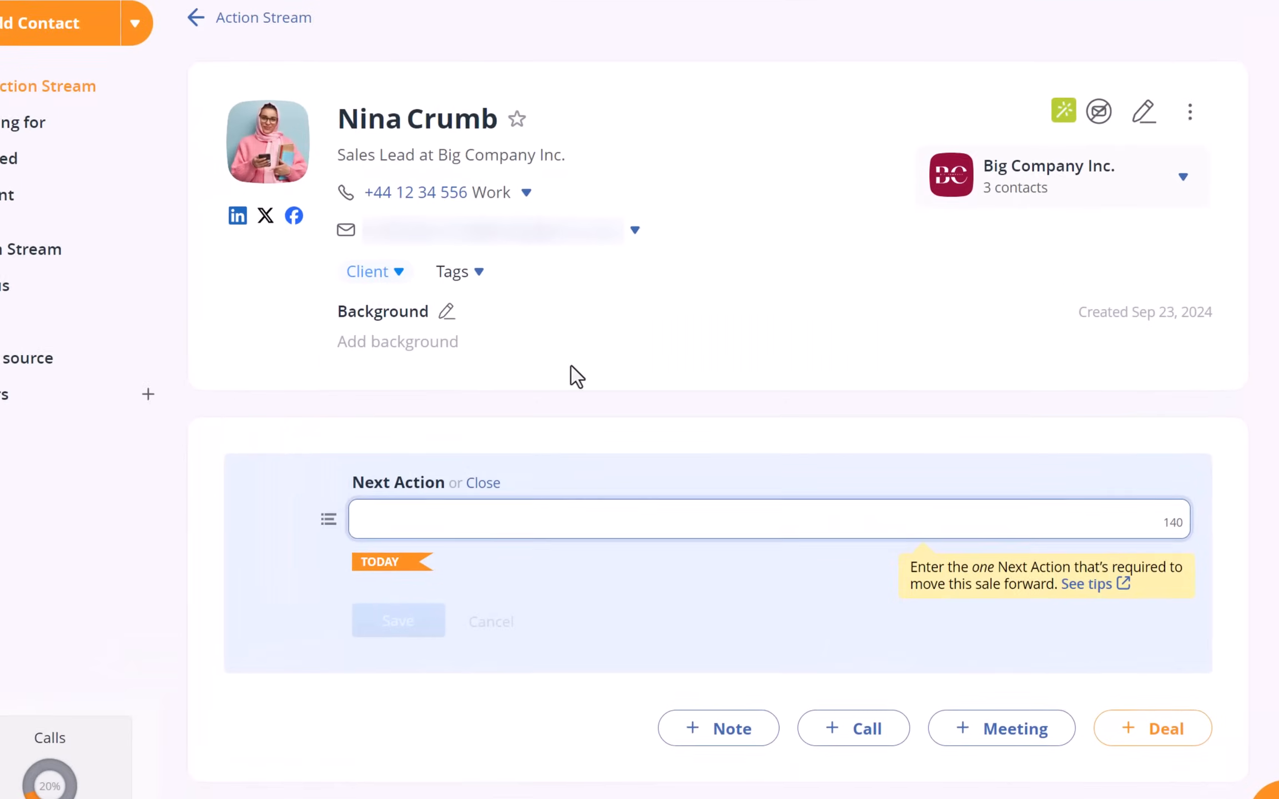
click(636, 230)
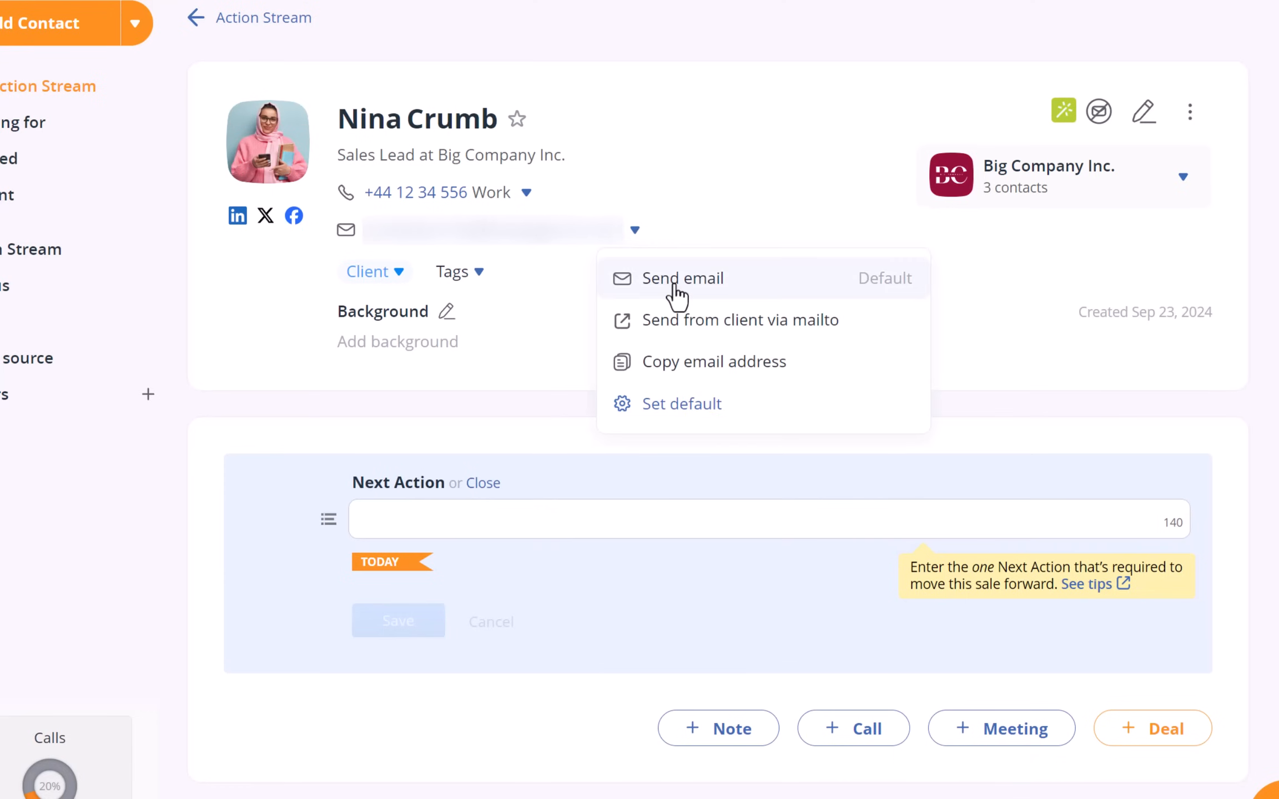
click(683, 278)
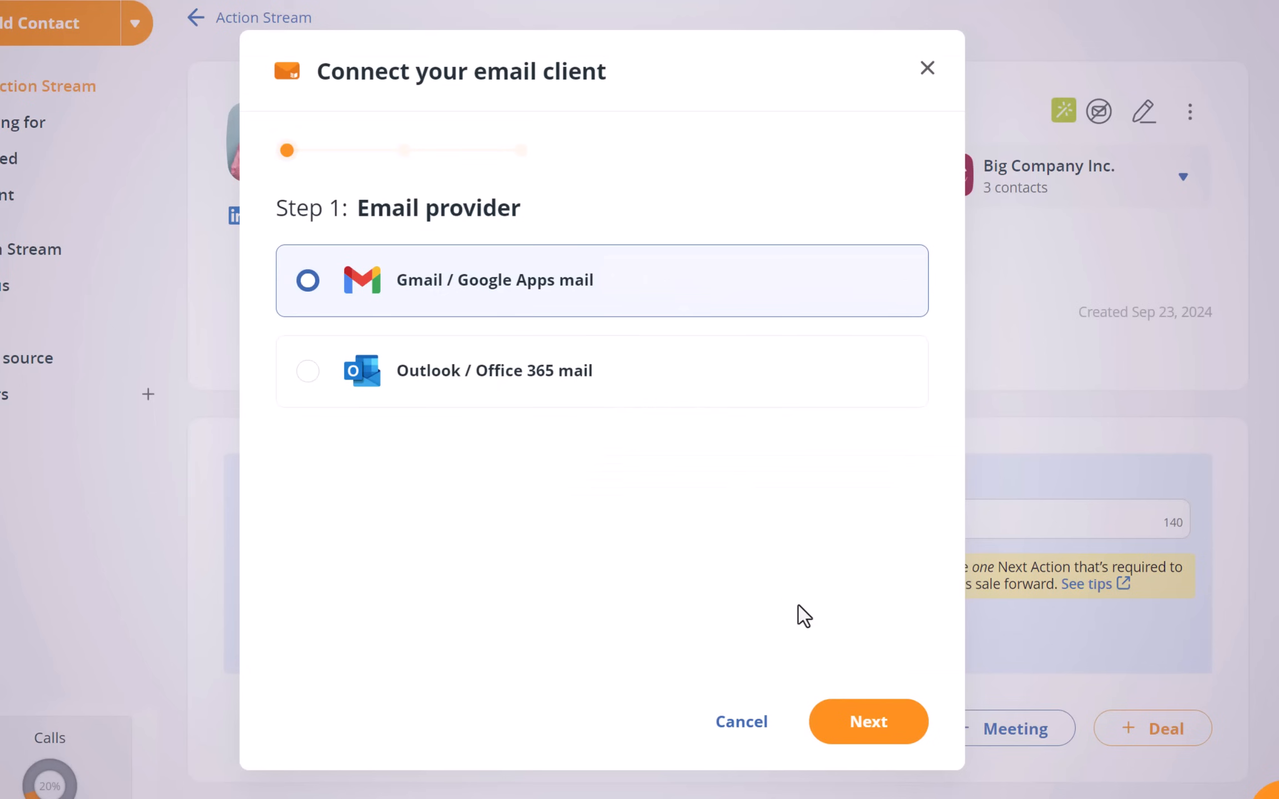
click(867, 722)
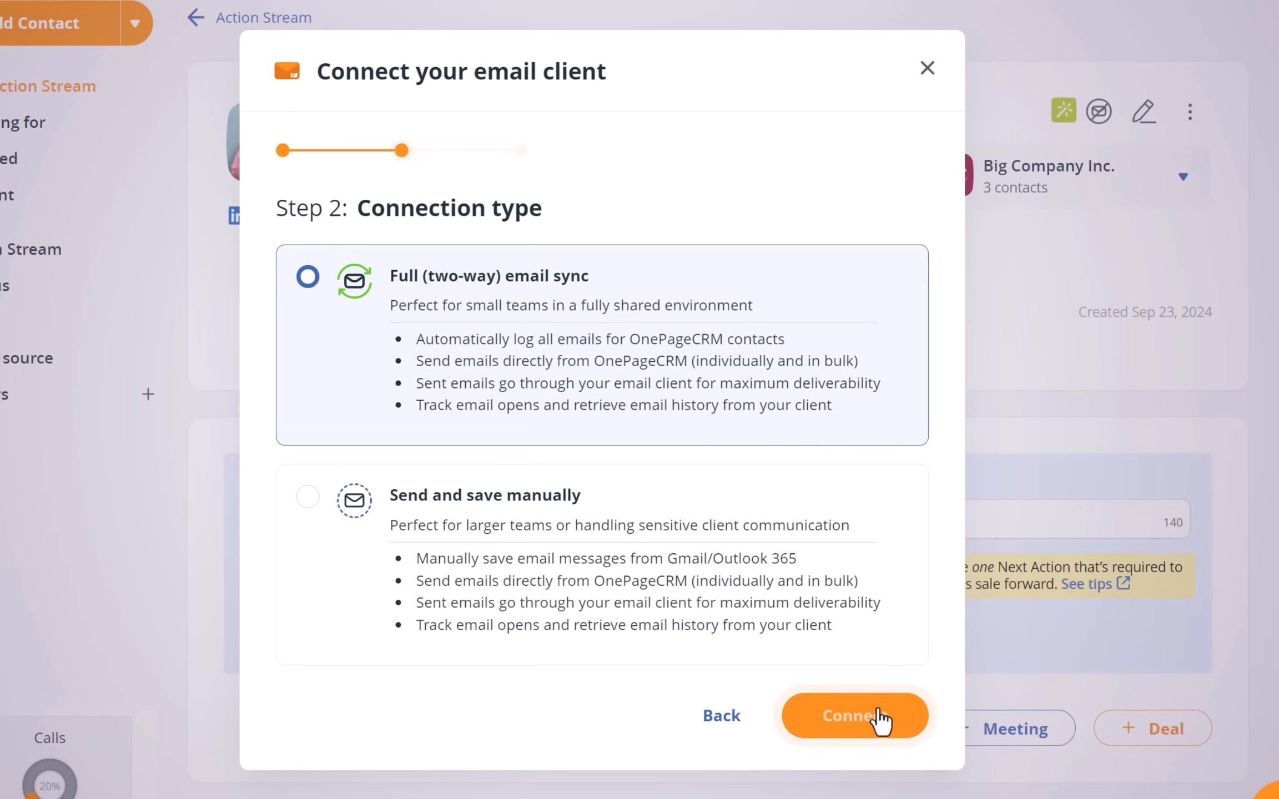
click(854, 715)
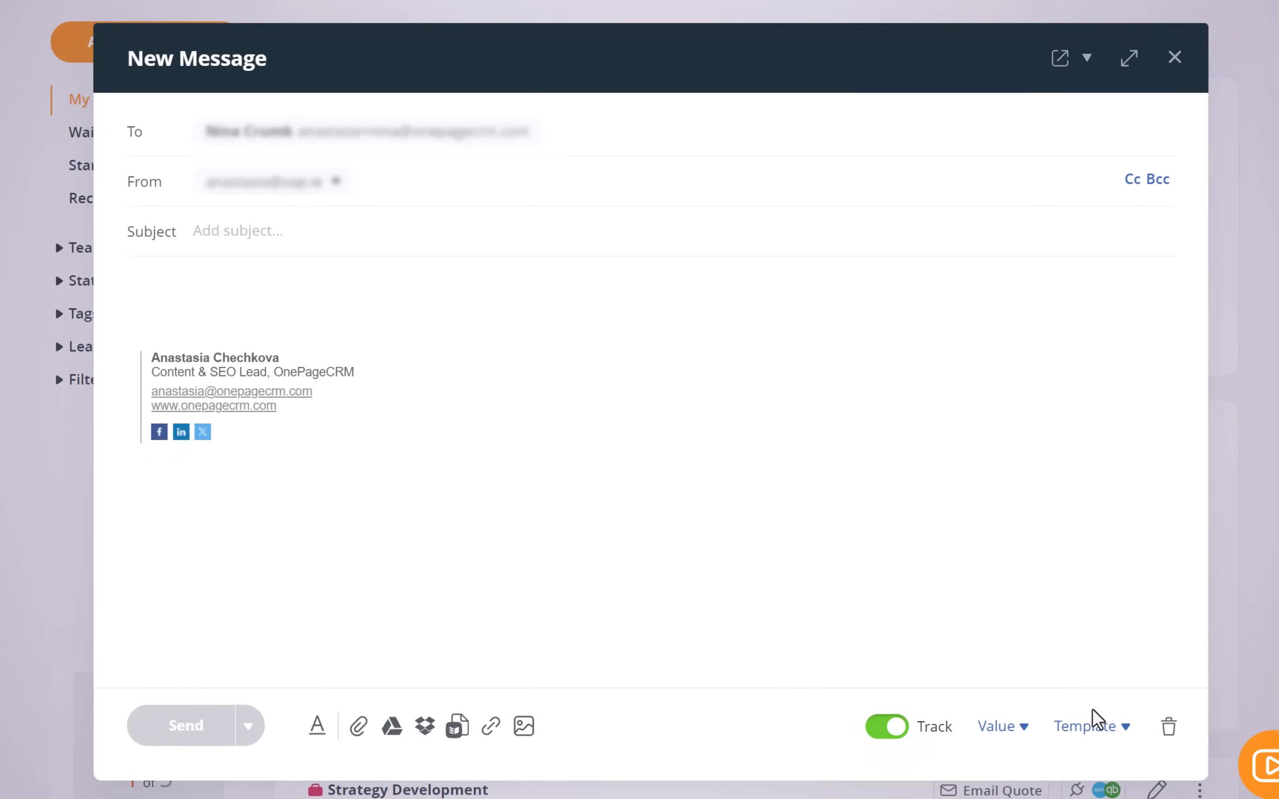
click(1087, 726)
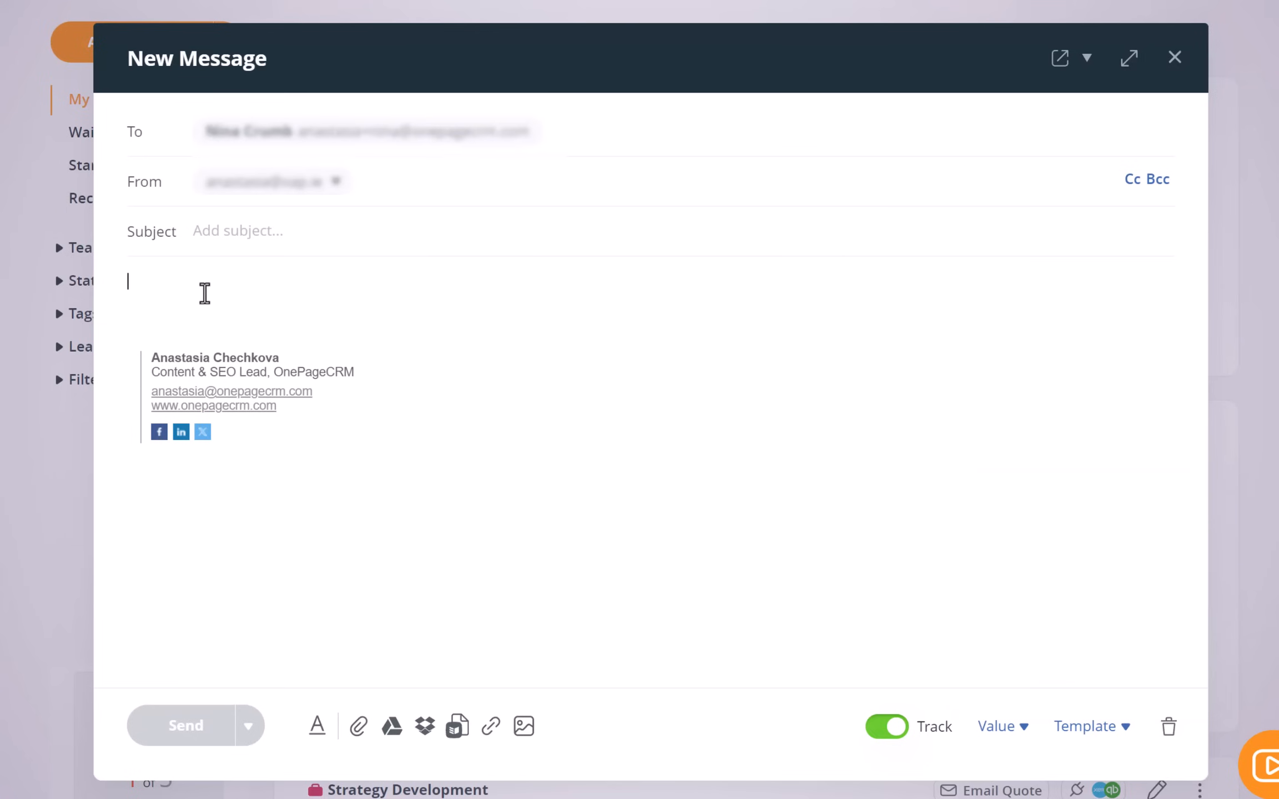
Send Nina the 'Catch-up call' email proposing a quick catch-up call this week.
text(Hi Nina, let's have a quick ca)
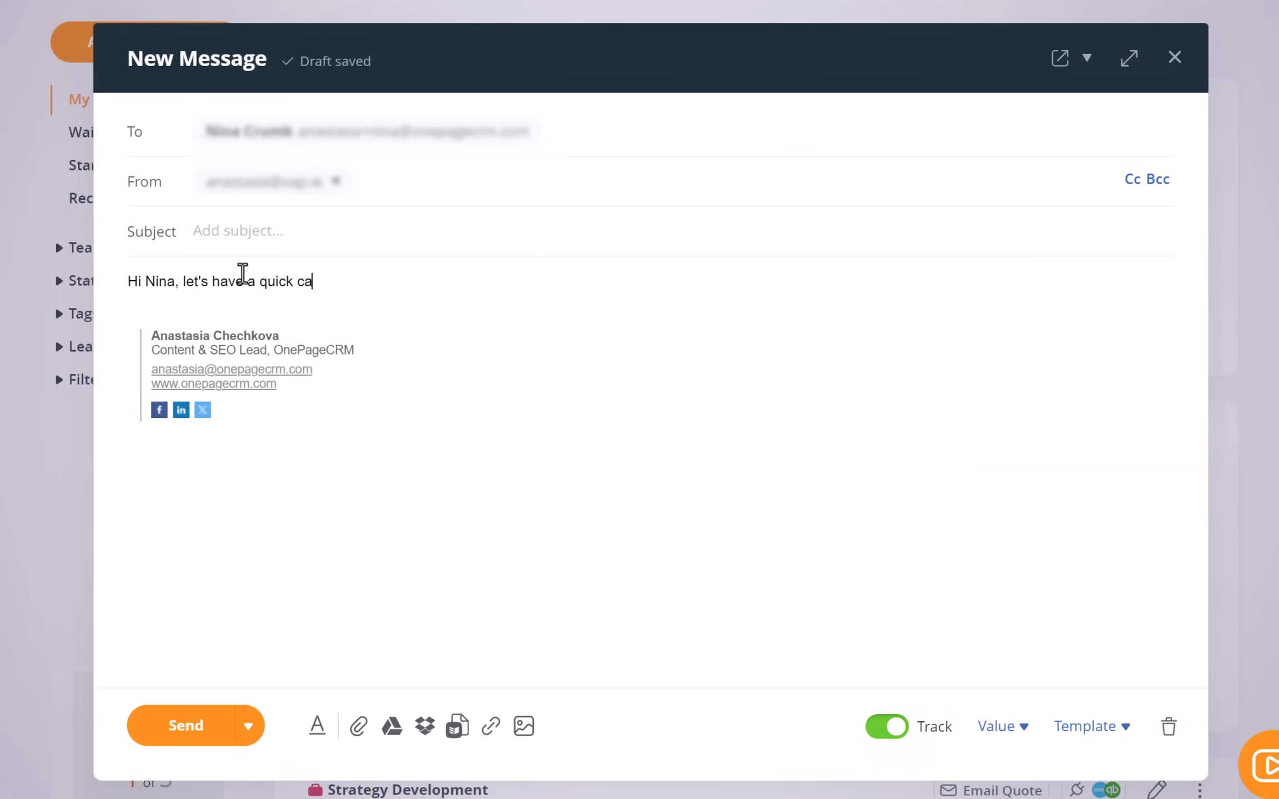
text(Catch-up call this week?)
text(Kind regards,)
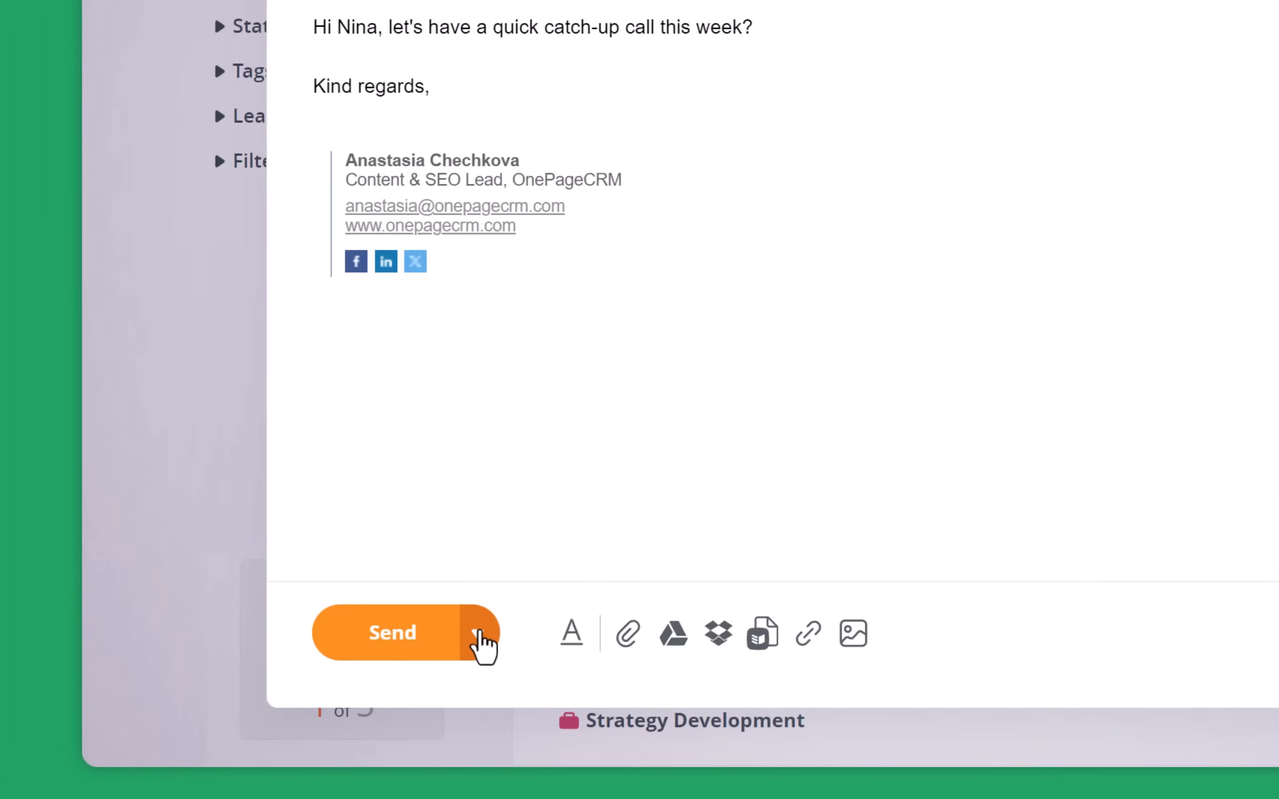
click(480, 632)
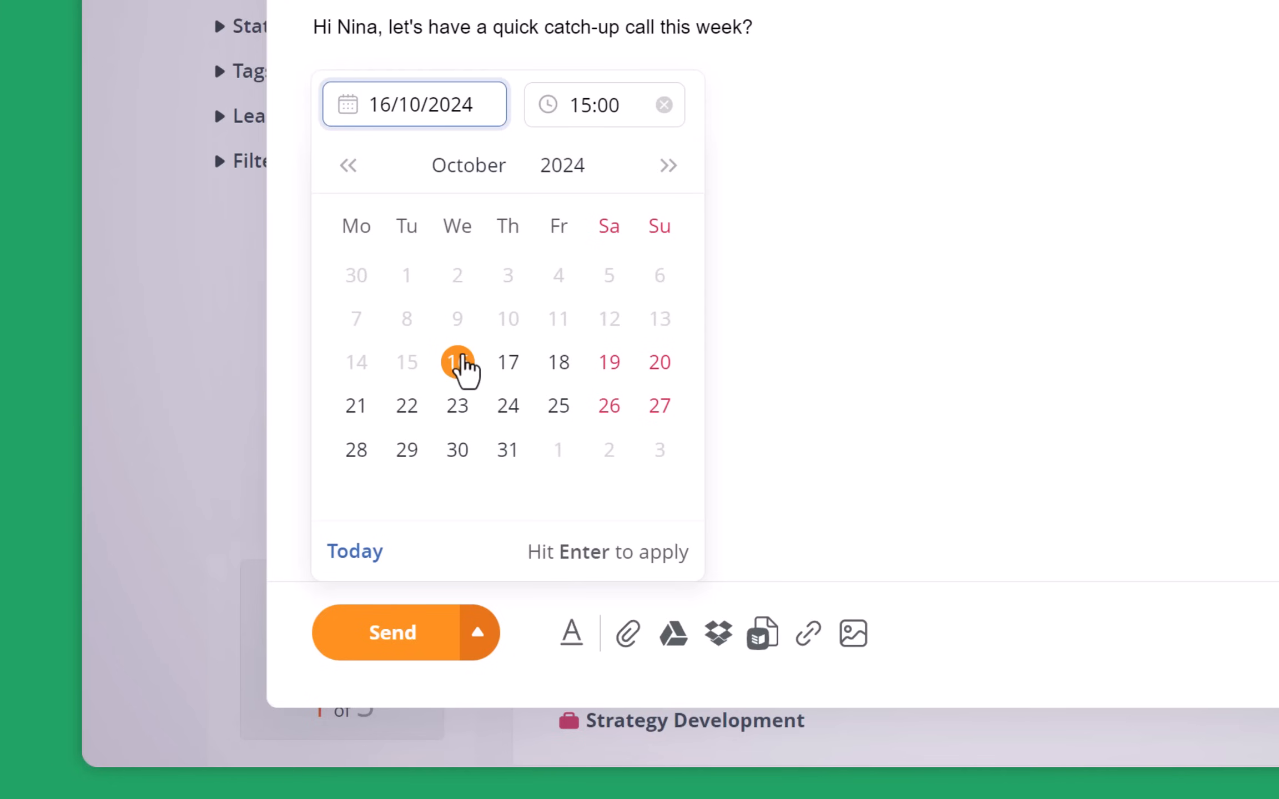
click(457, 362)
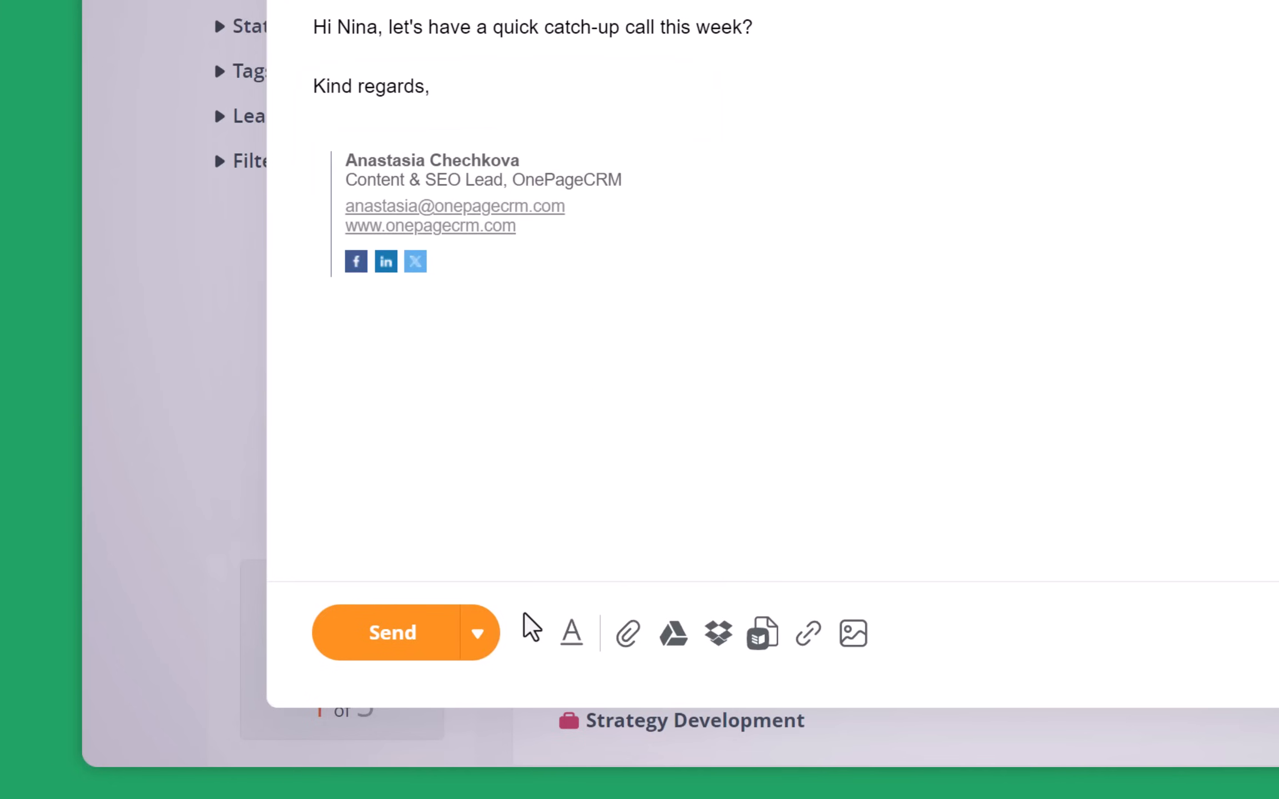
click(393, 632)
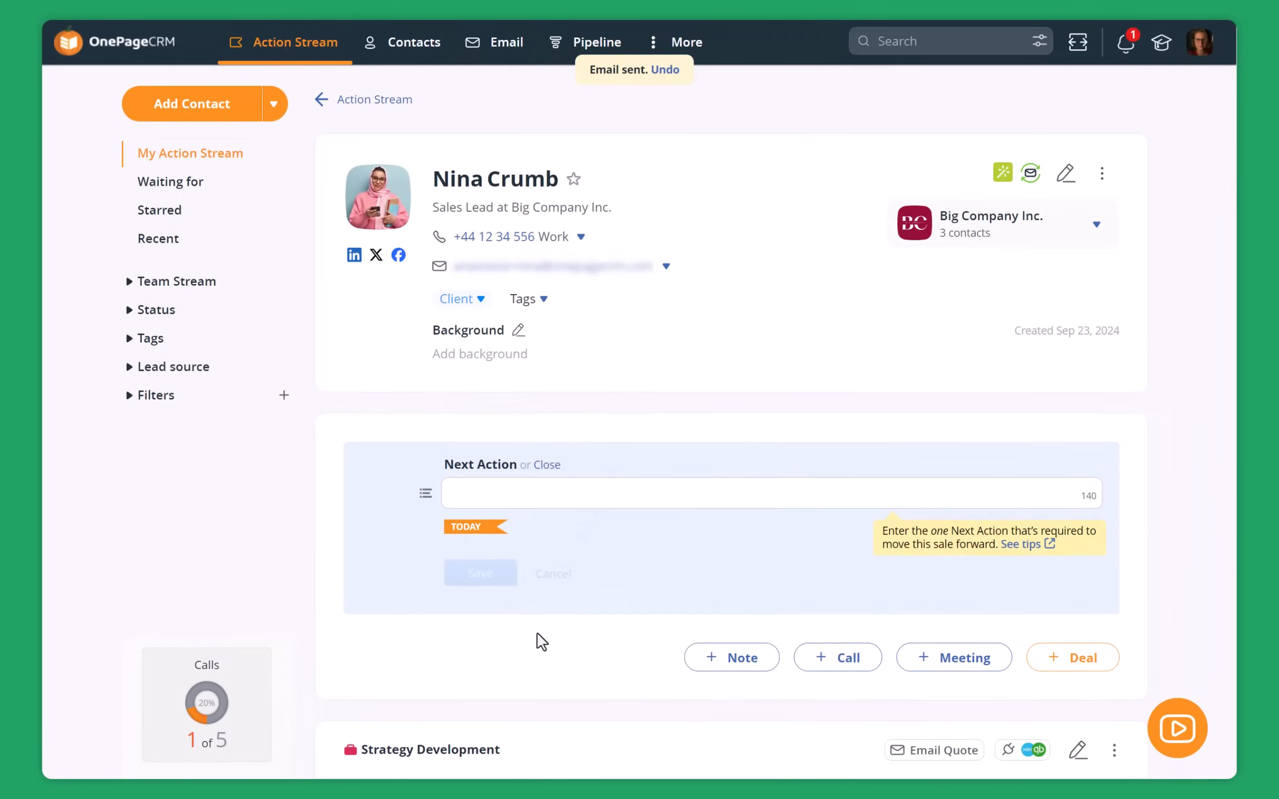
scroll(down, 3)
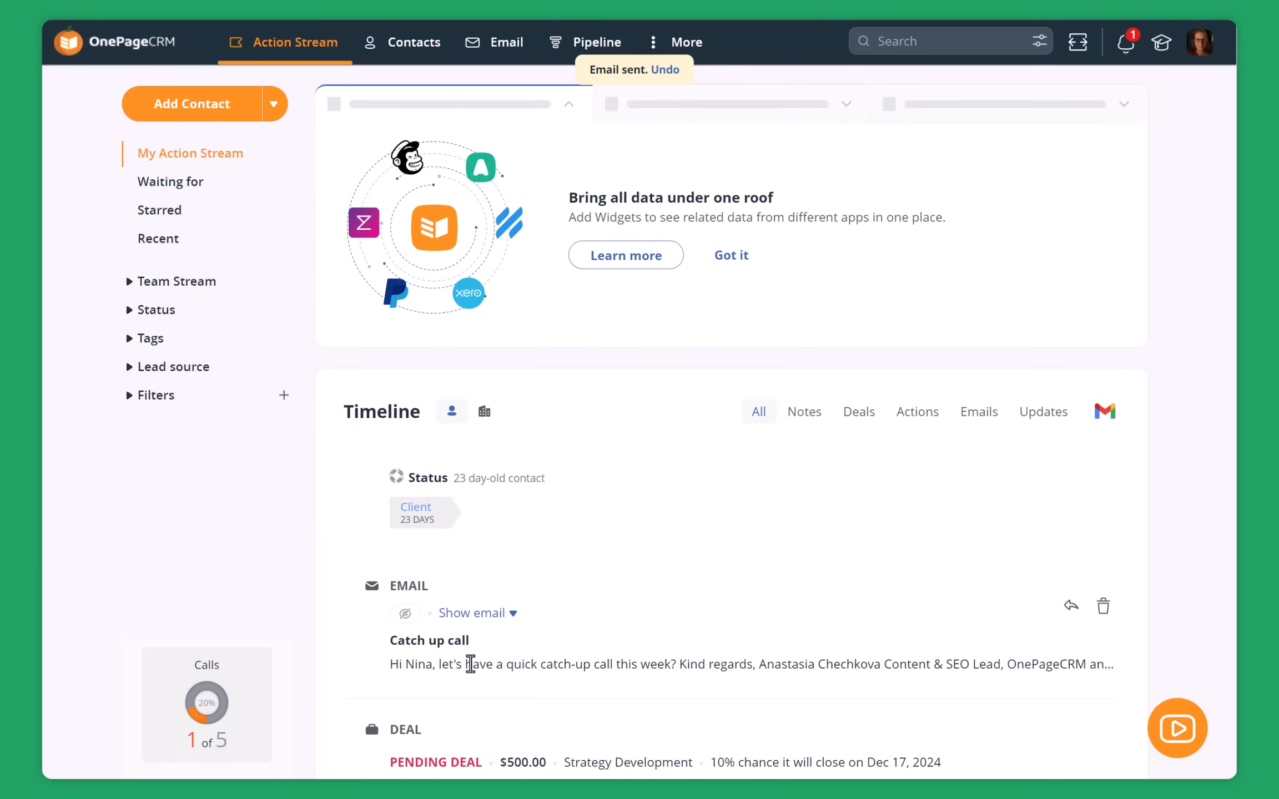
scroll(down, 3)
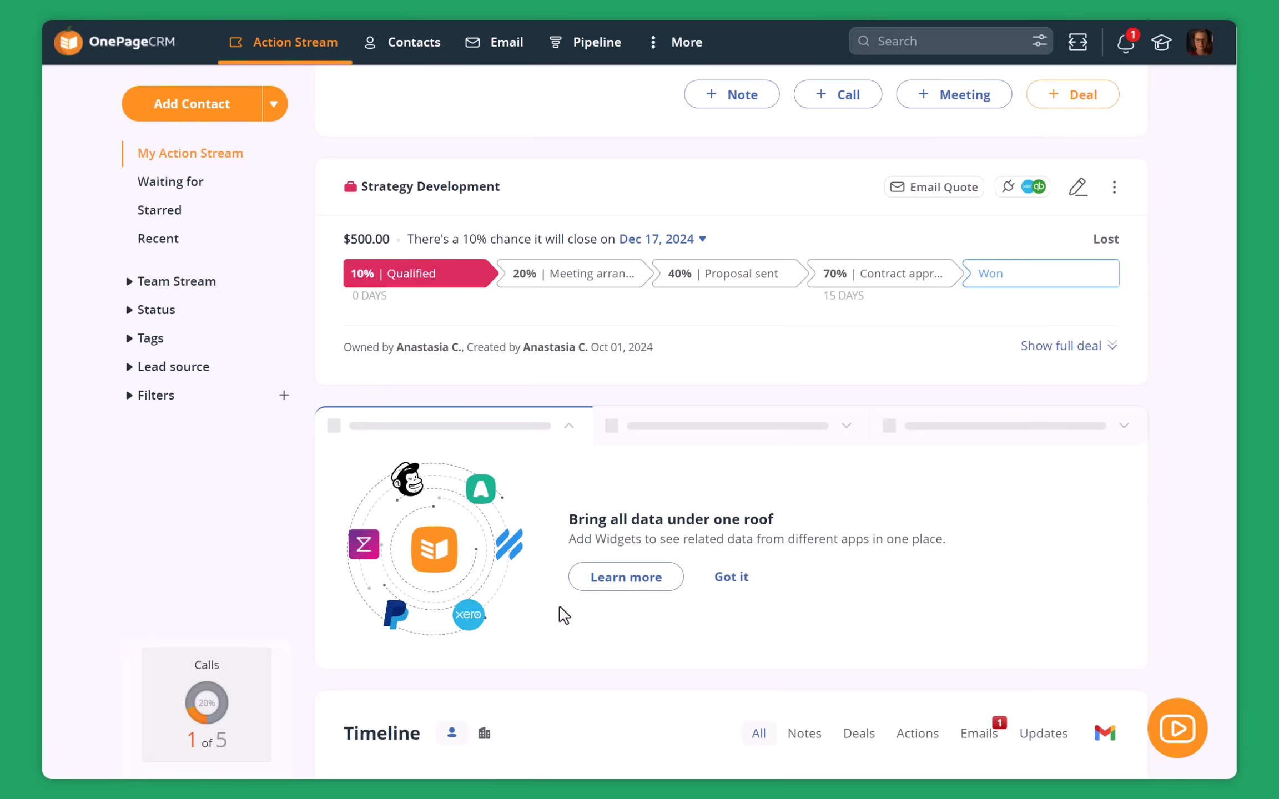
Edit the Strategy Development deal and pick Free consultation and Strategy development from the catalog.
click(1079, 188)
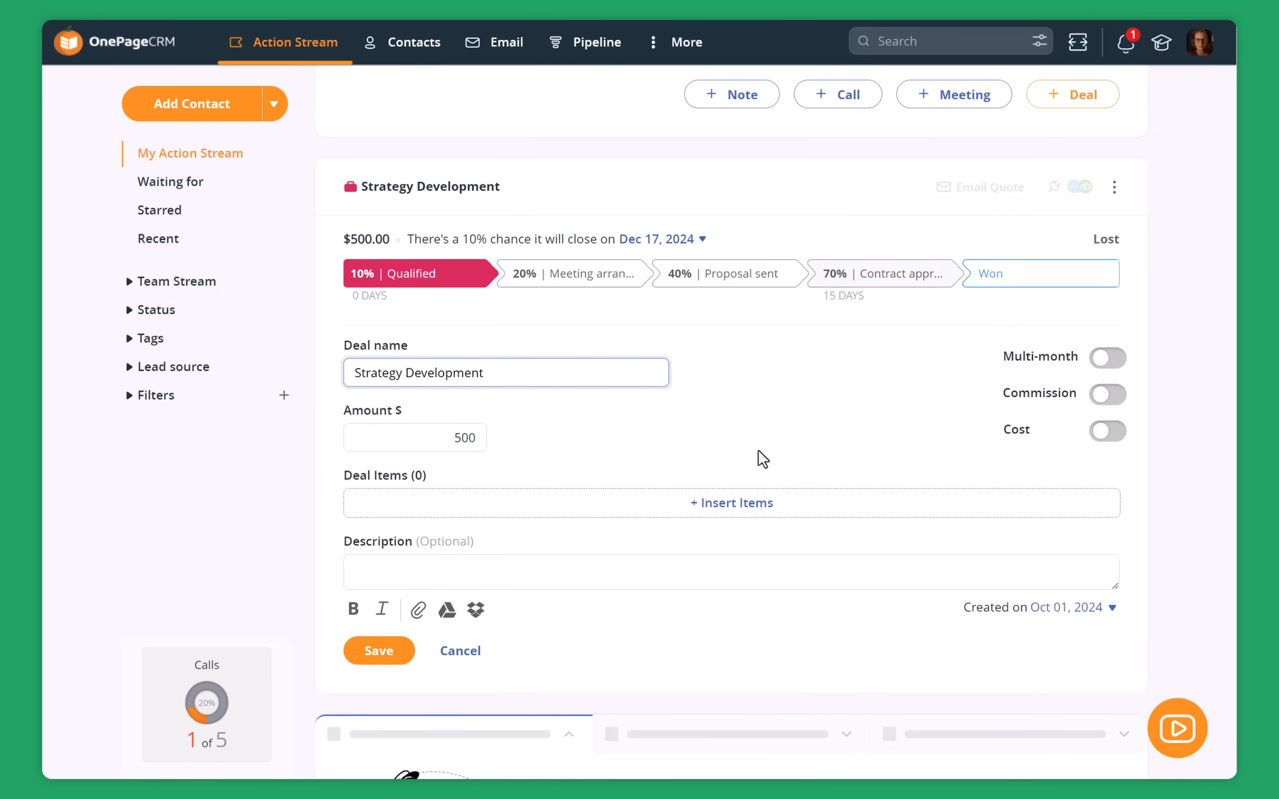
click(731, 504)
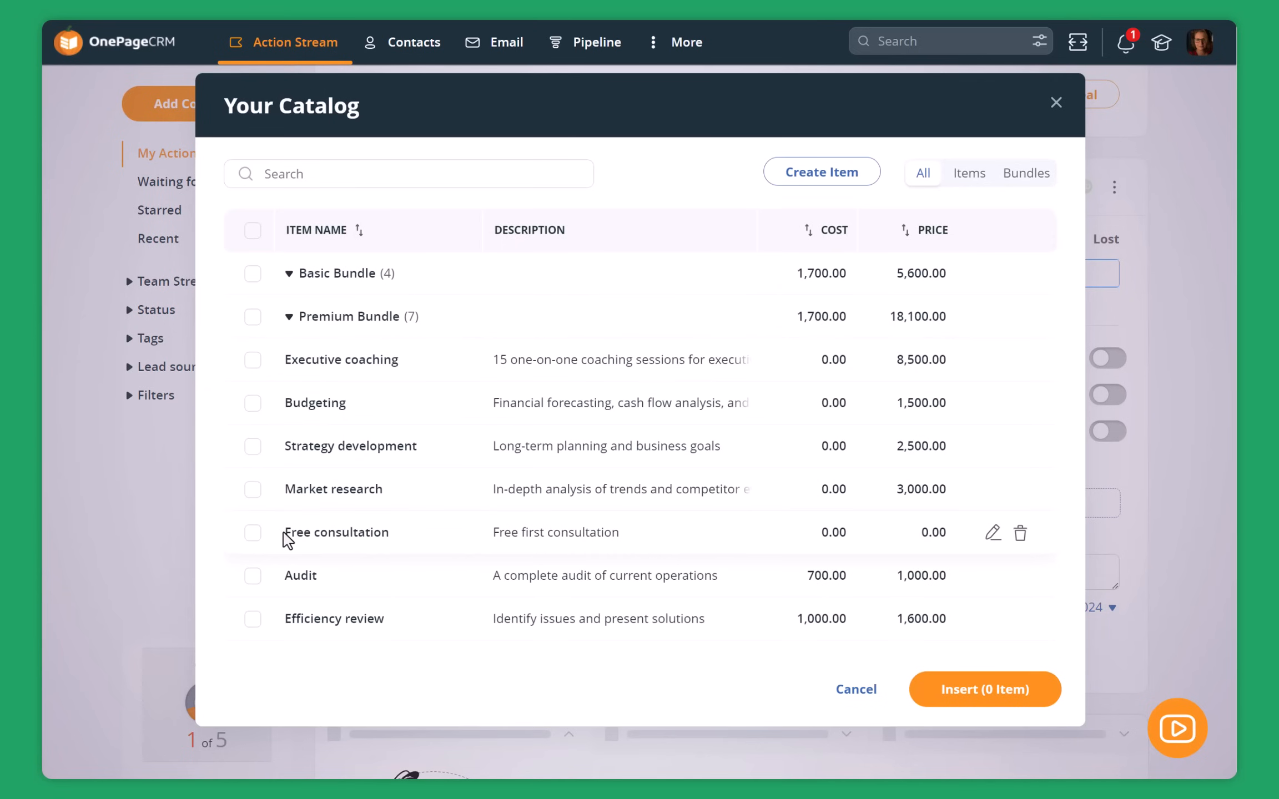
click(253, 532)
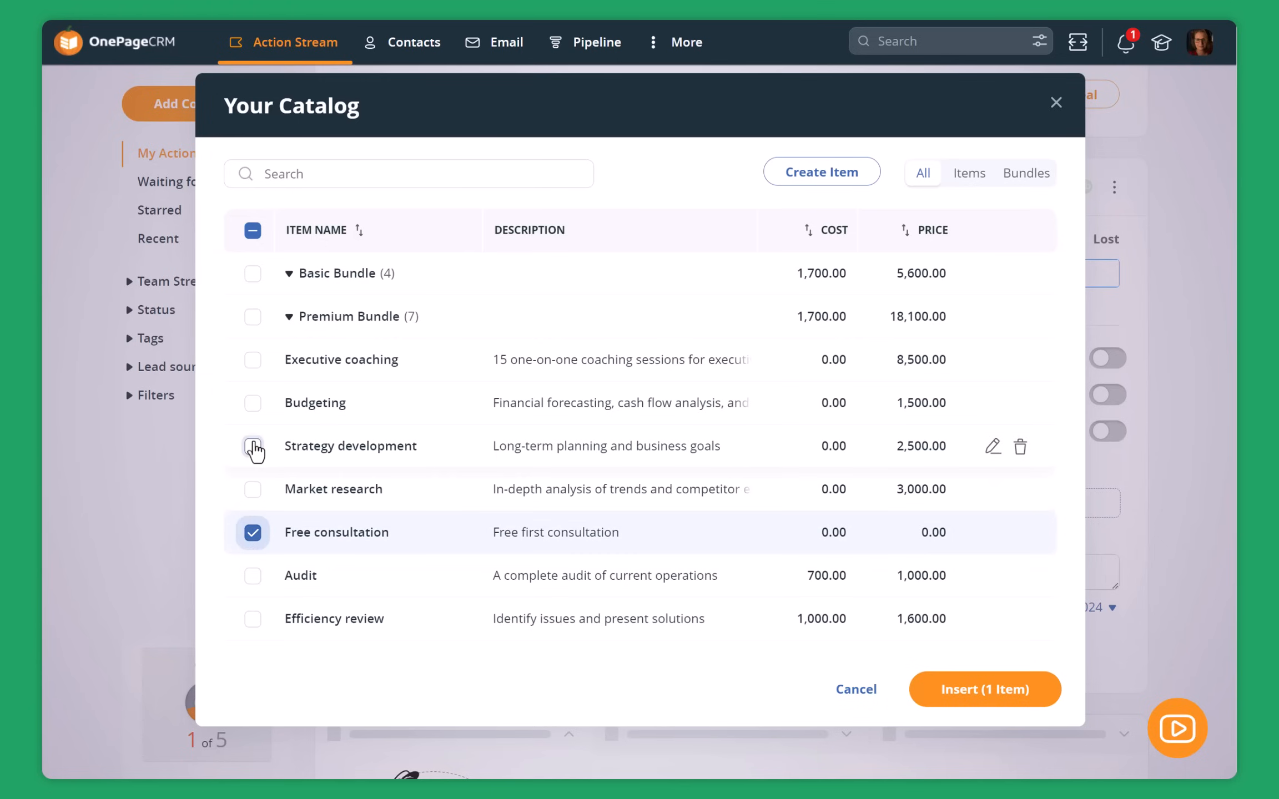
click(253, 446)
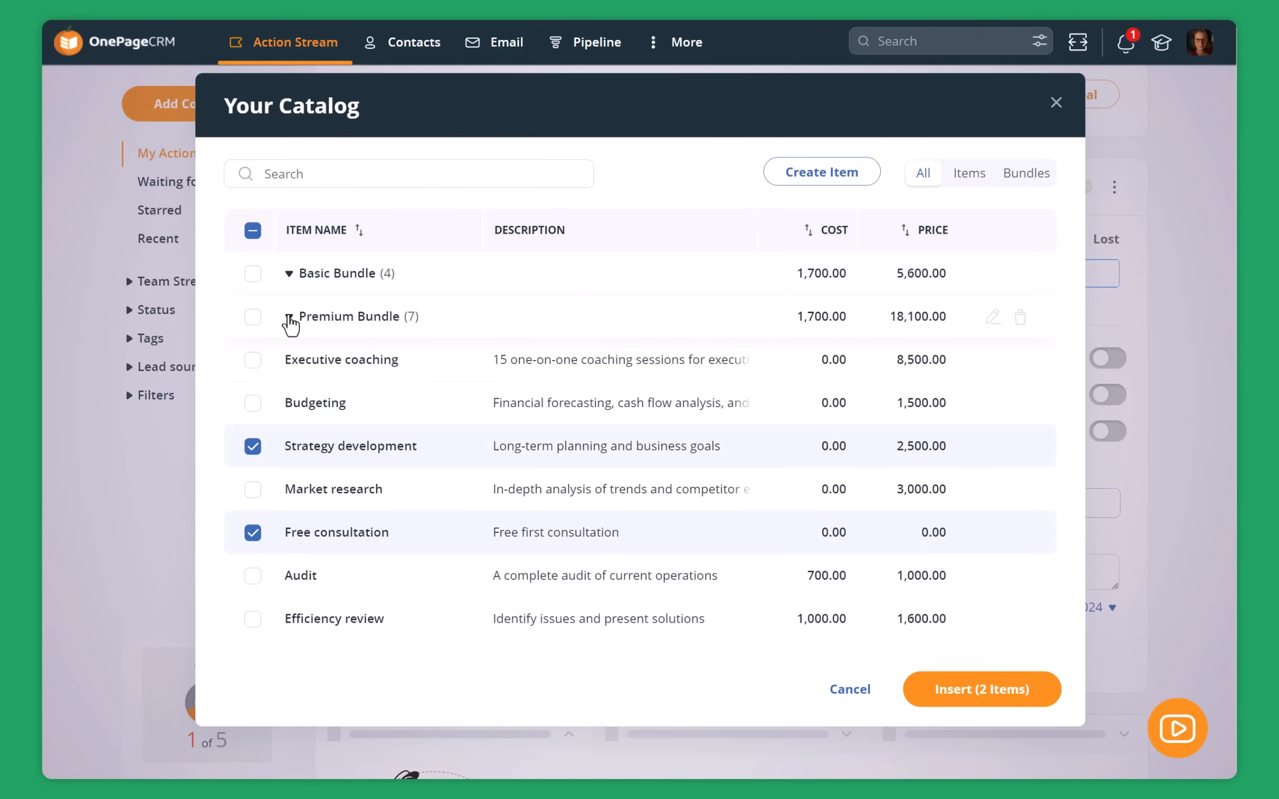
click(288, 273)
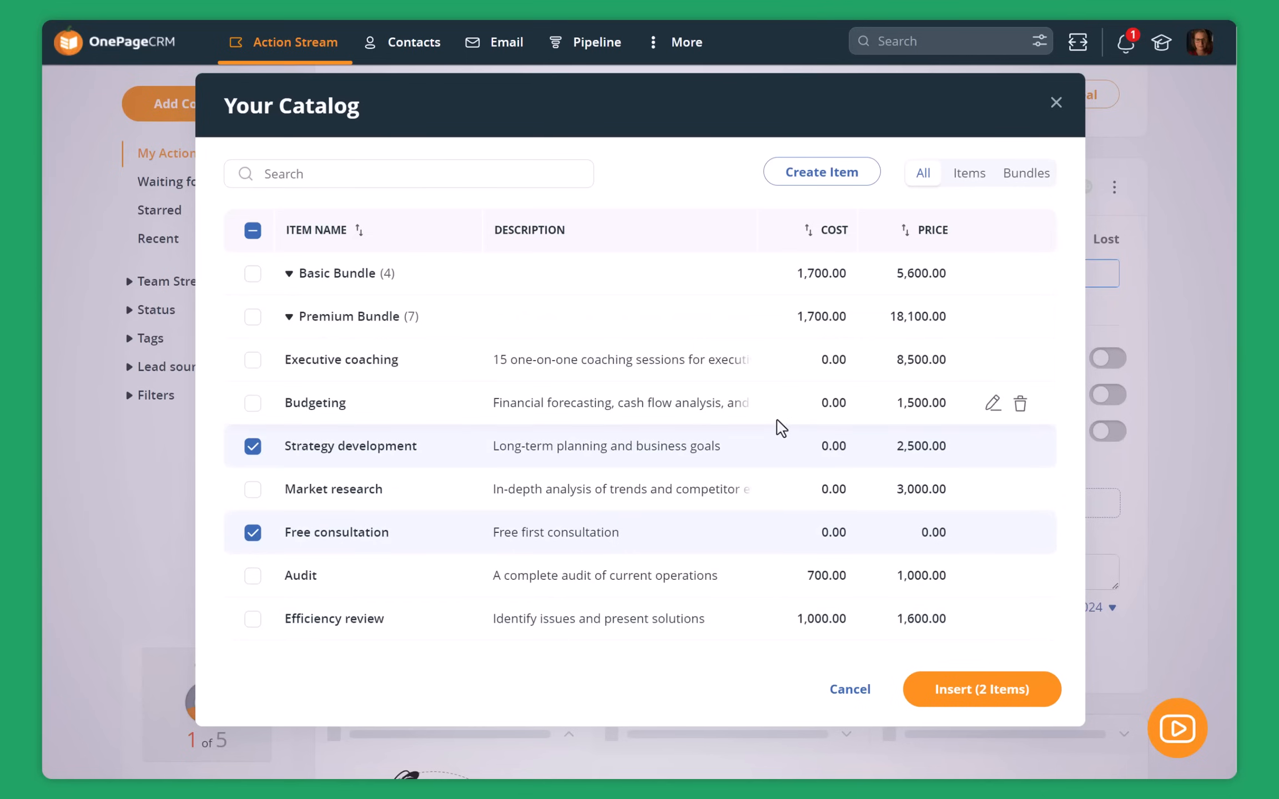
mouse_move(990, 665)
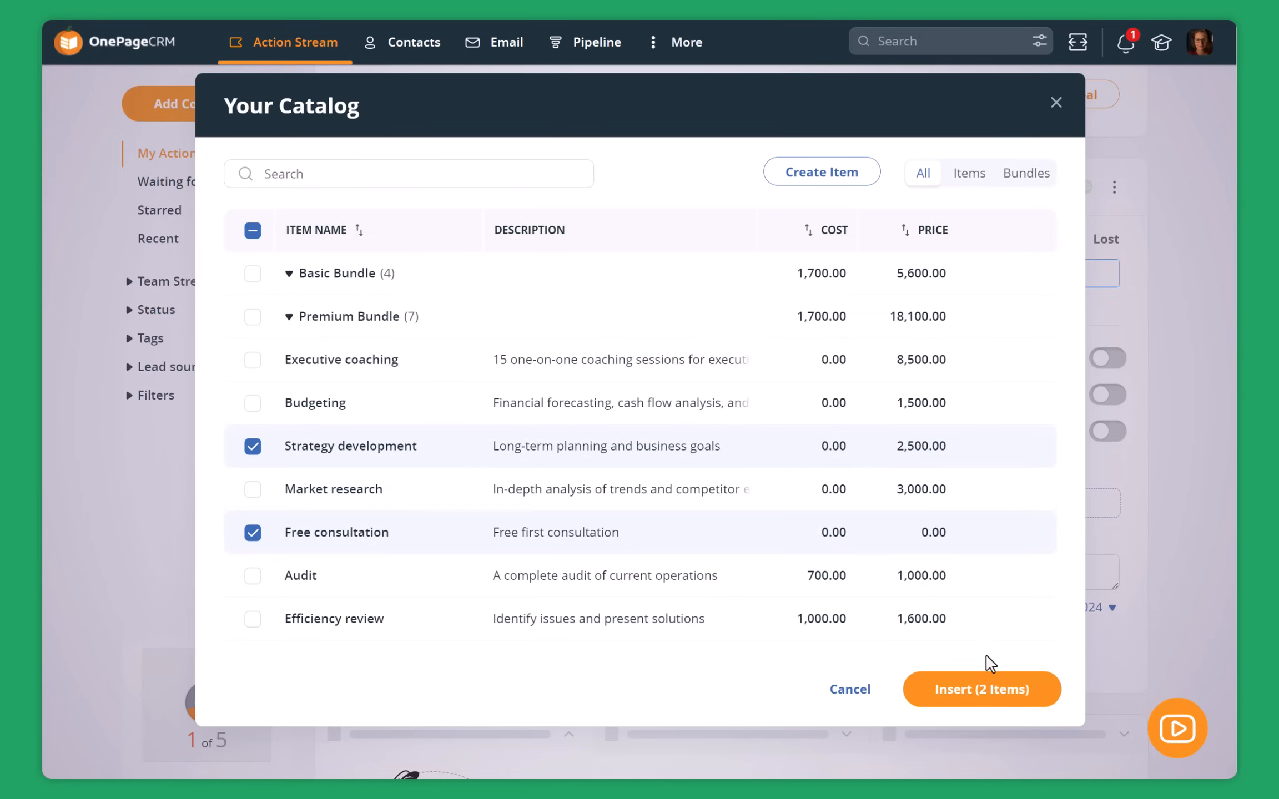
Insert the two catalog items and save the deal at a $2,500 total.
click(983, 689)
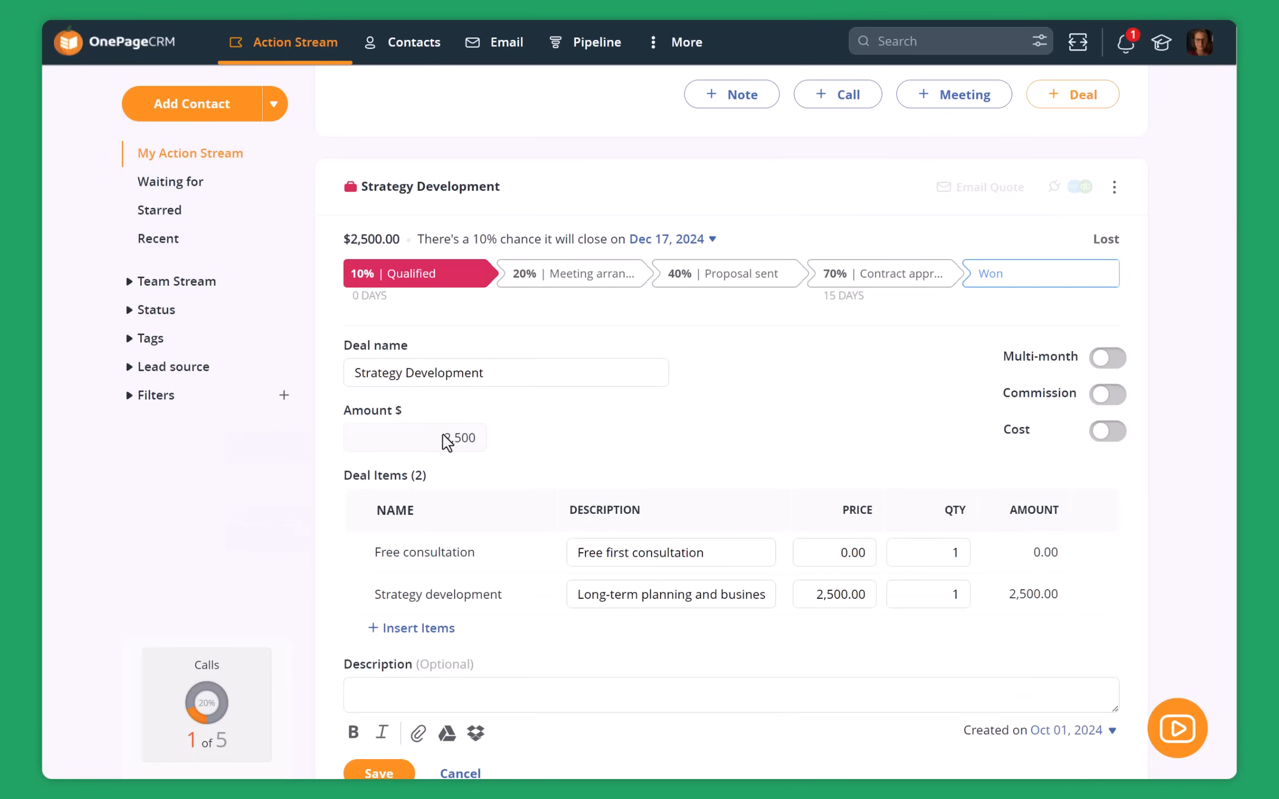
mouse_move(486, 456)
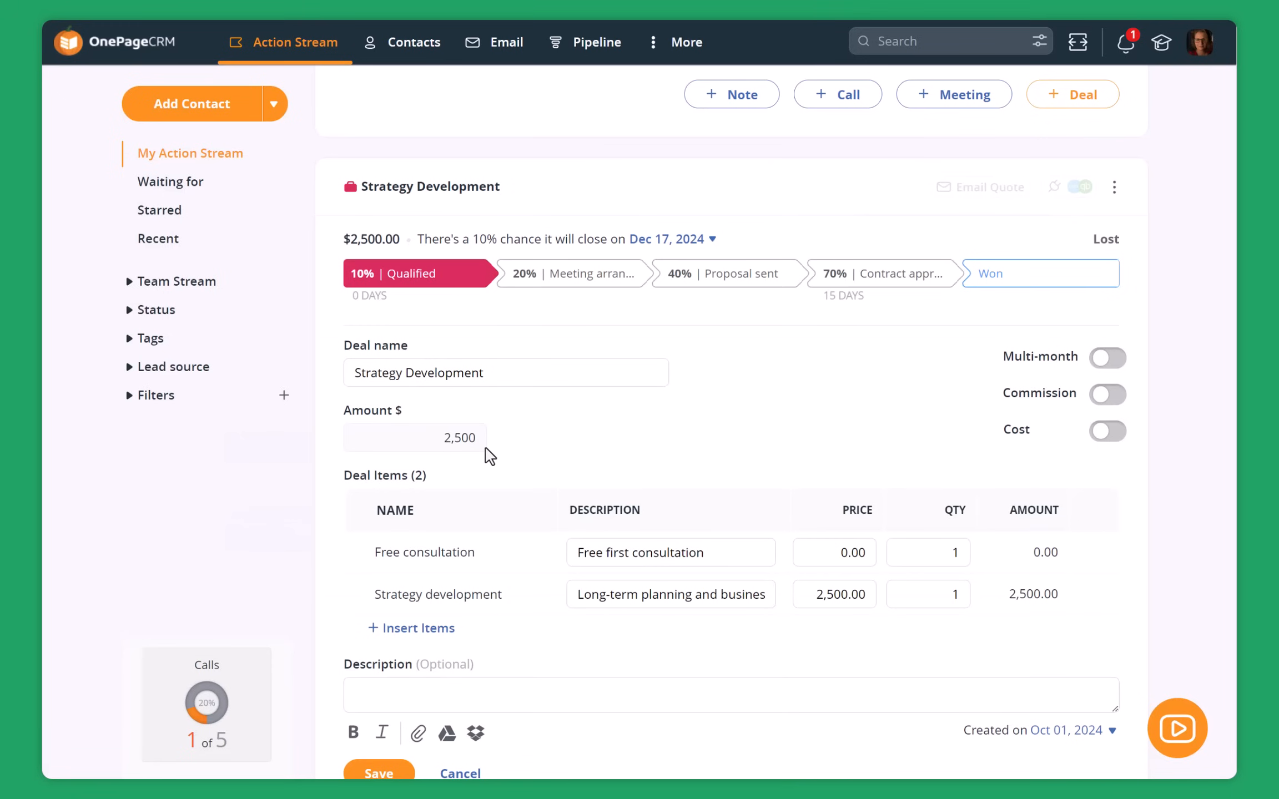
click(378, 774)
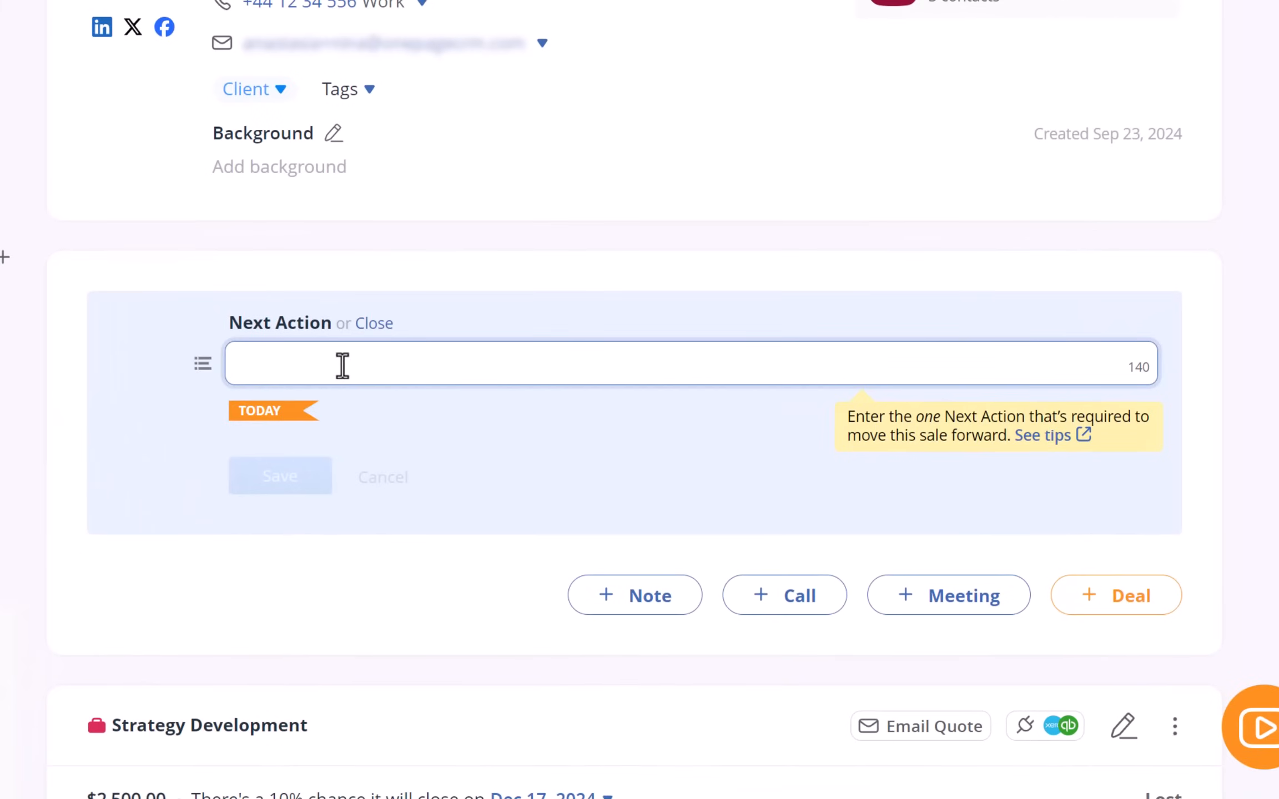
Save Nina's next action 'Give Nina a call' due October 18.
text(Give Nina)
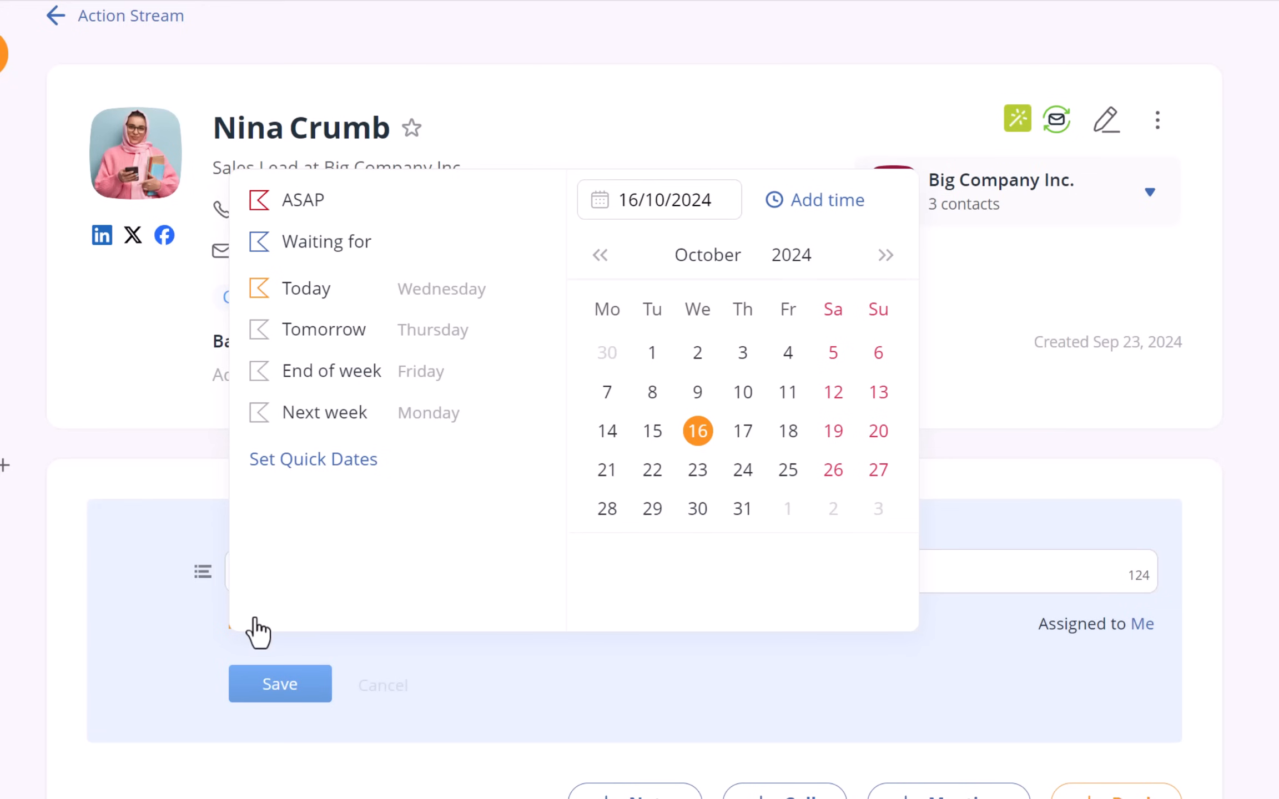
click(787, 431)
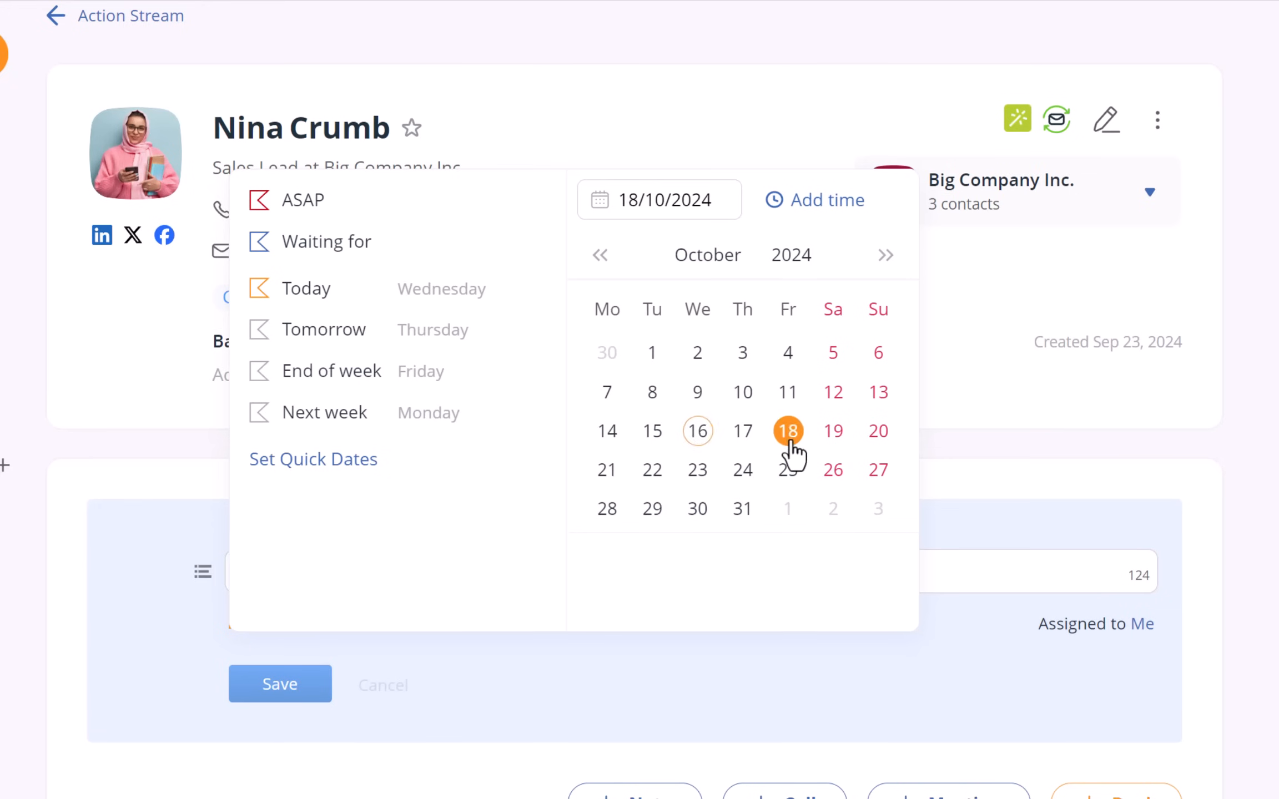
click(280, 683)
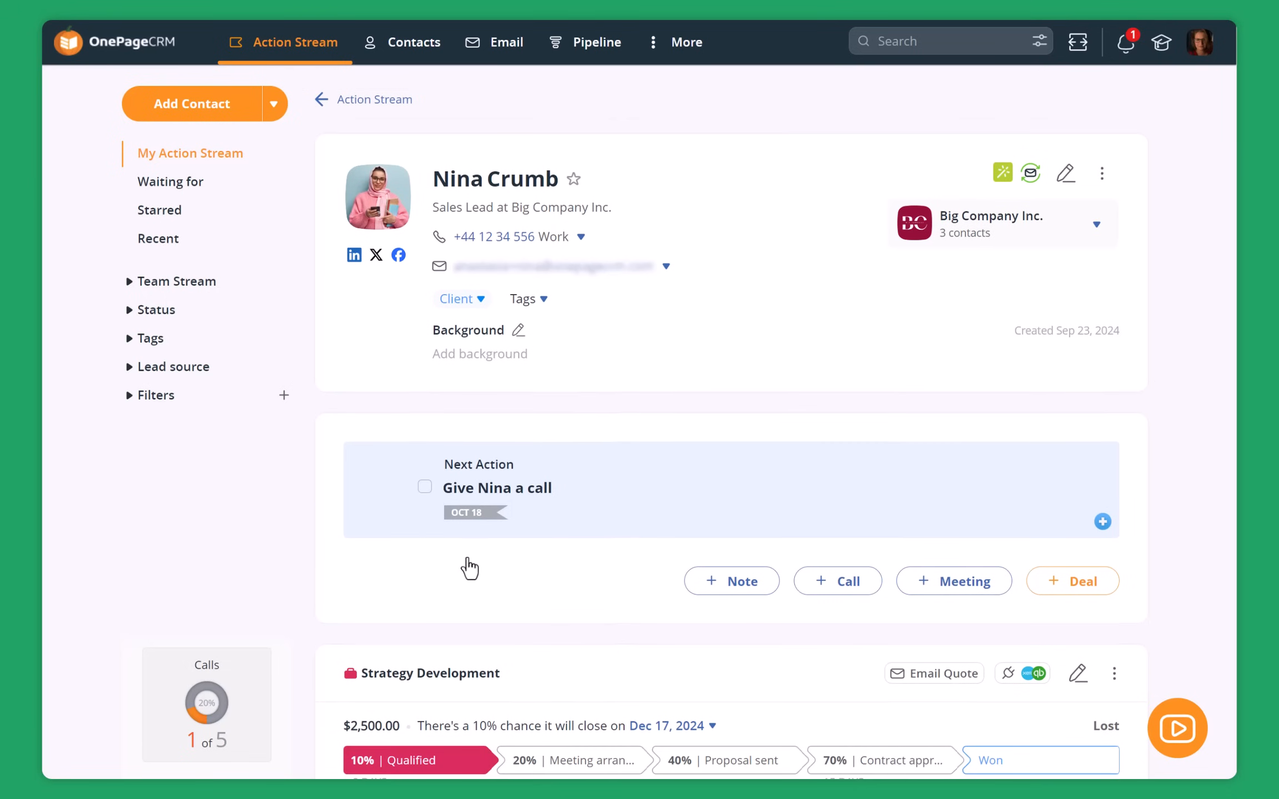
mouse_move(495, 41)
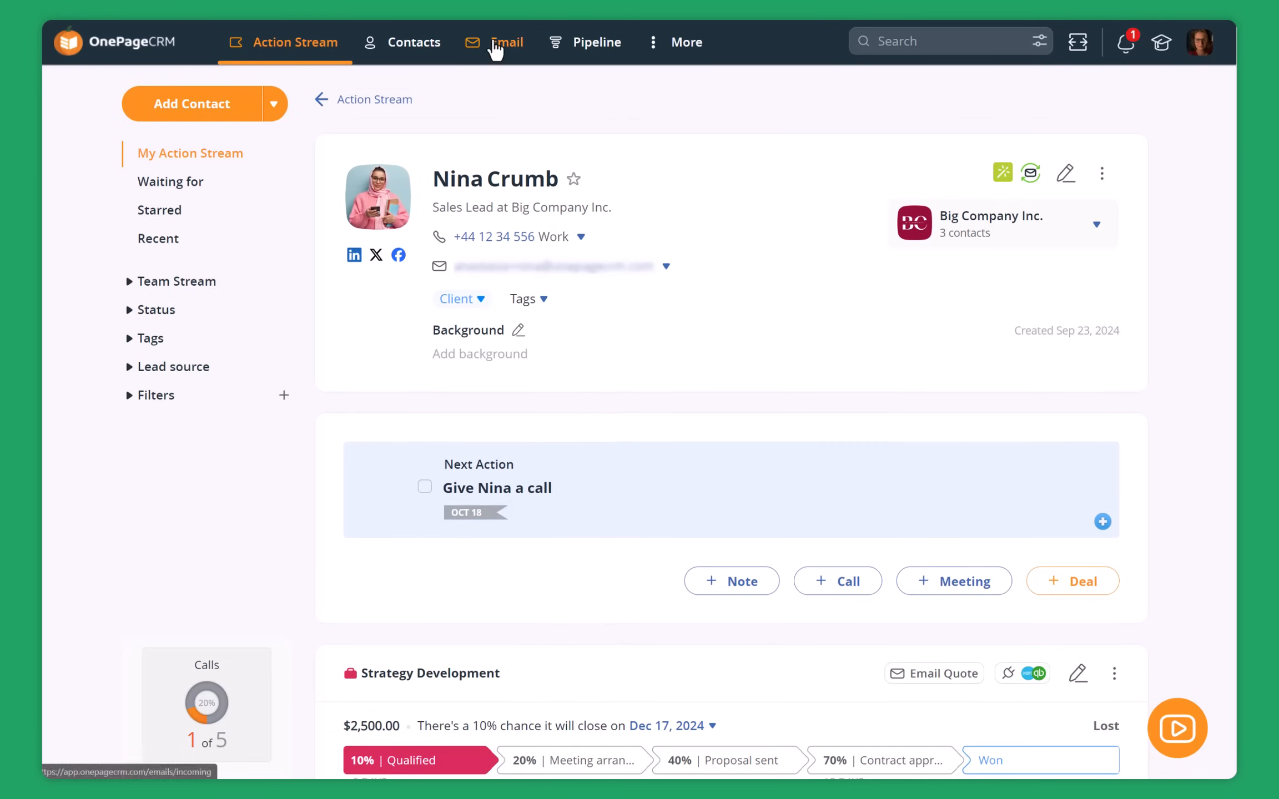
click(505, 41)
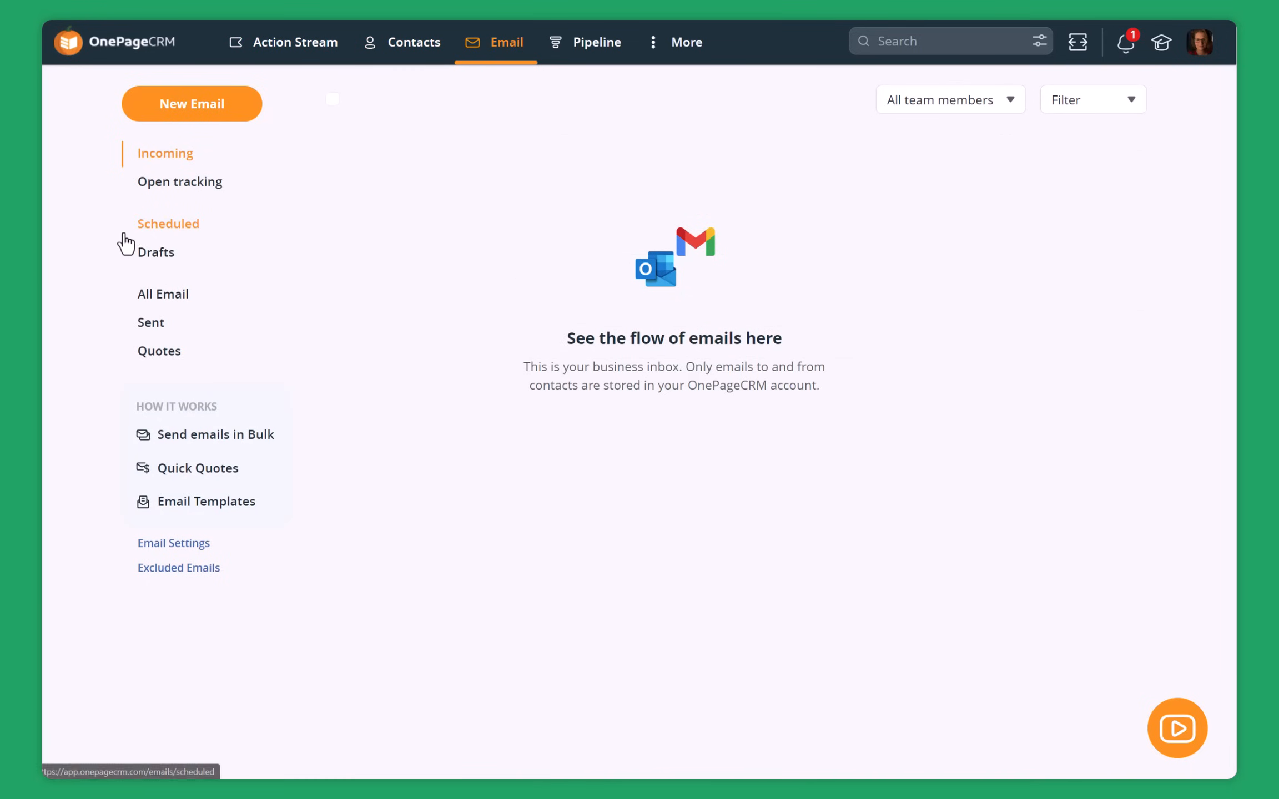
click(163, 294)
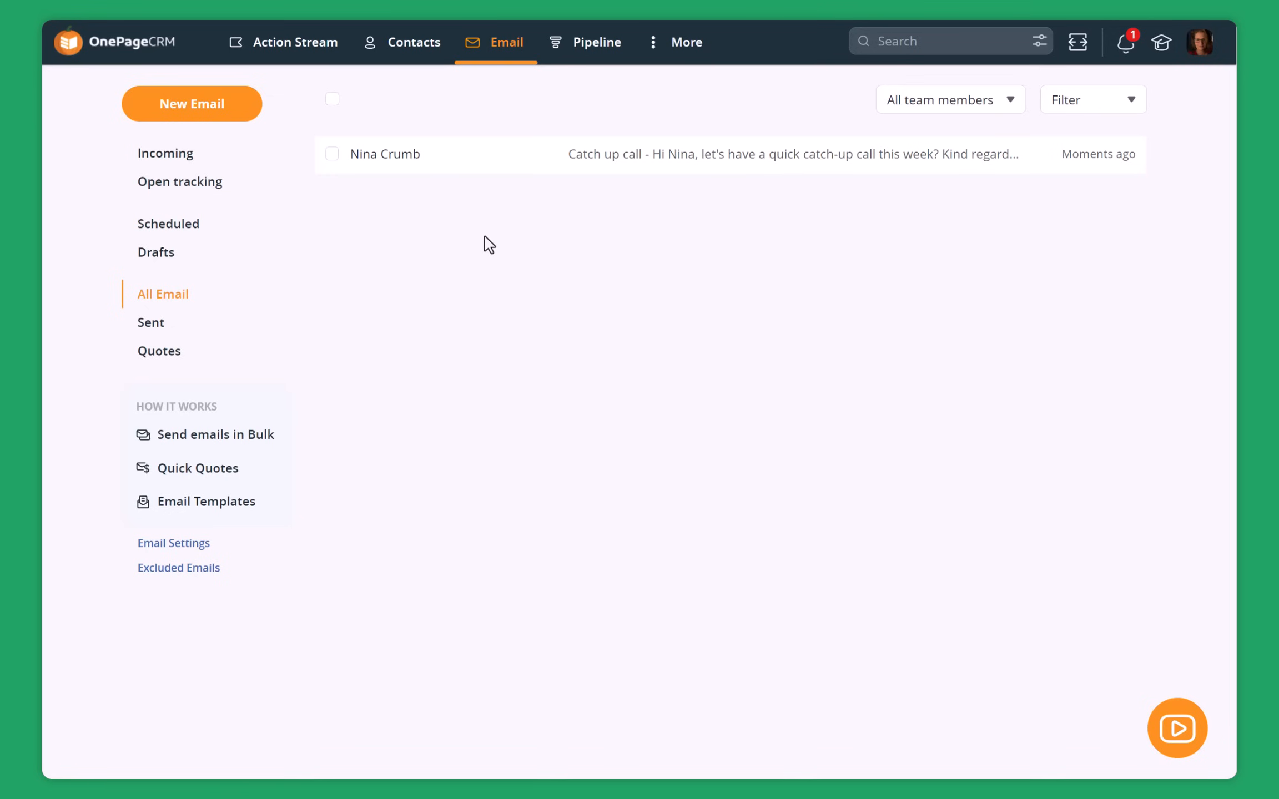
click(596, 41)
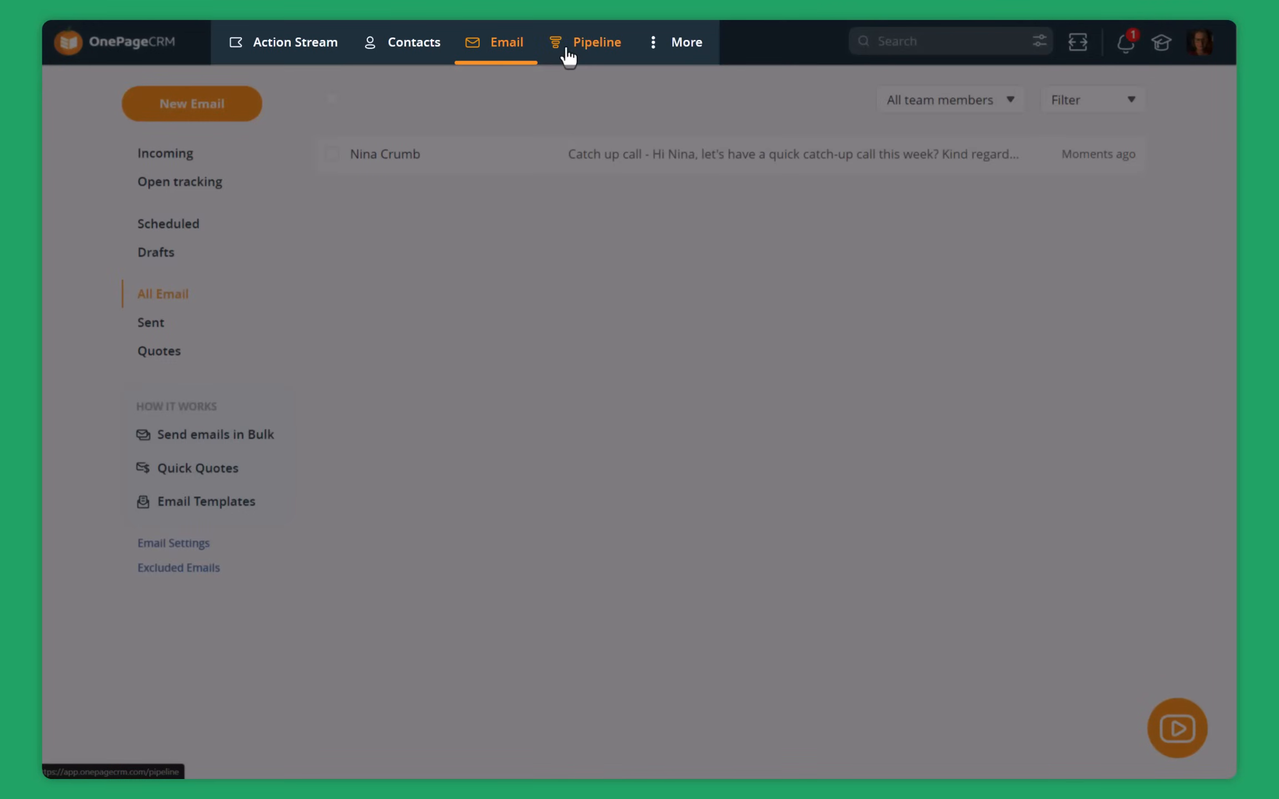
Move Nina's Strategy Development deal from Qualified to Meeting arranged in the pipeline.
click(596, 41)
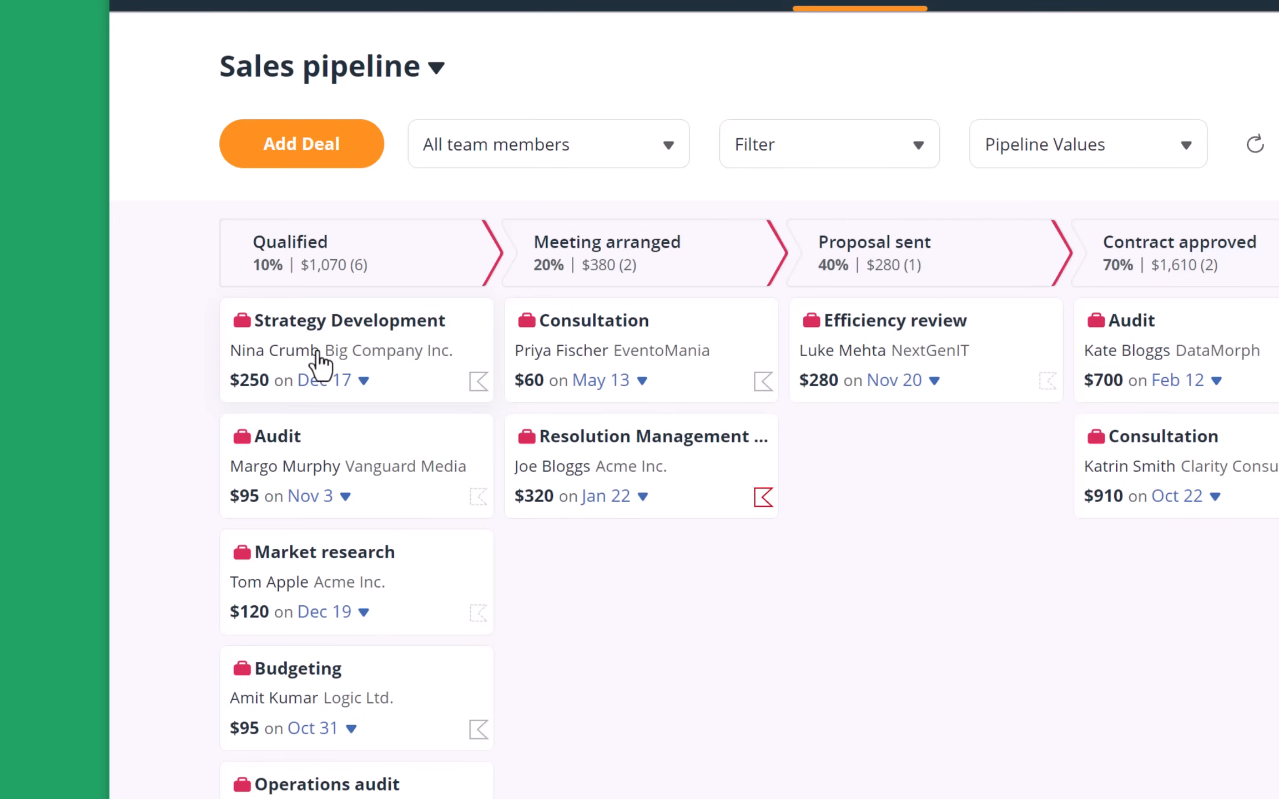
drag(318, 363, 624, 559)
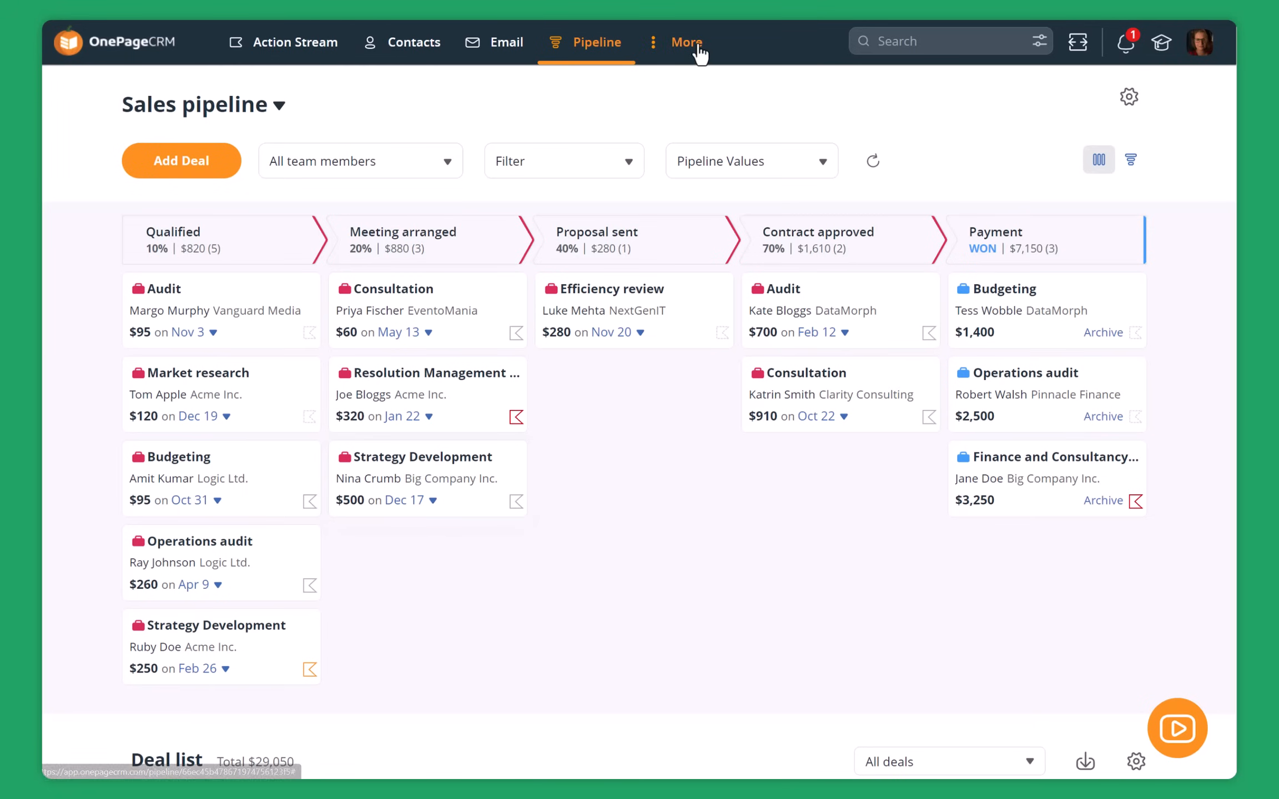
Open the Dashboard from More and scroll through the deal totals and per-user charts.
click(687, 41)
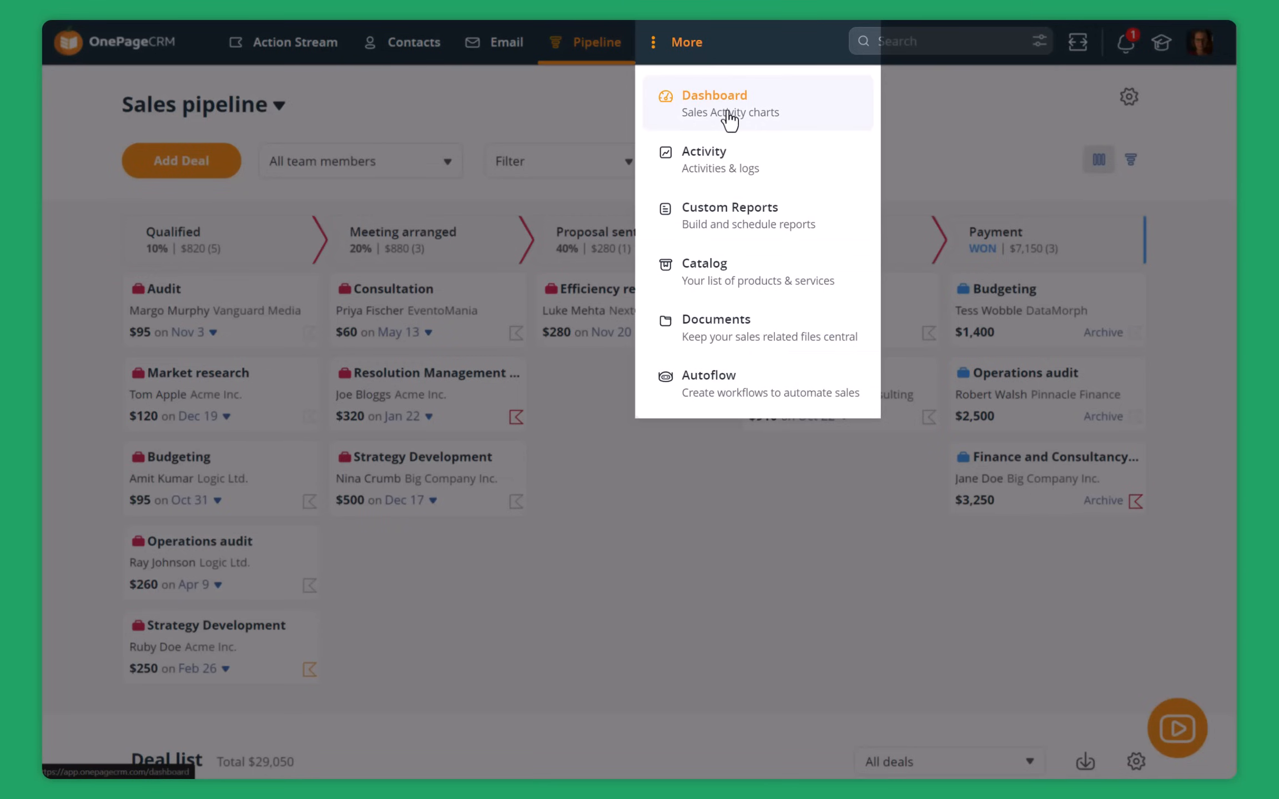
click(714, 102)
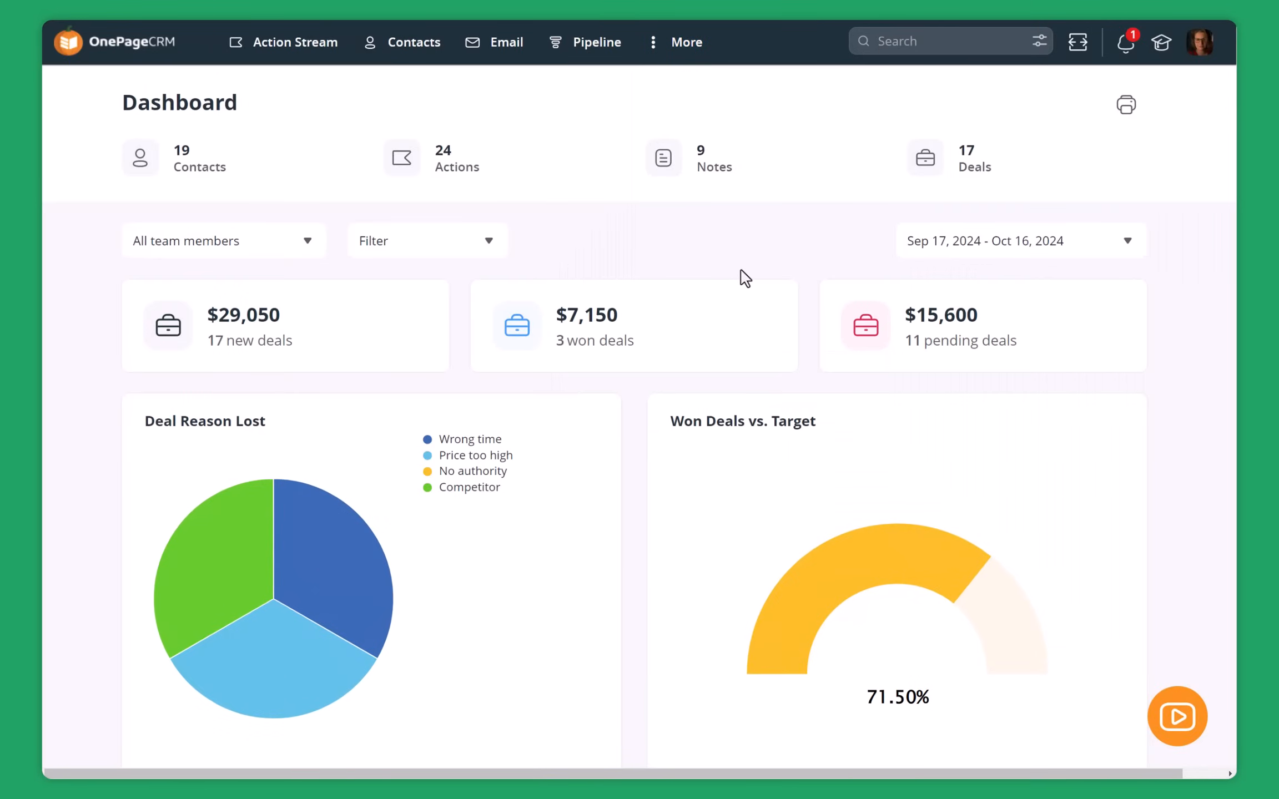
mouse_move(678, 254)
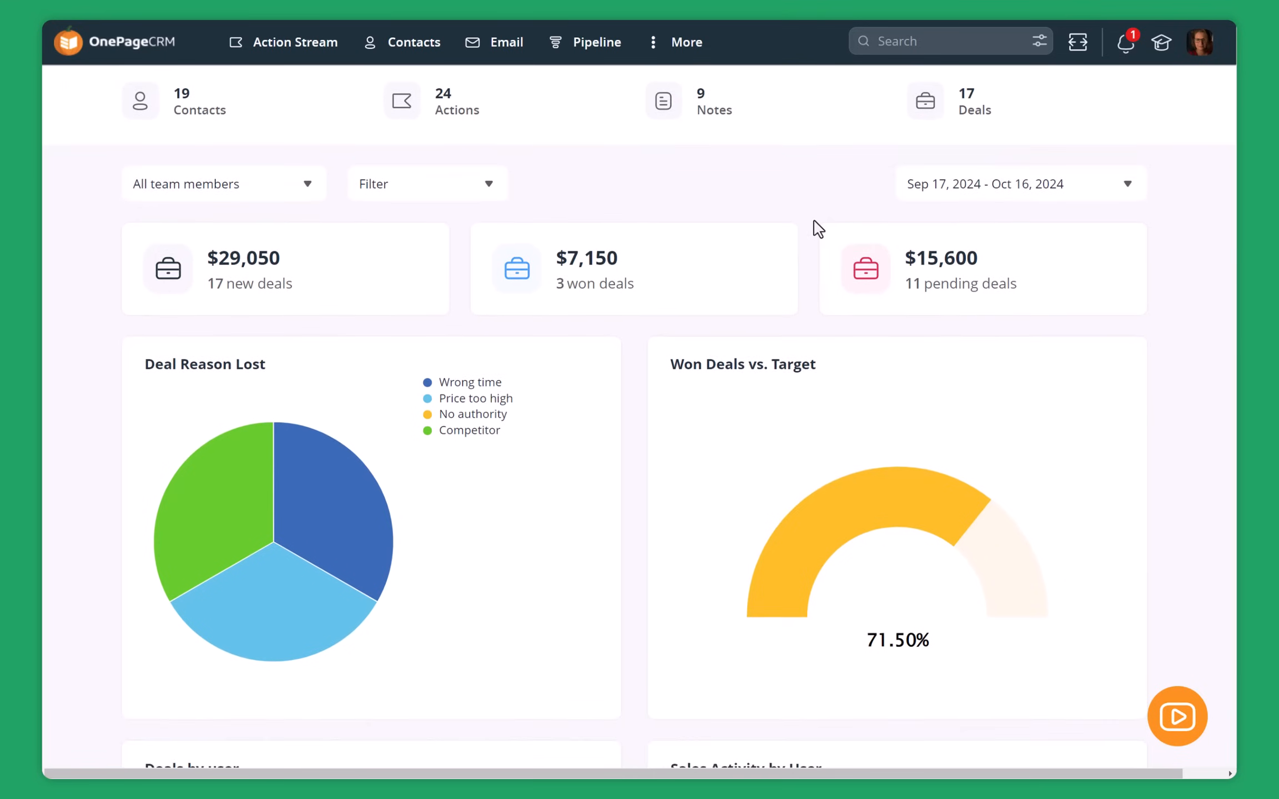
scroll(down, 3)
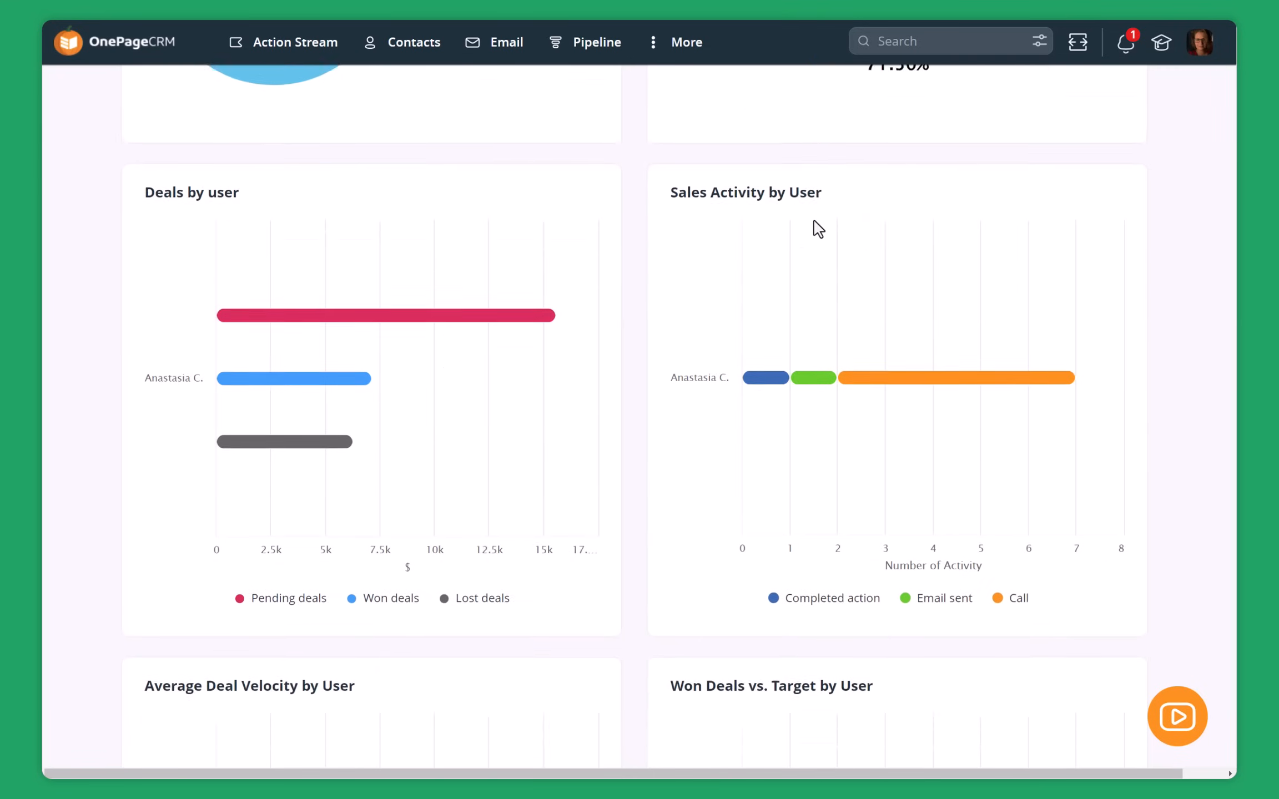